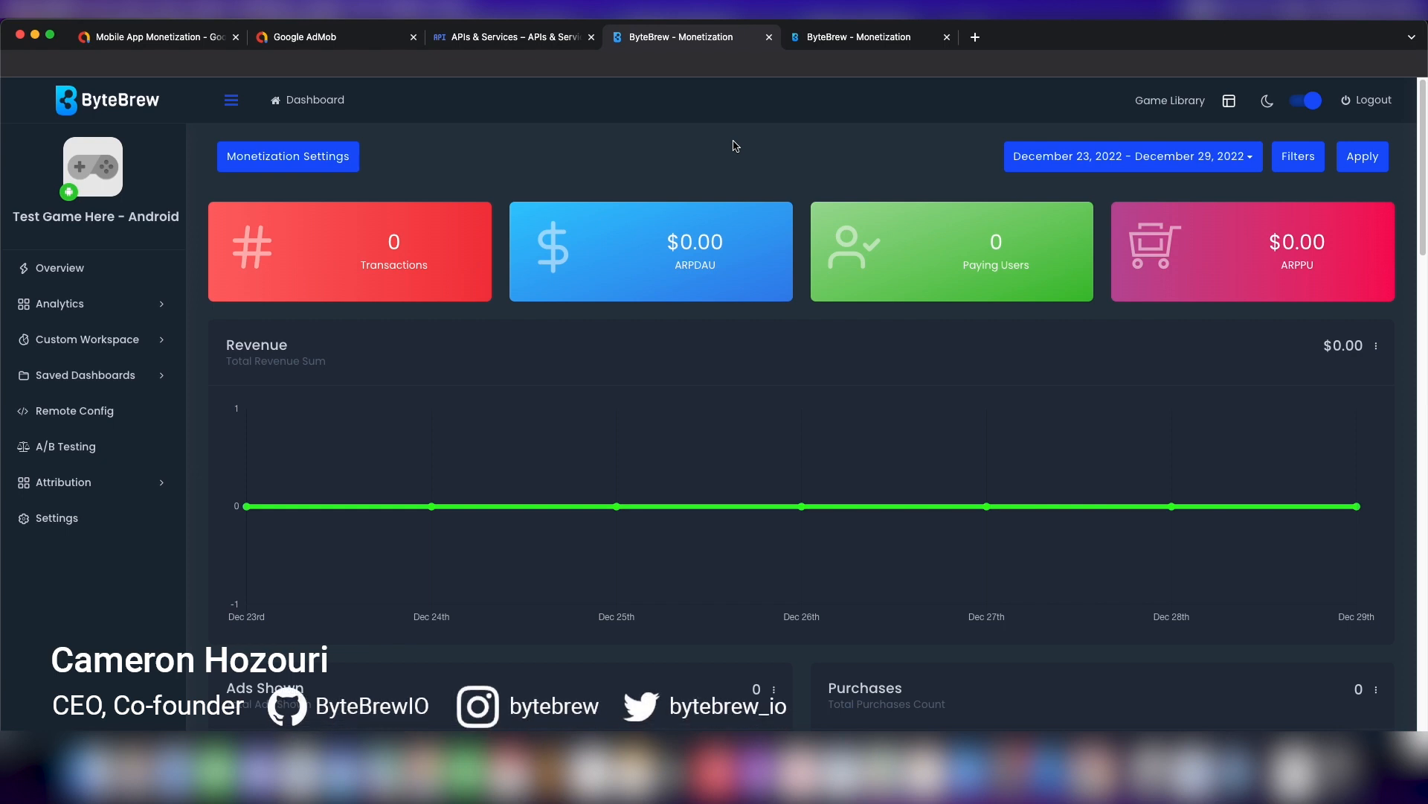
pyautogui.moveTo(598, 151)
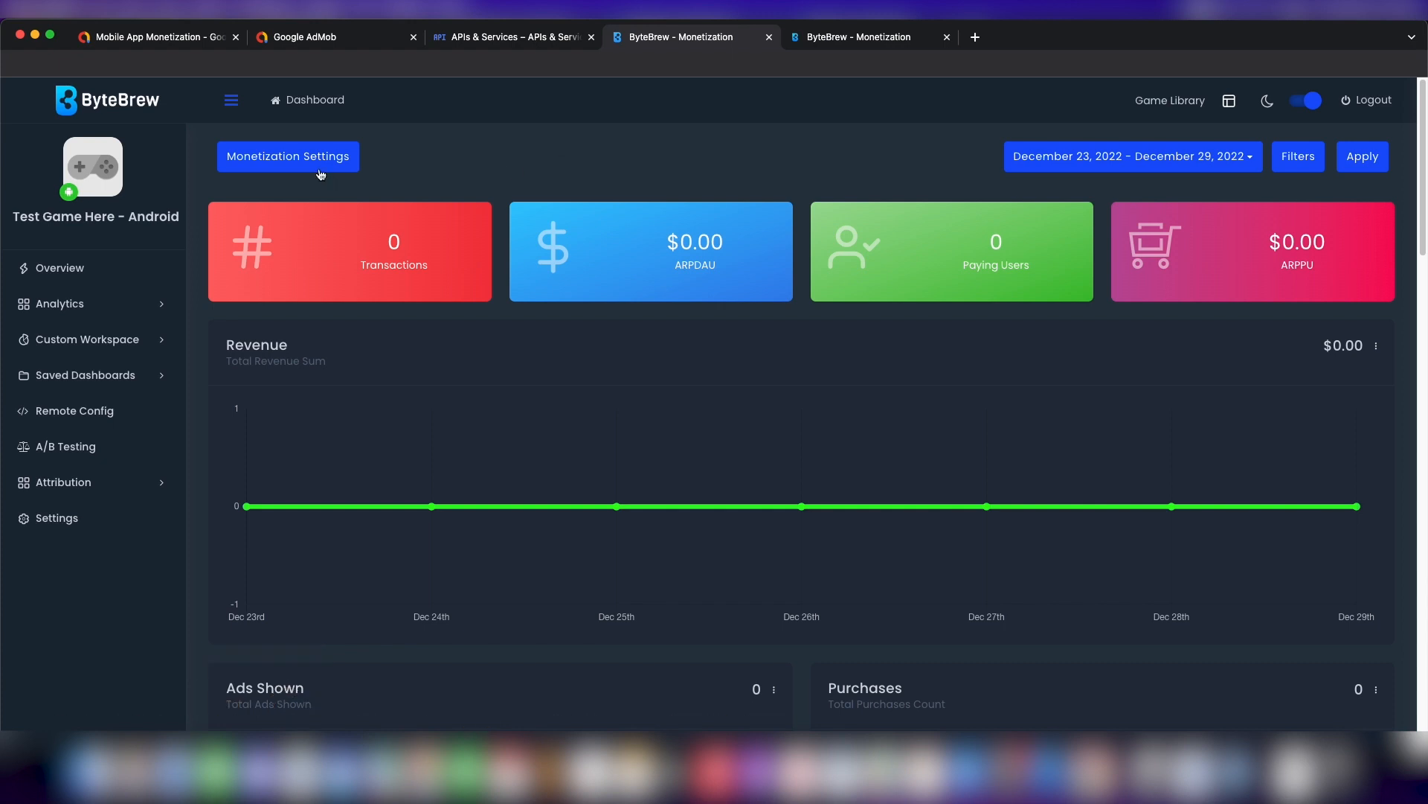
# Choose AdMob from the Ad Network list in ByteBrew's Monetization Settings.
pyautogui.click(288, 155)
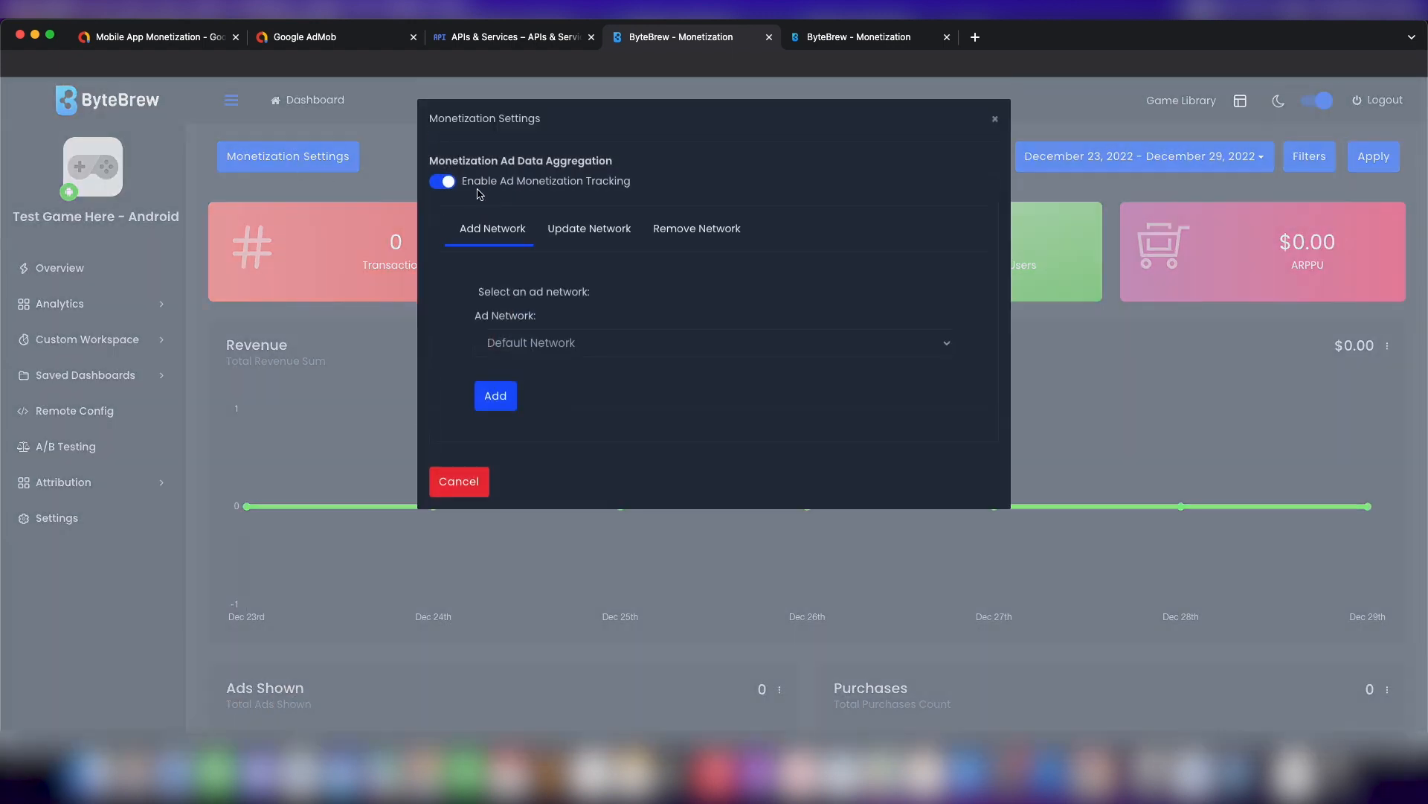
pyautogui.moveTo(608, 186)
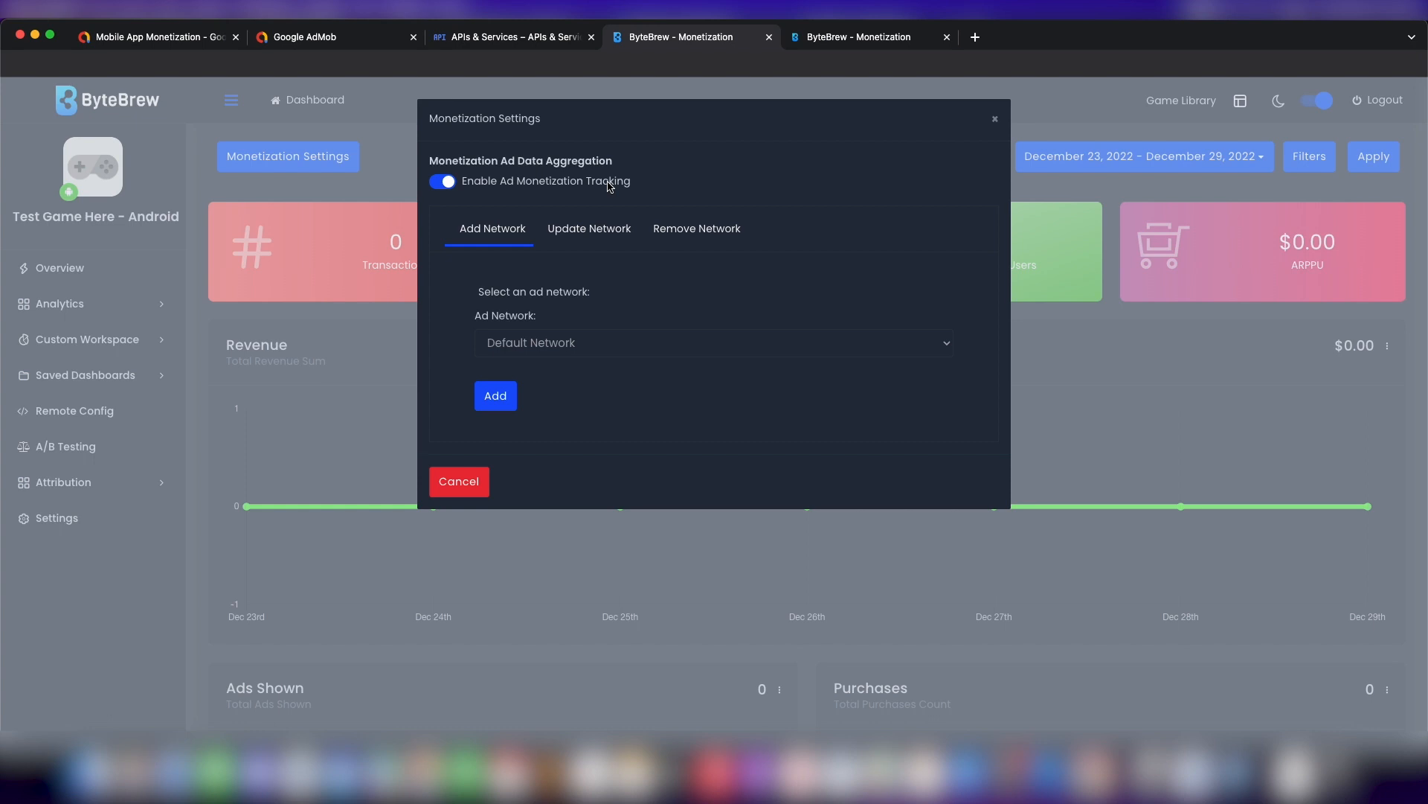
pyautogui.click(715, 342)
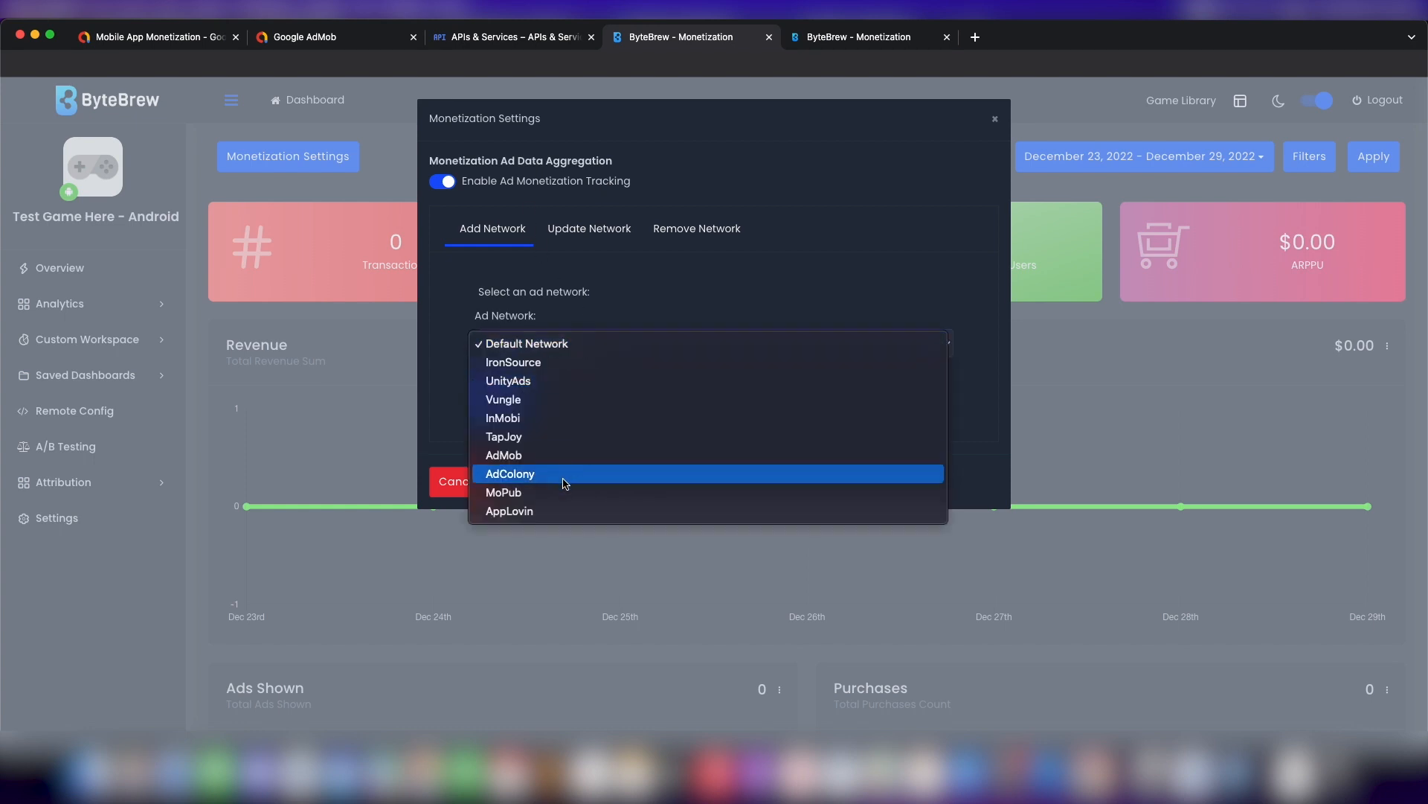
pyautogui.click(503, 455)
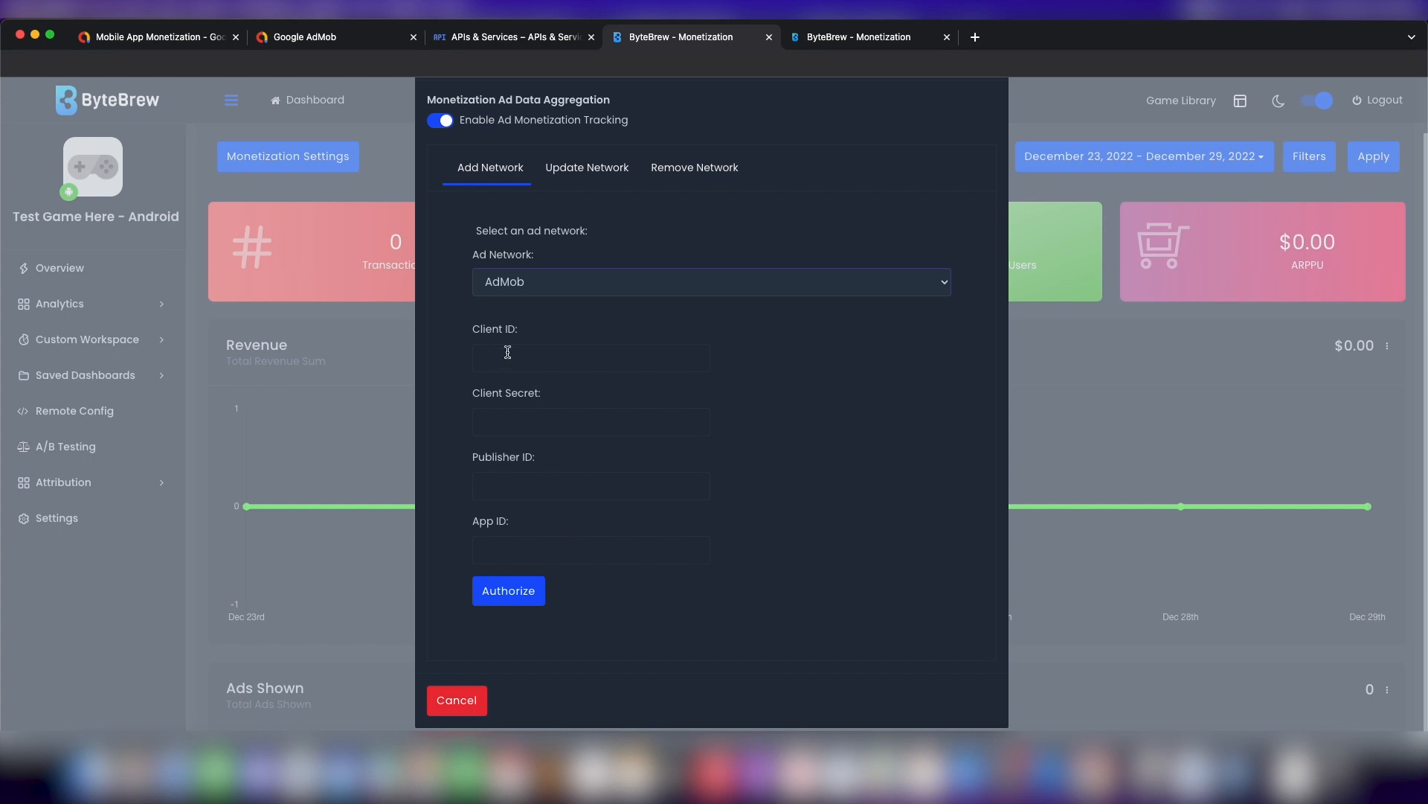
pyautogui.moveTo(544, 395)
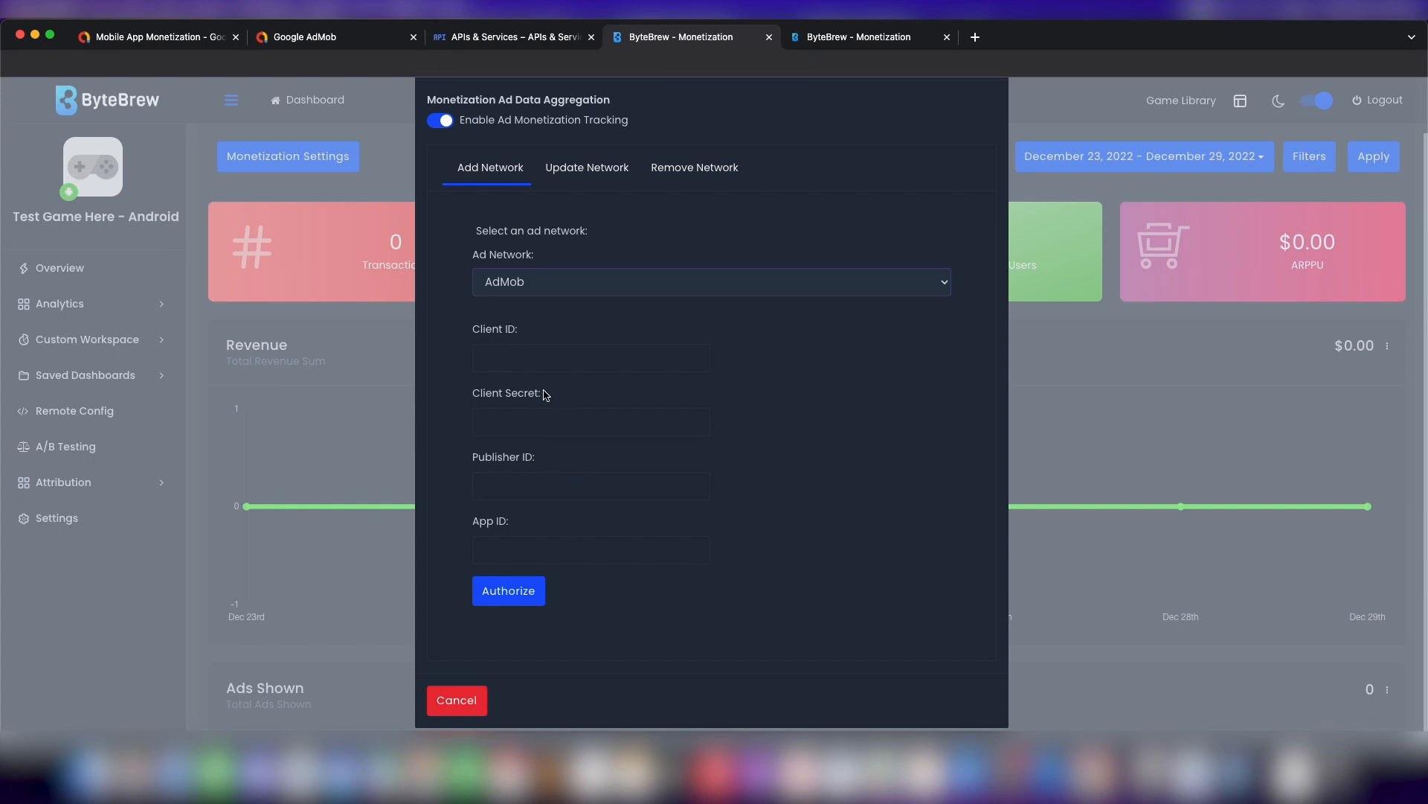
pyautogui.moveTo(581, 325)
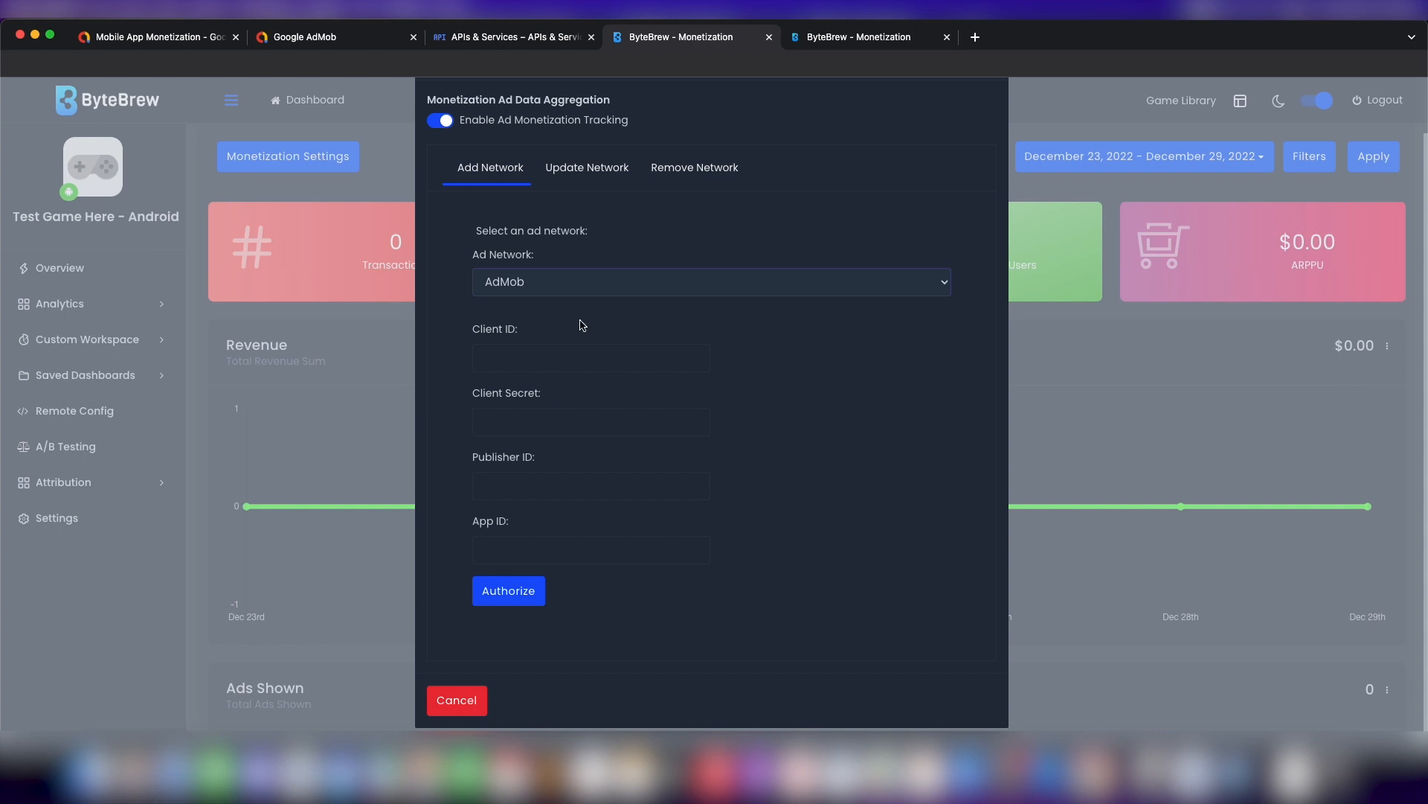
pyautogui.moveTo(492, 443)
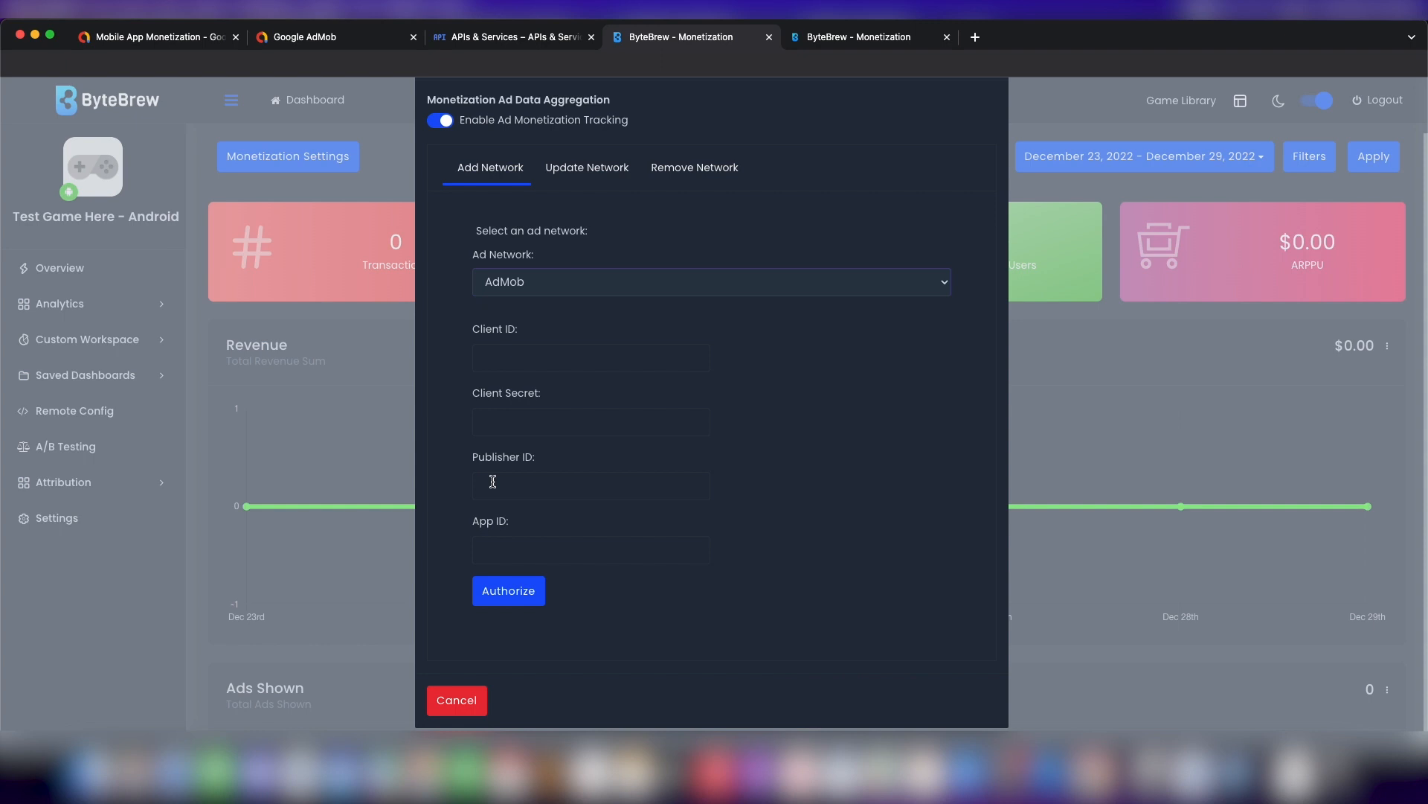
pyautogui.moveTo(478, 463)
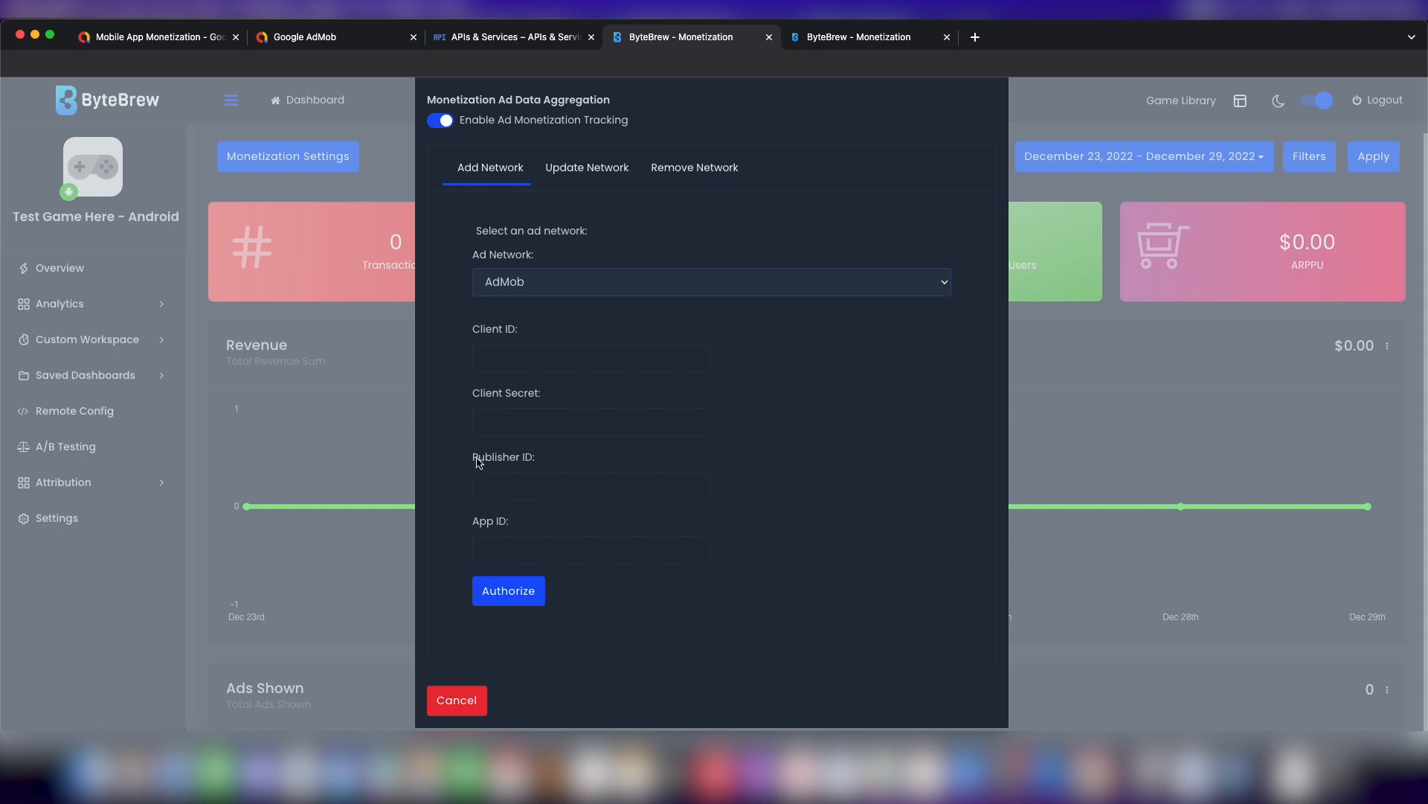
pyautogui.moveTo(524, 463)
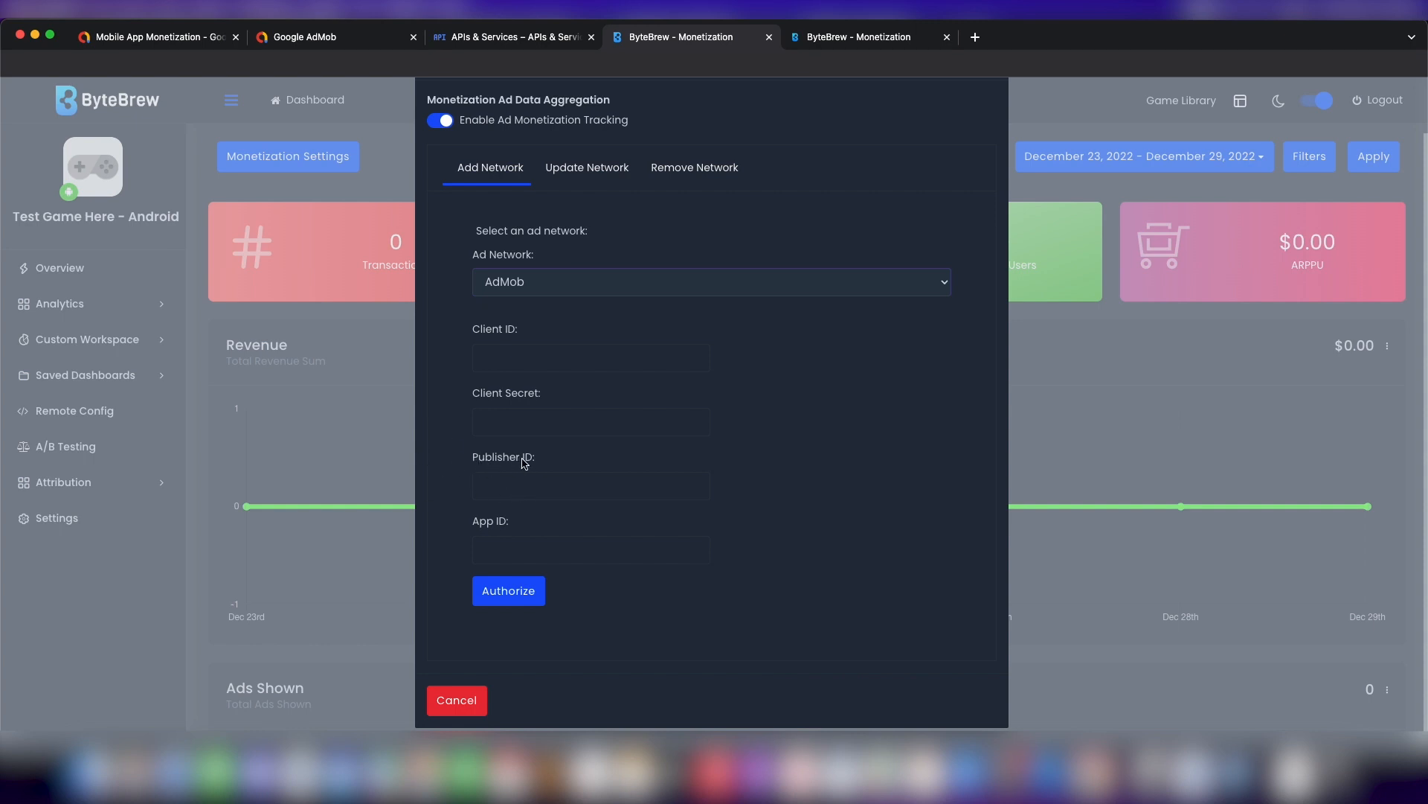
pyautogui.moveTo(469, 467)
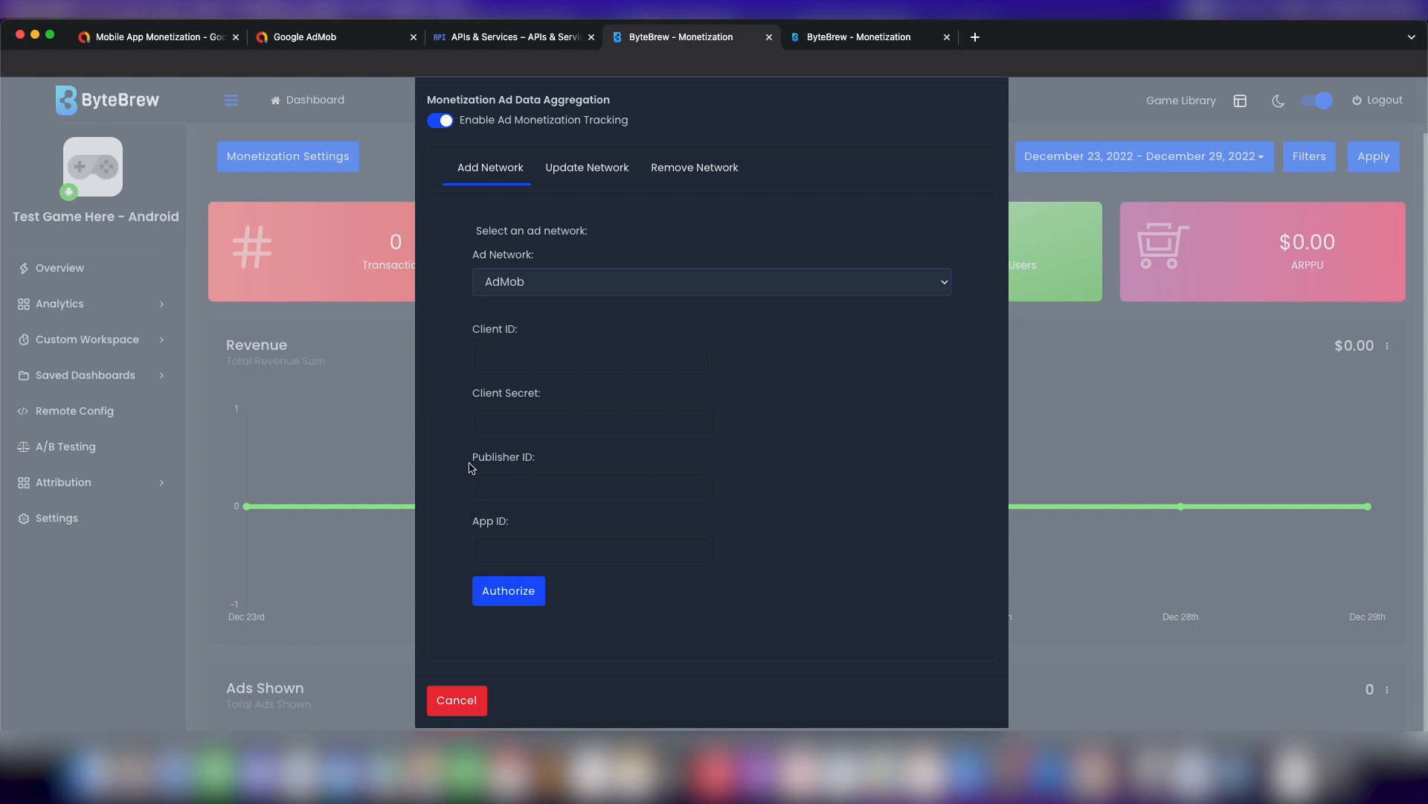
pyautogui.moveTo(478, 531)
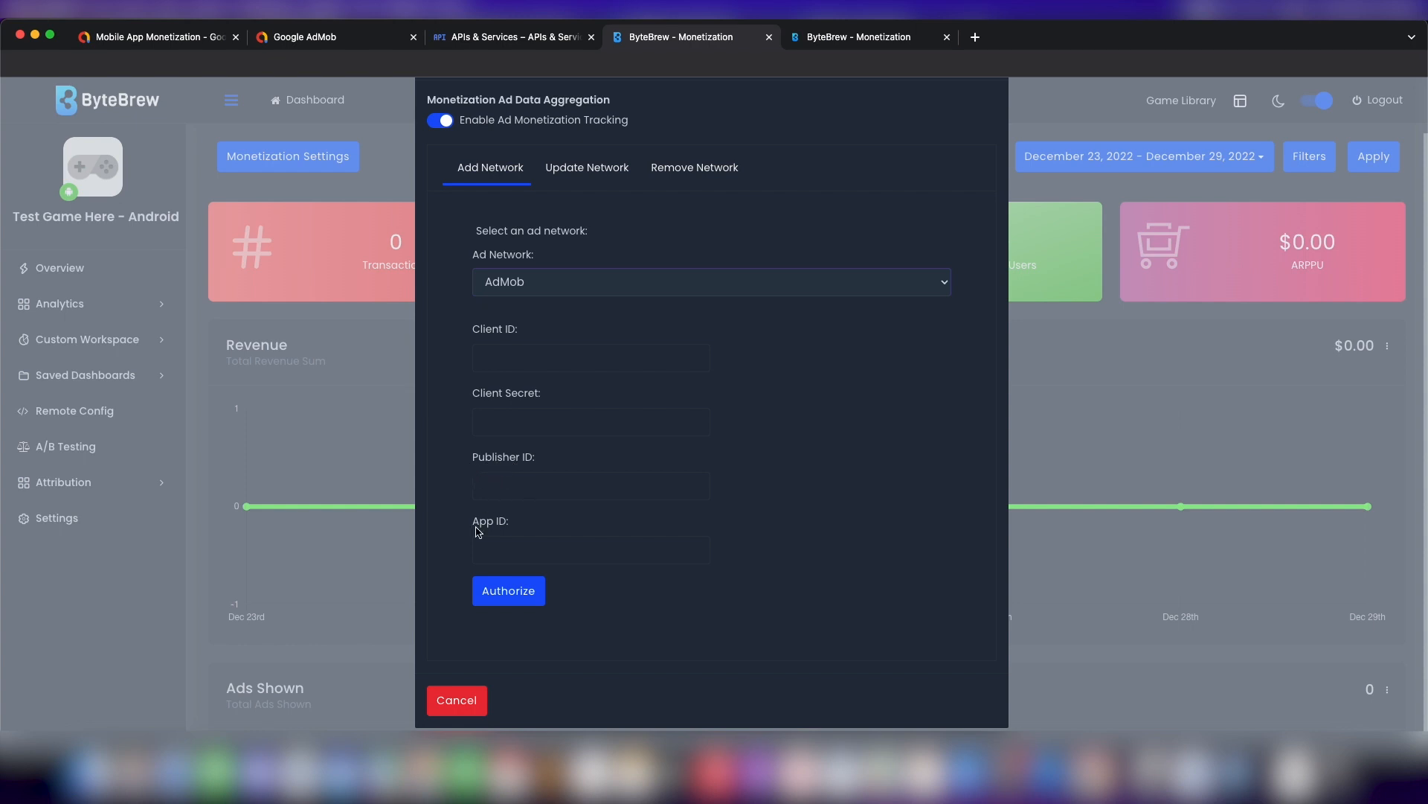
pyautogui.moveTo(483, 529)
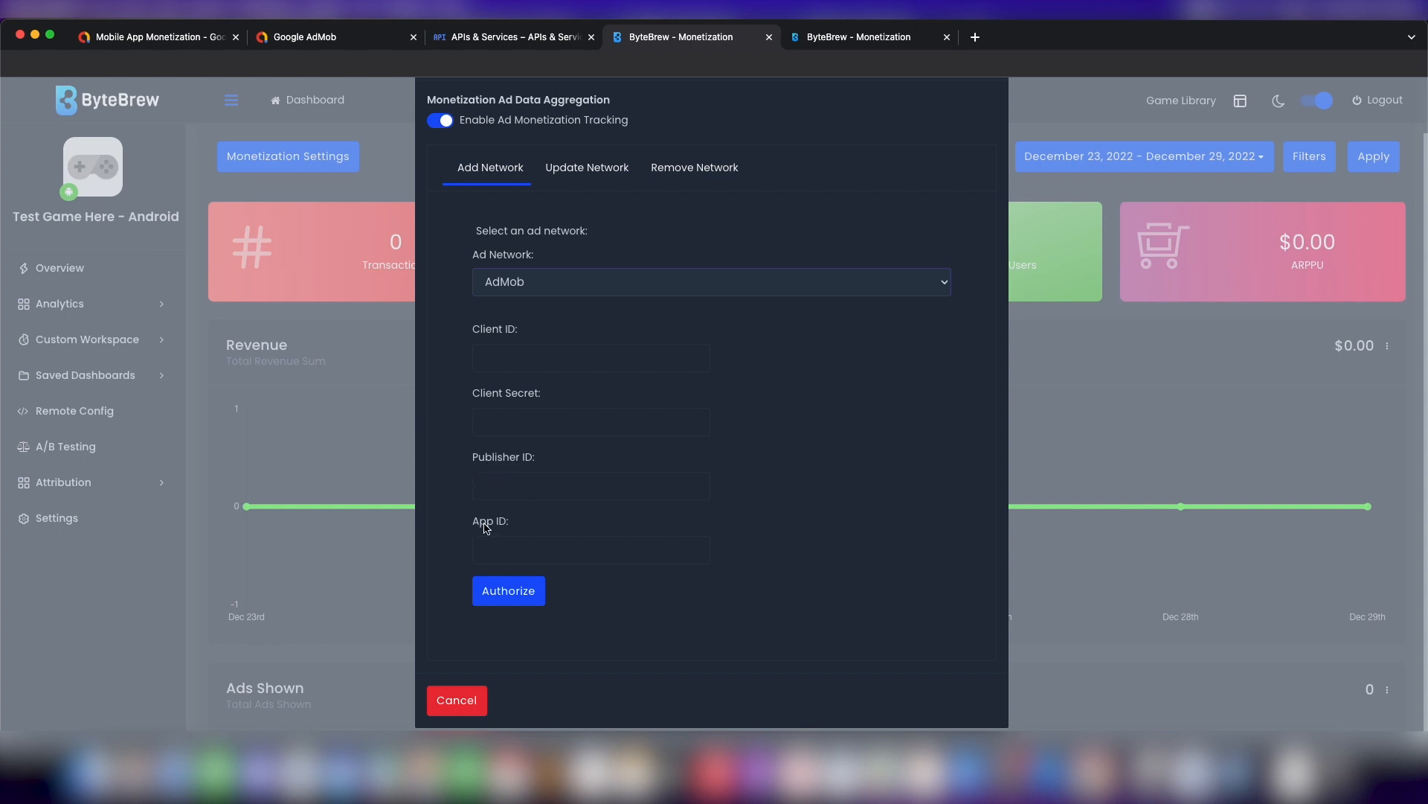
pyautogui.moveTo(91, 233)
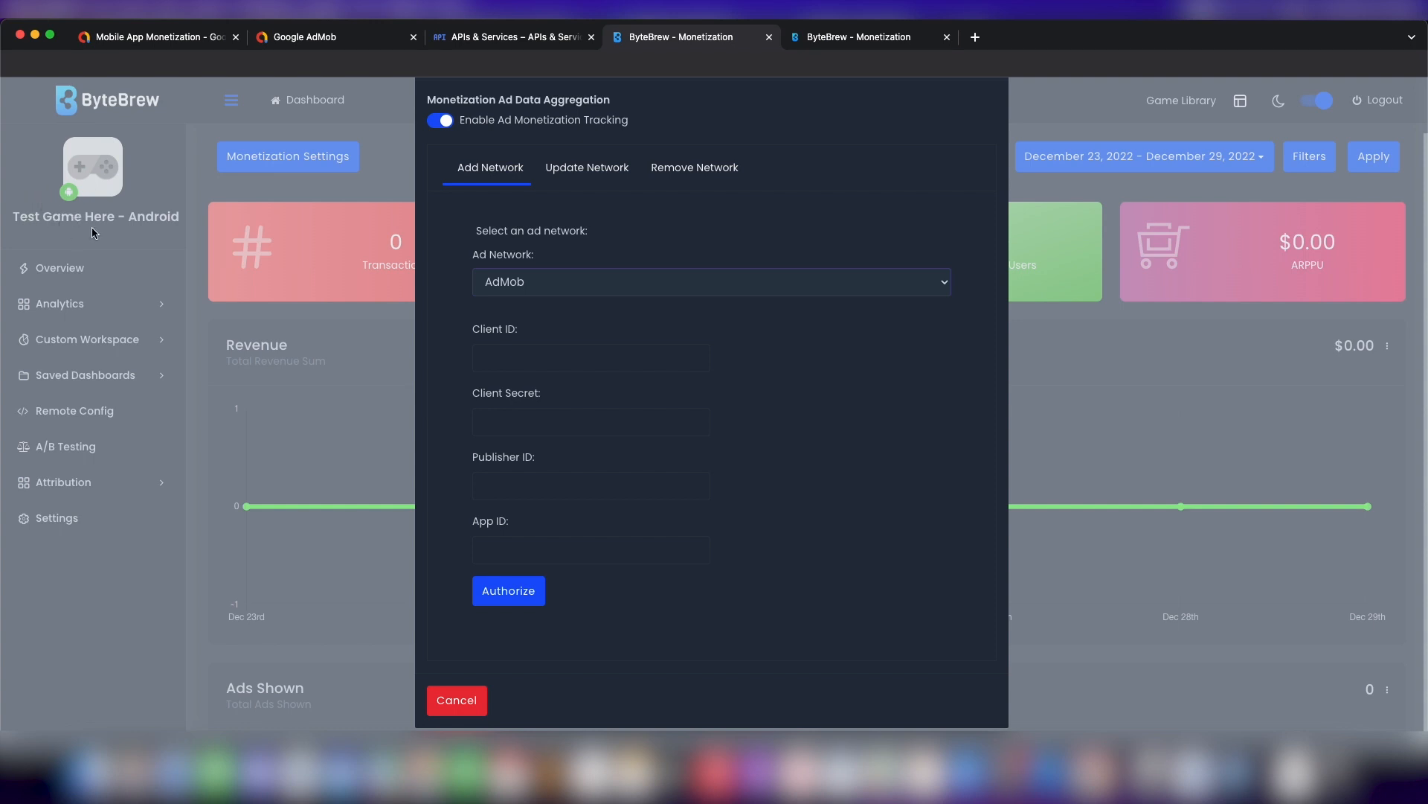
pyautogui.moveTo(126, 217)
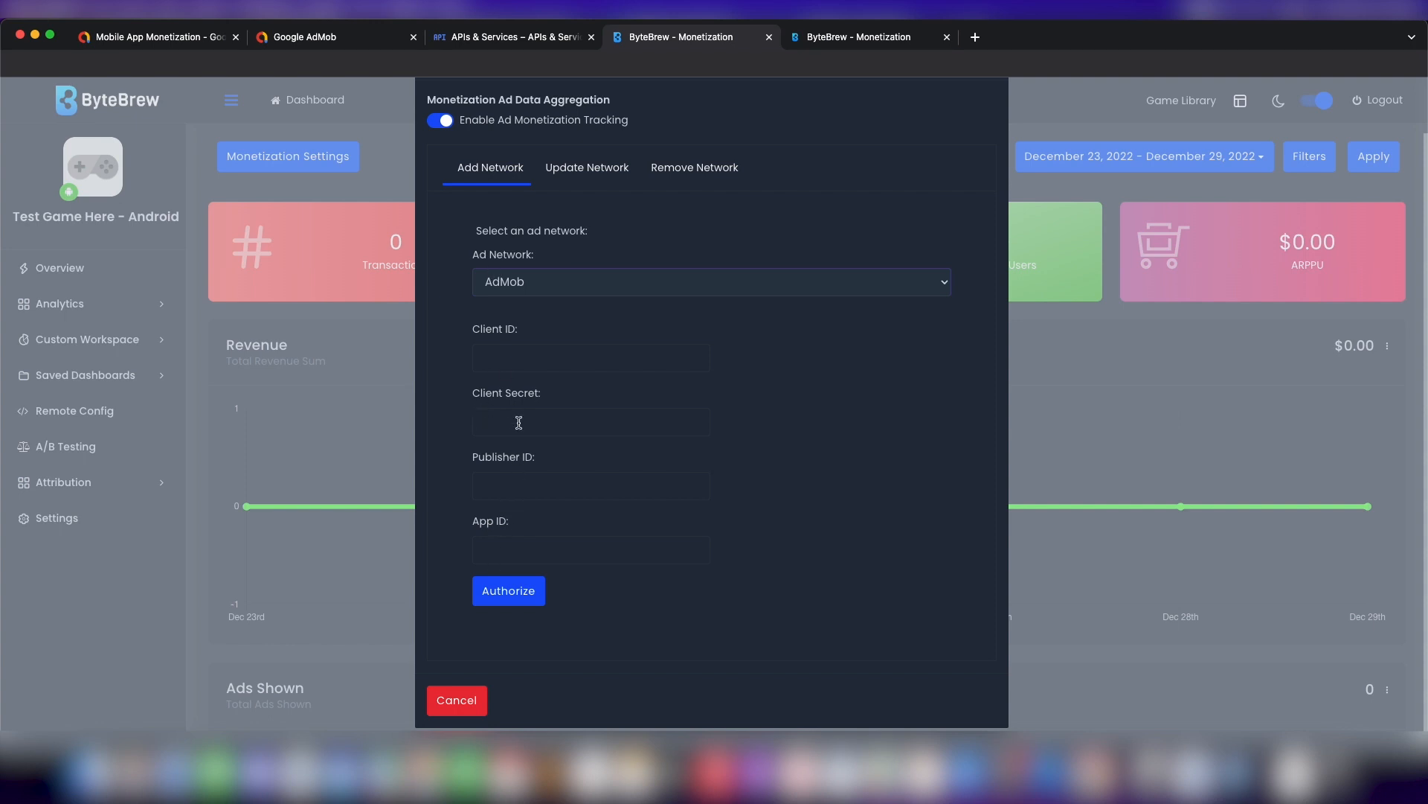
pyautogui.moveTo(495, 345)
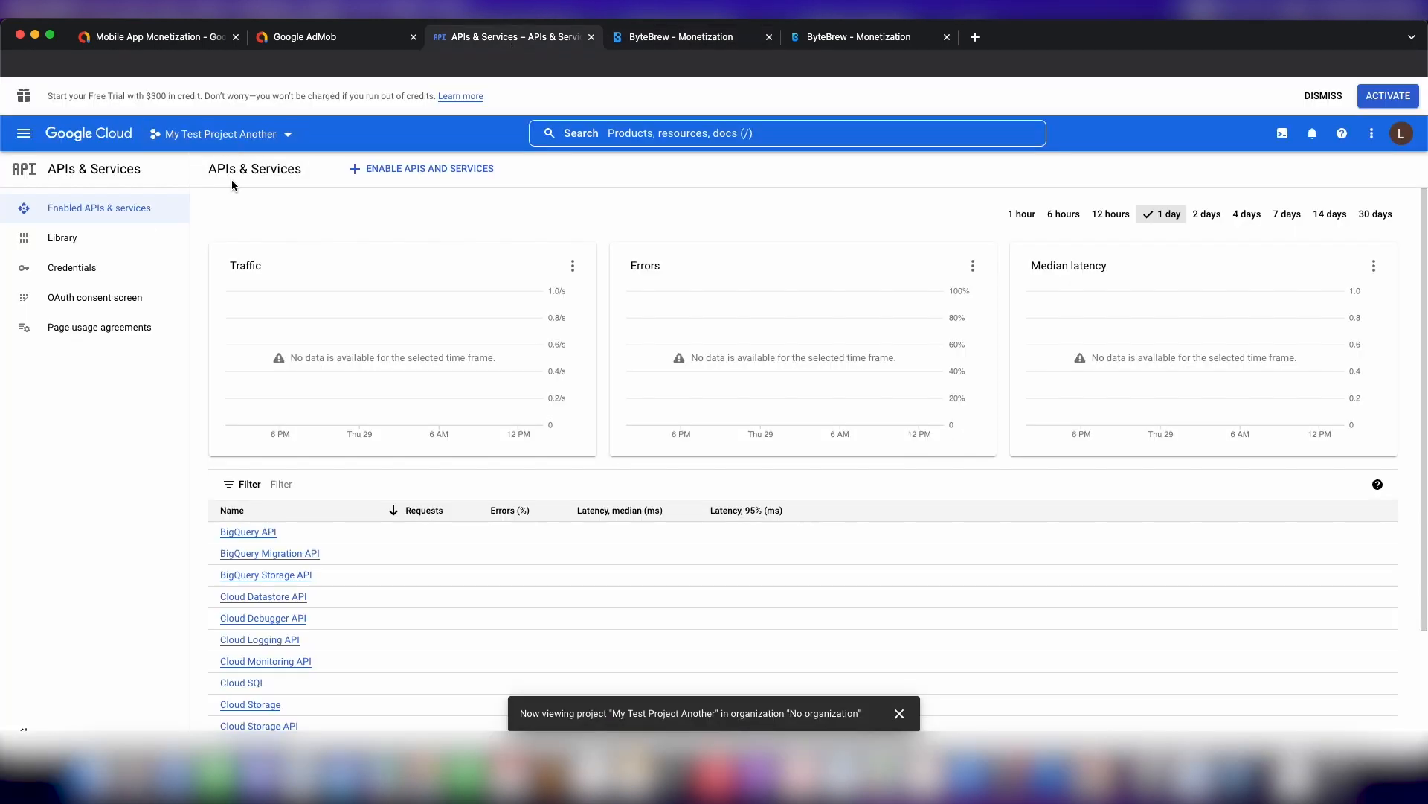
# Check the Cloud project list and cancel, keeping My Test Project Another.
pyautogui.click(218, 134)
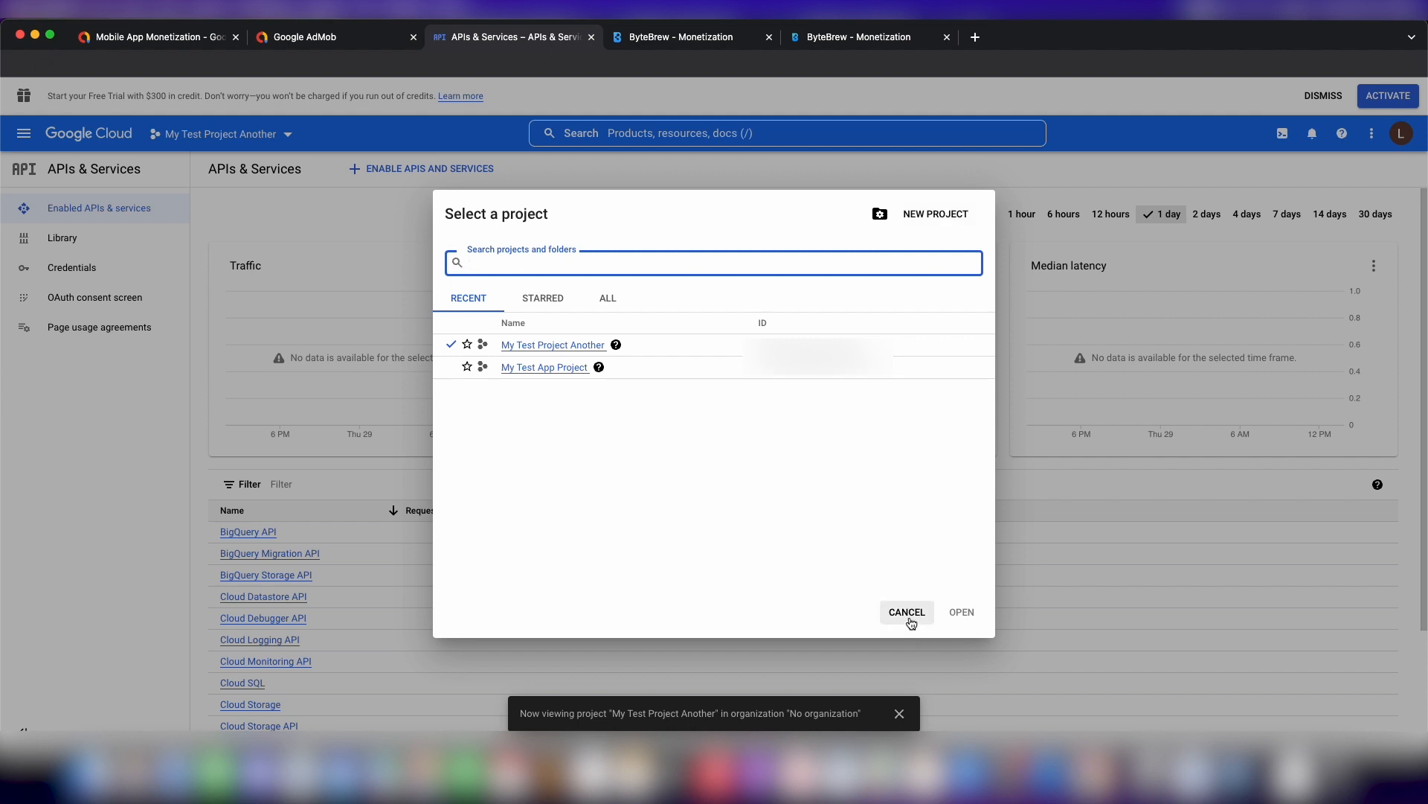
pyautogui.moveTo(908, 615)
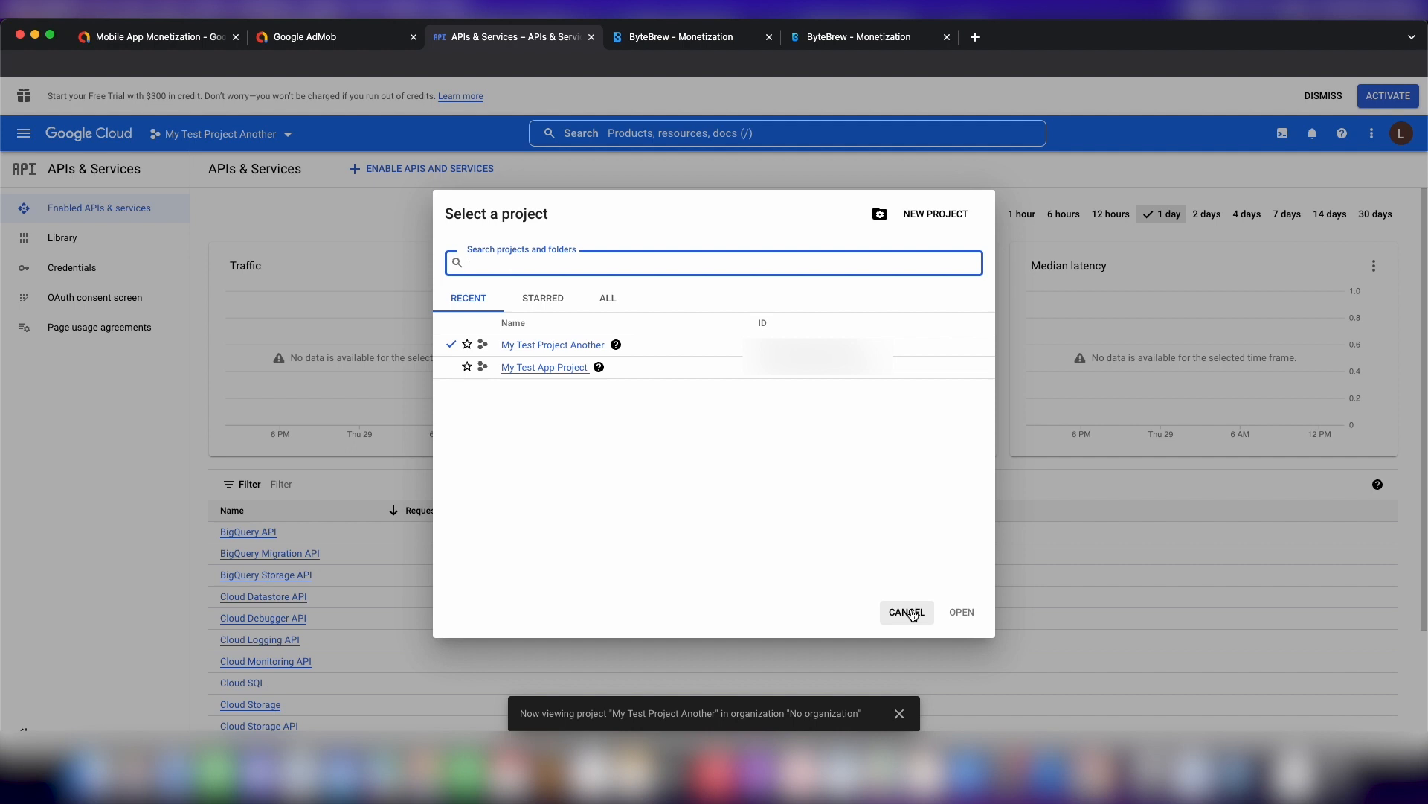
pyautogui.click(905, 611)
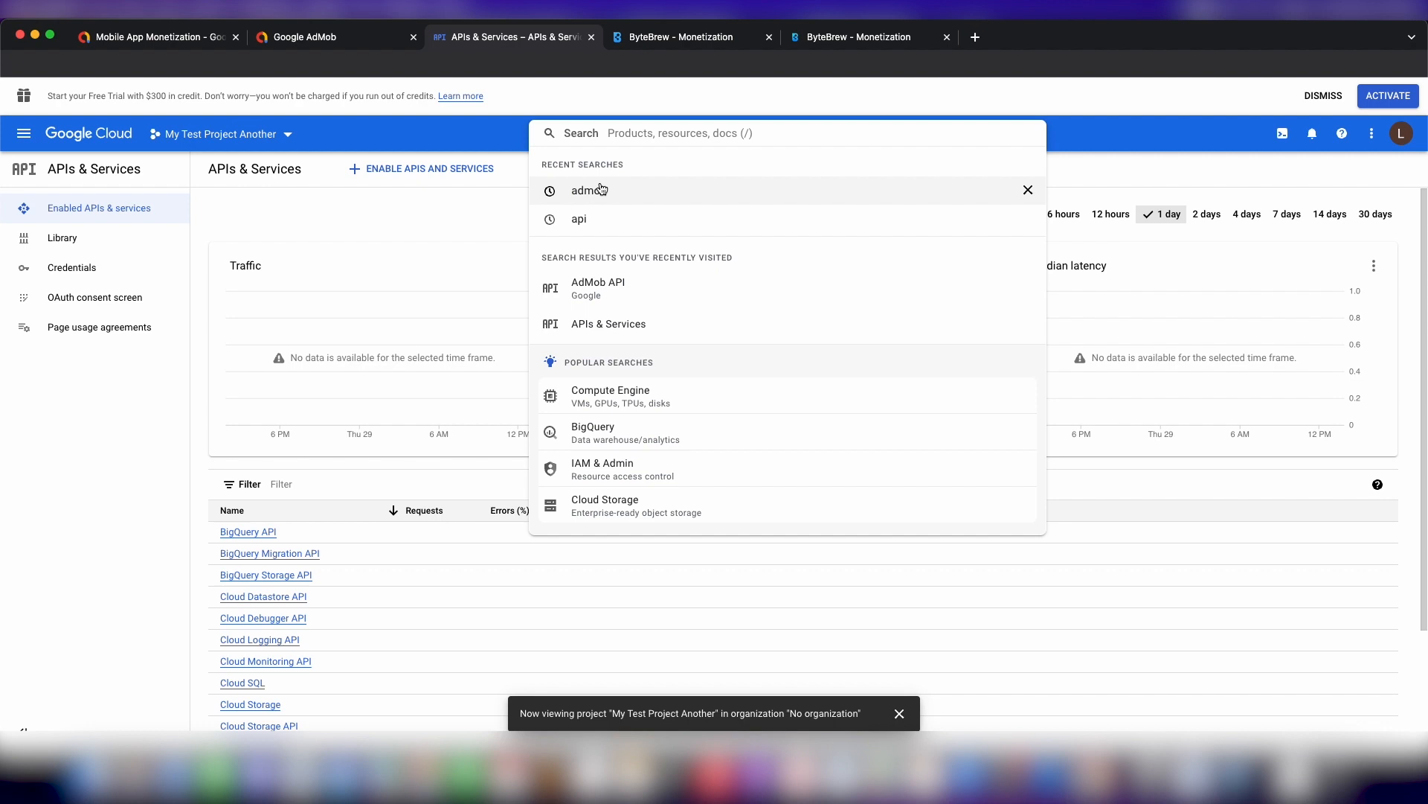
# Search 'admob' and enable the AdMob API from its product page.
pyautogui.click(589, 190)
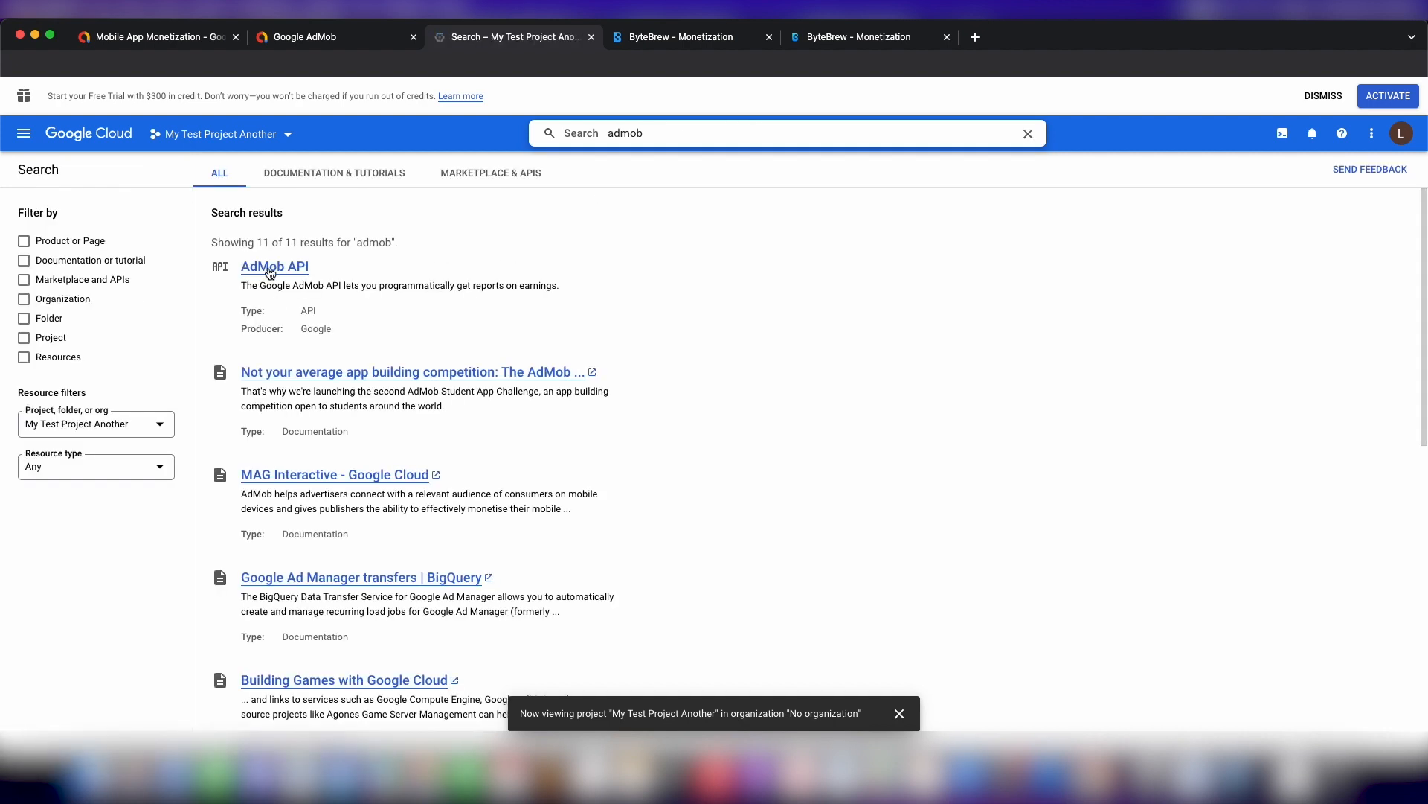
pyautogui.click(274, 266)
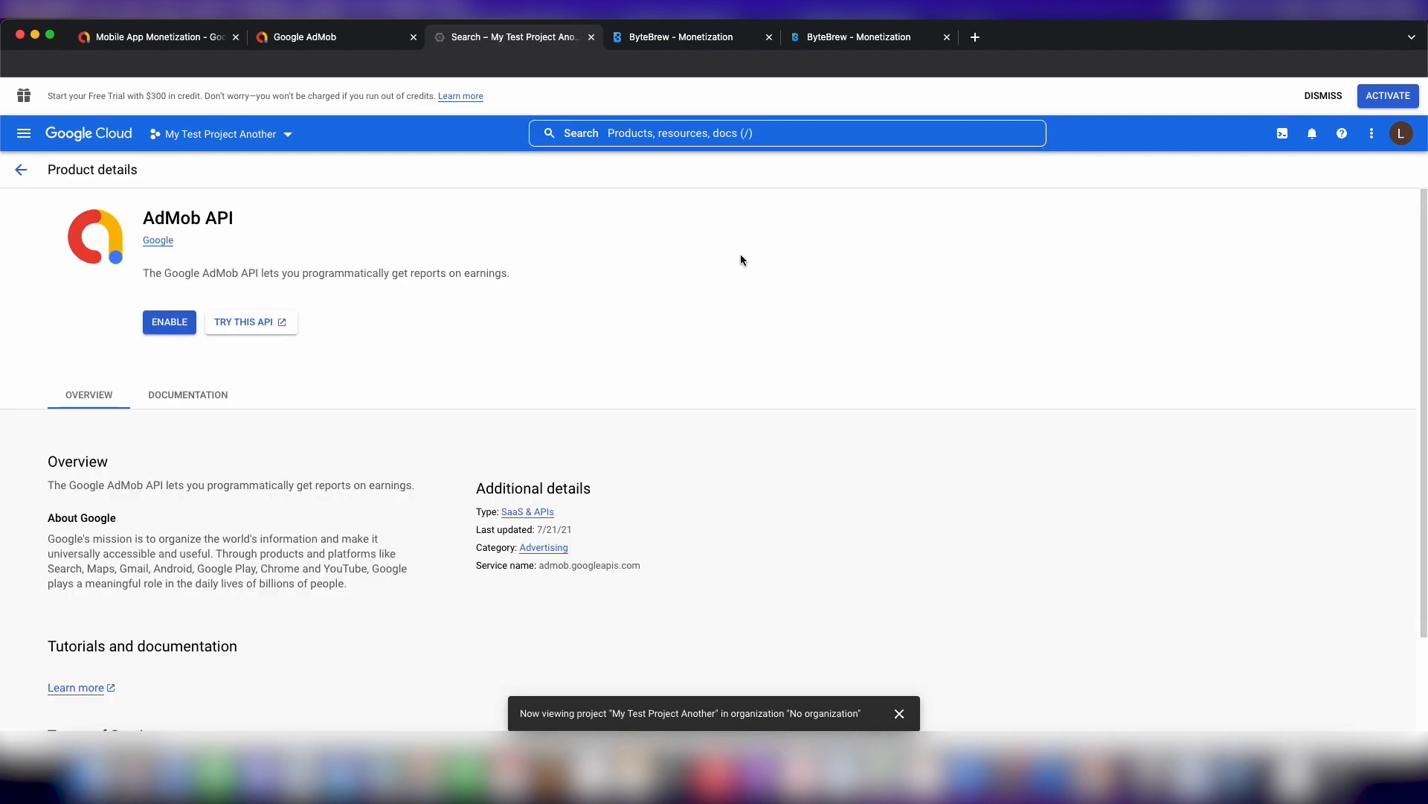
pyautogui.click(169, 321)
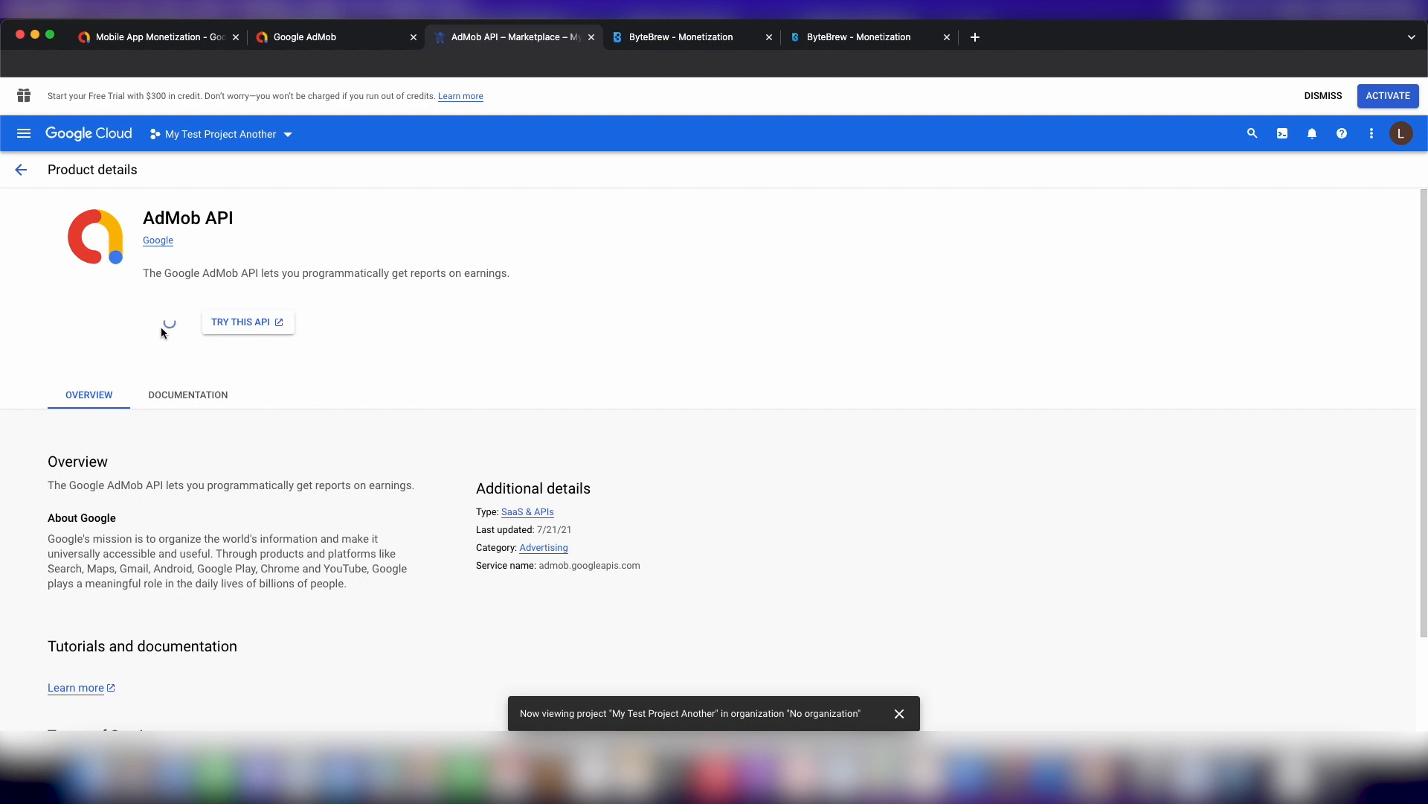
pyautogui.moveTo(247, 321)
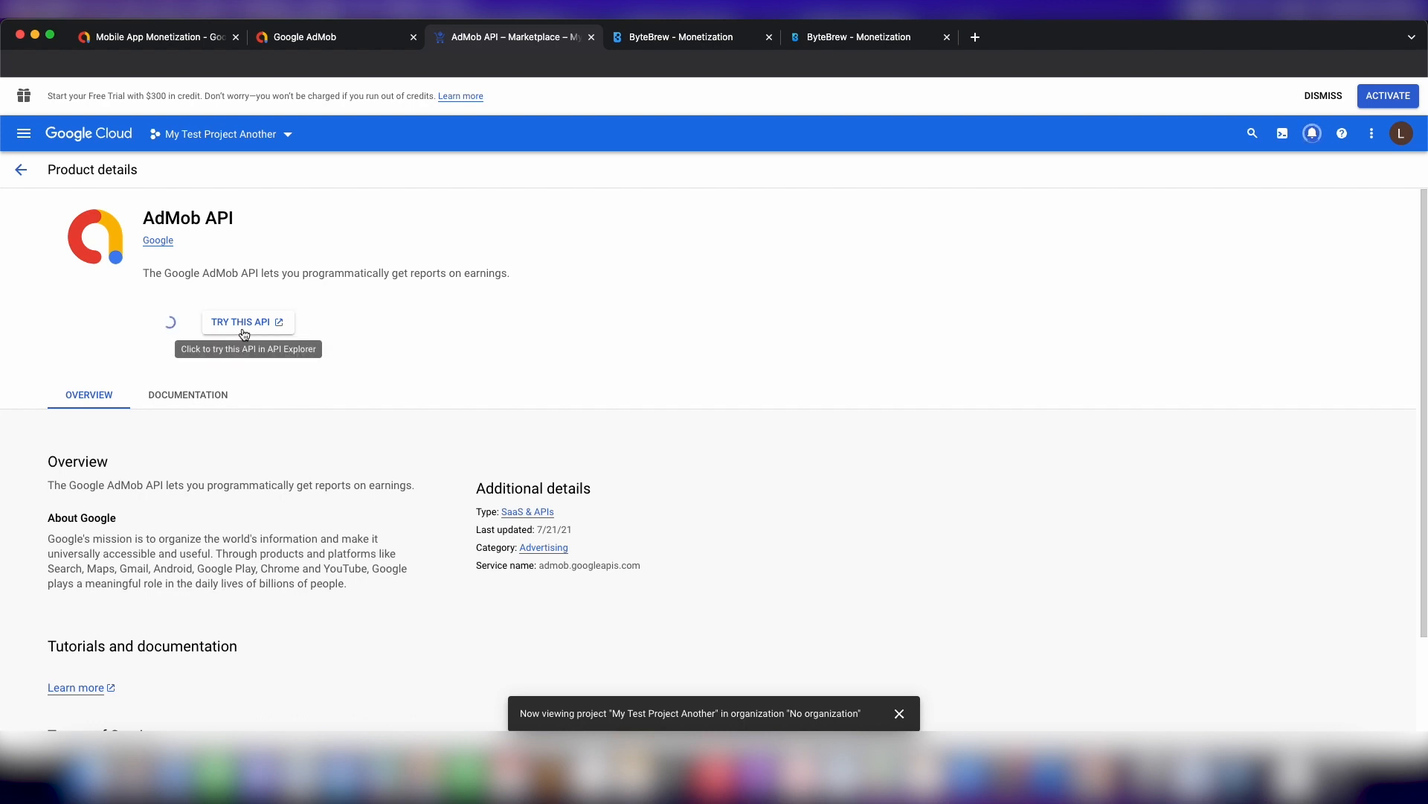
pyautogui.click(240, 321)
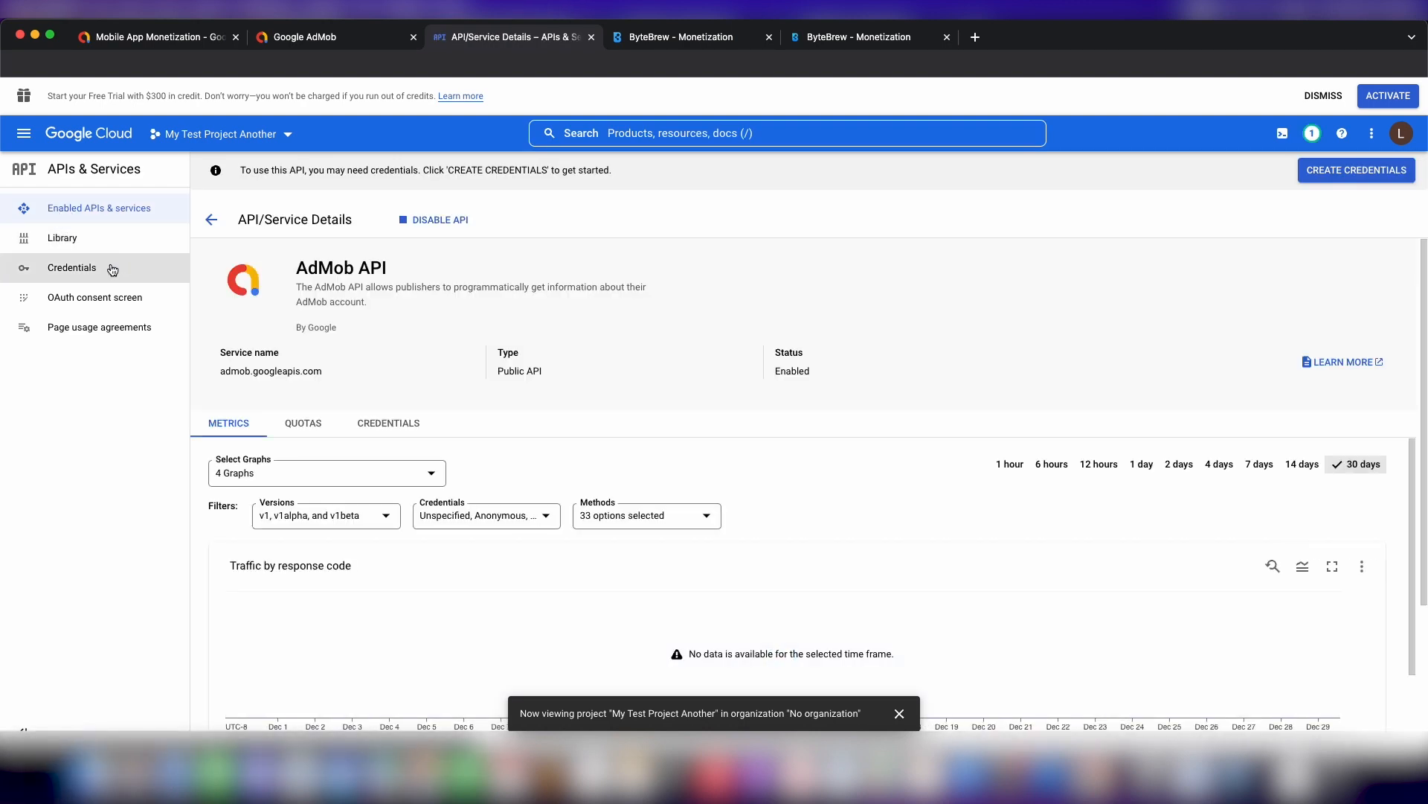
# From Credentials, start an OAuth client ID and open the consent screen configuration.
pyautogui.click(72, 267)
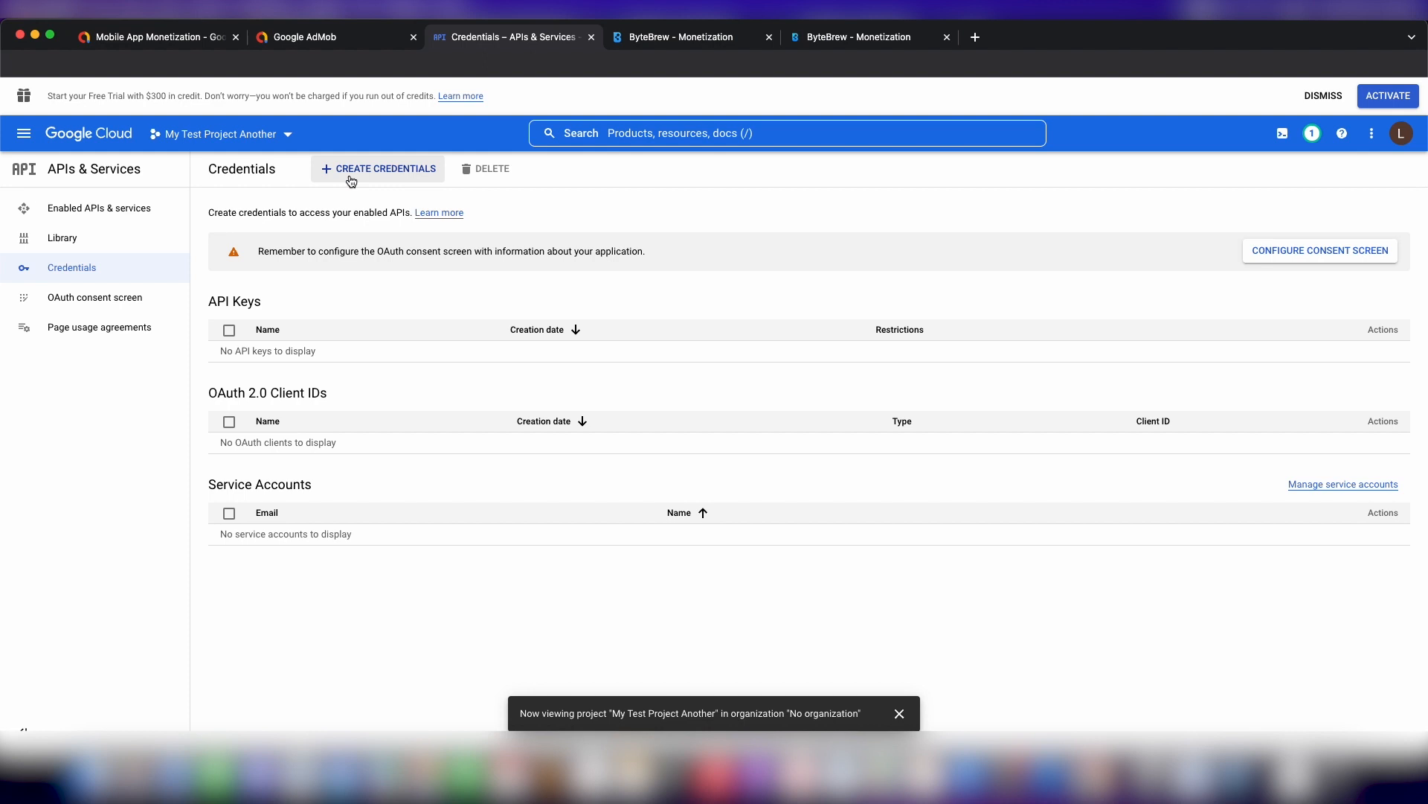
pyautogui.click(384, 169)
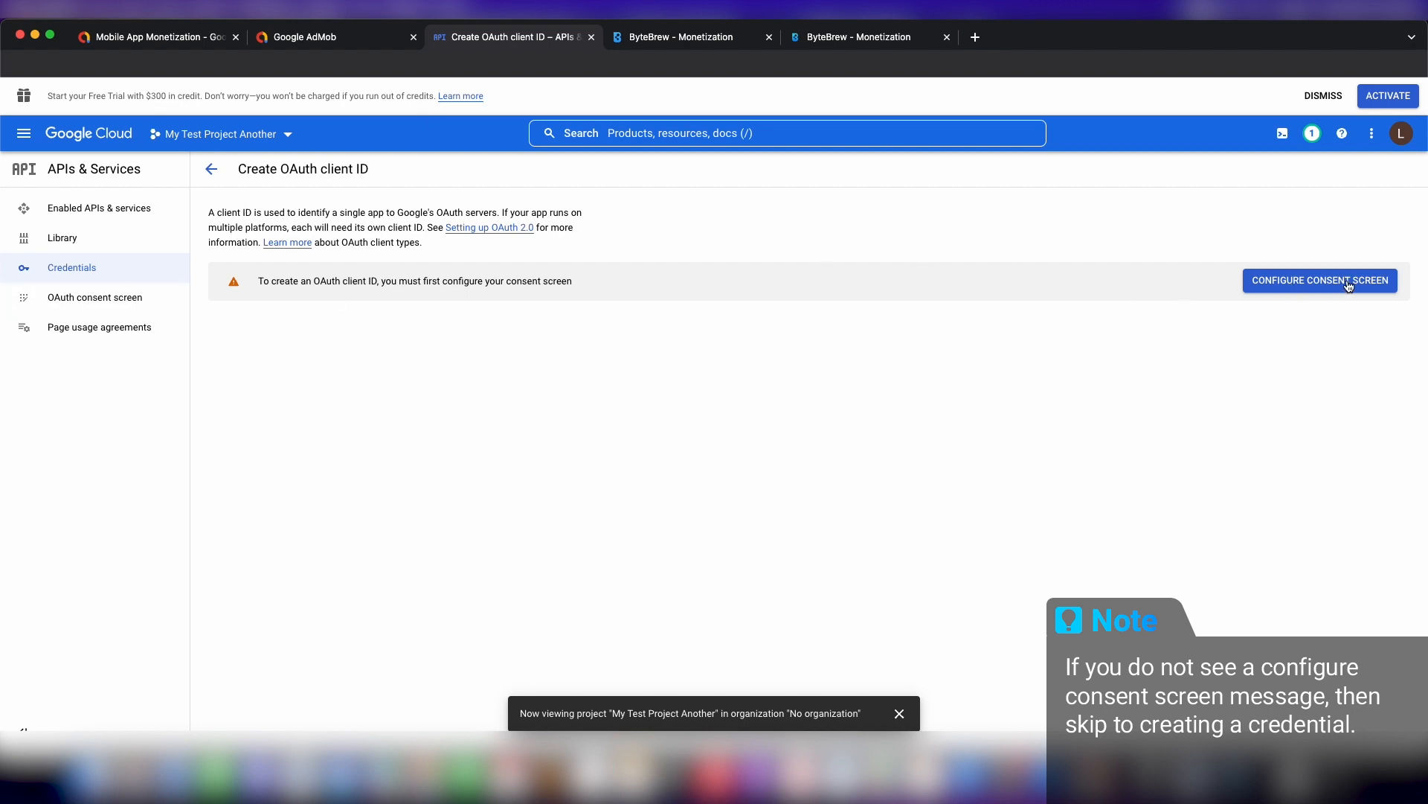
pyautogui.click(1318, 280)
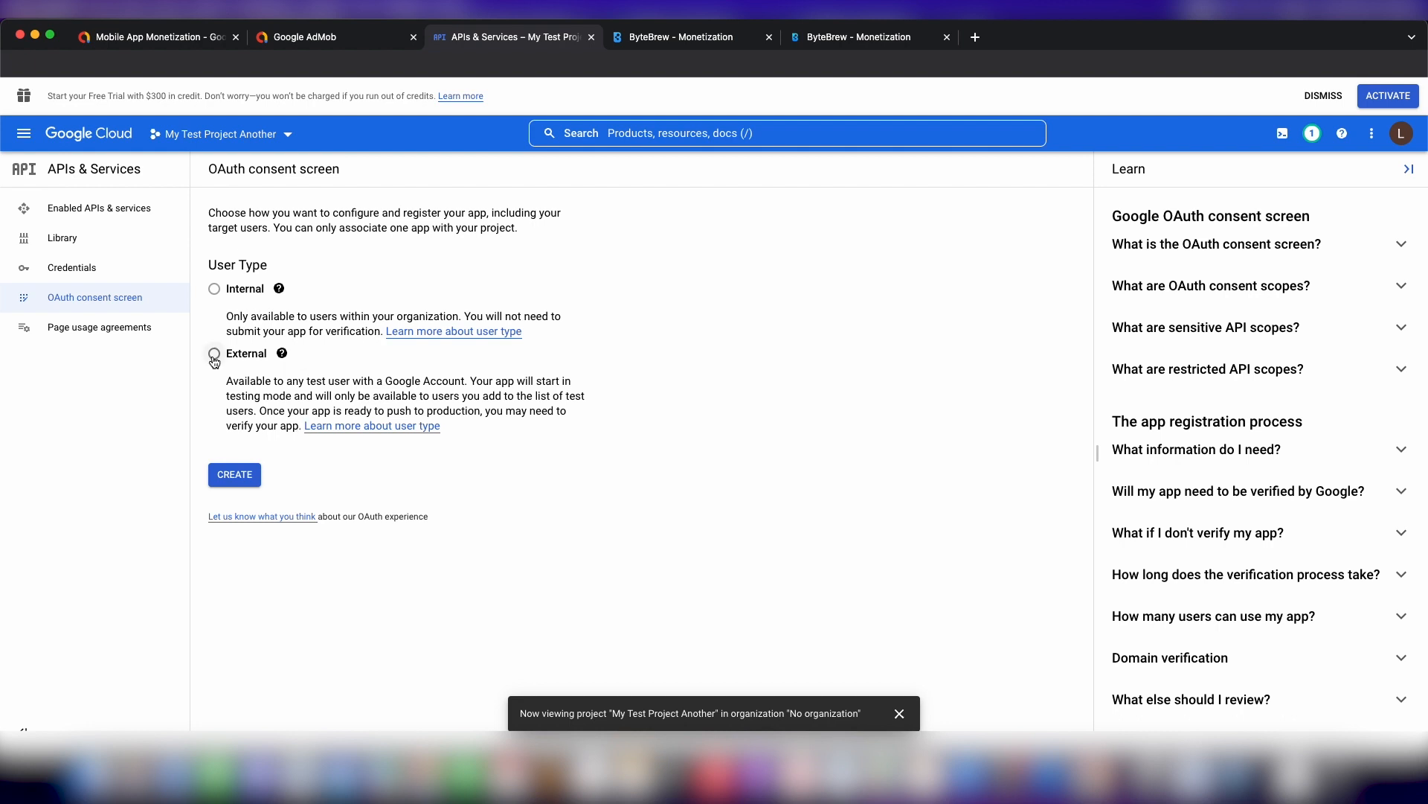
# Create an External consent screen with the app name 'Test App'.
pyautogui.click(214, 354)
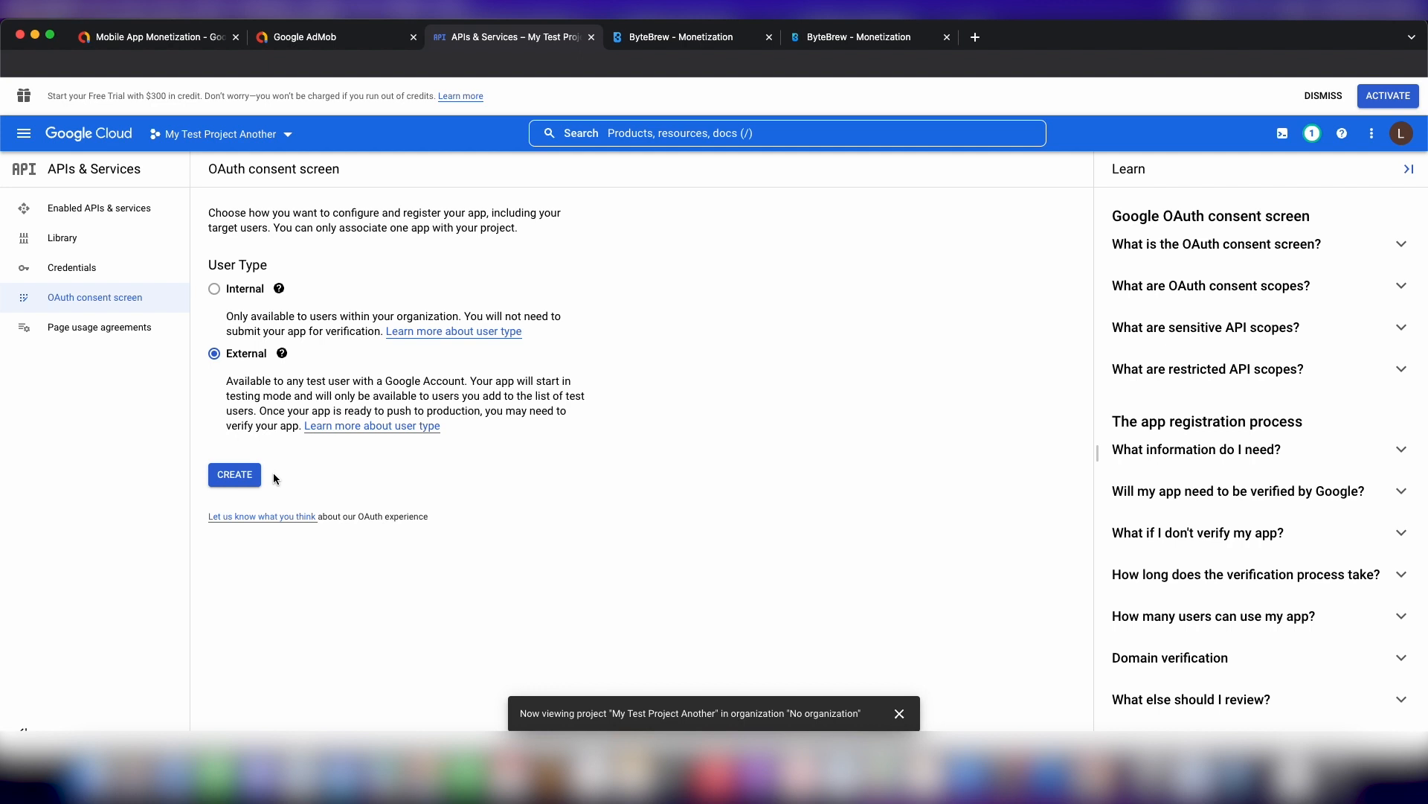
pyautogui.click(233, 474)
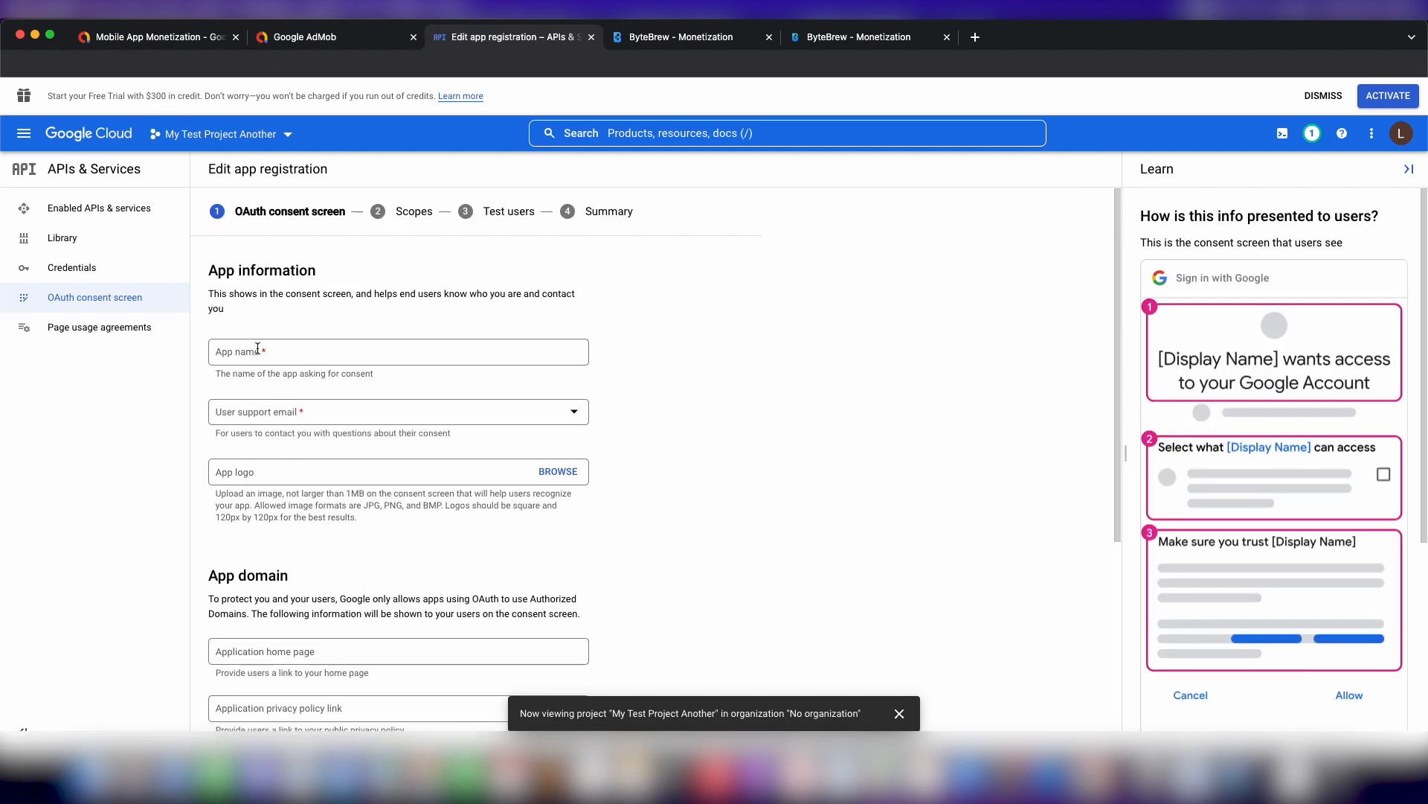
pyautogui.write('Test App')
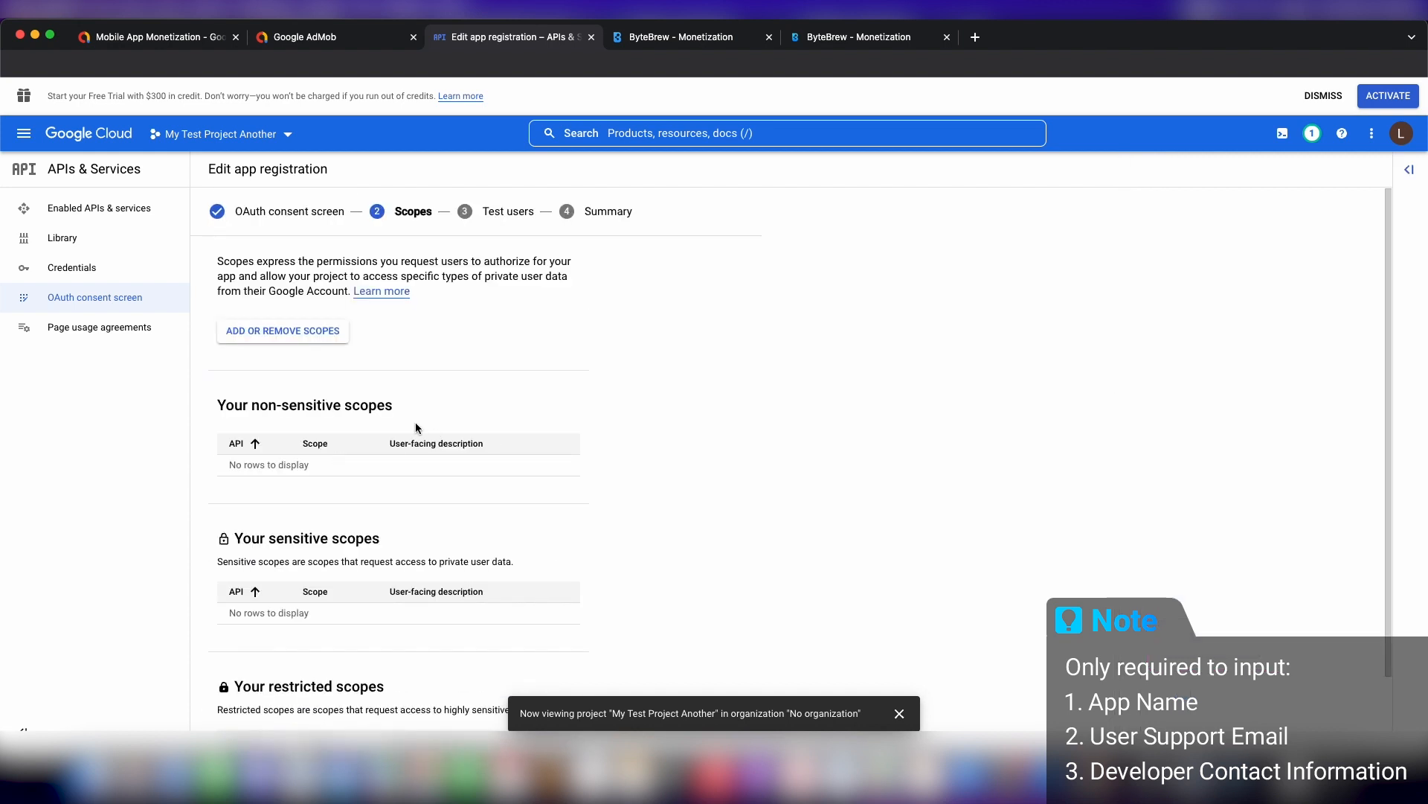
pyautogui.scroll(-3)
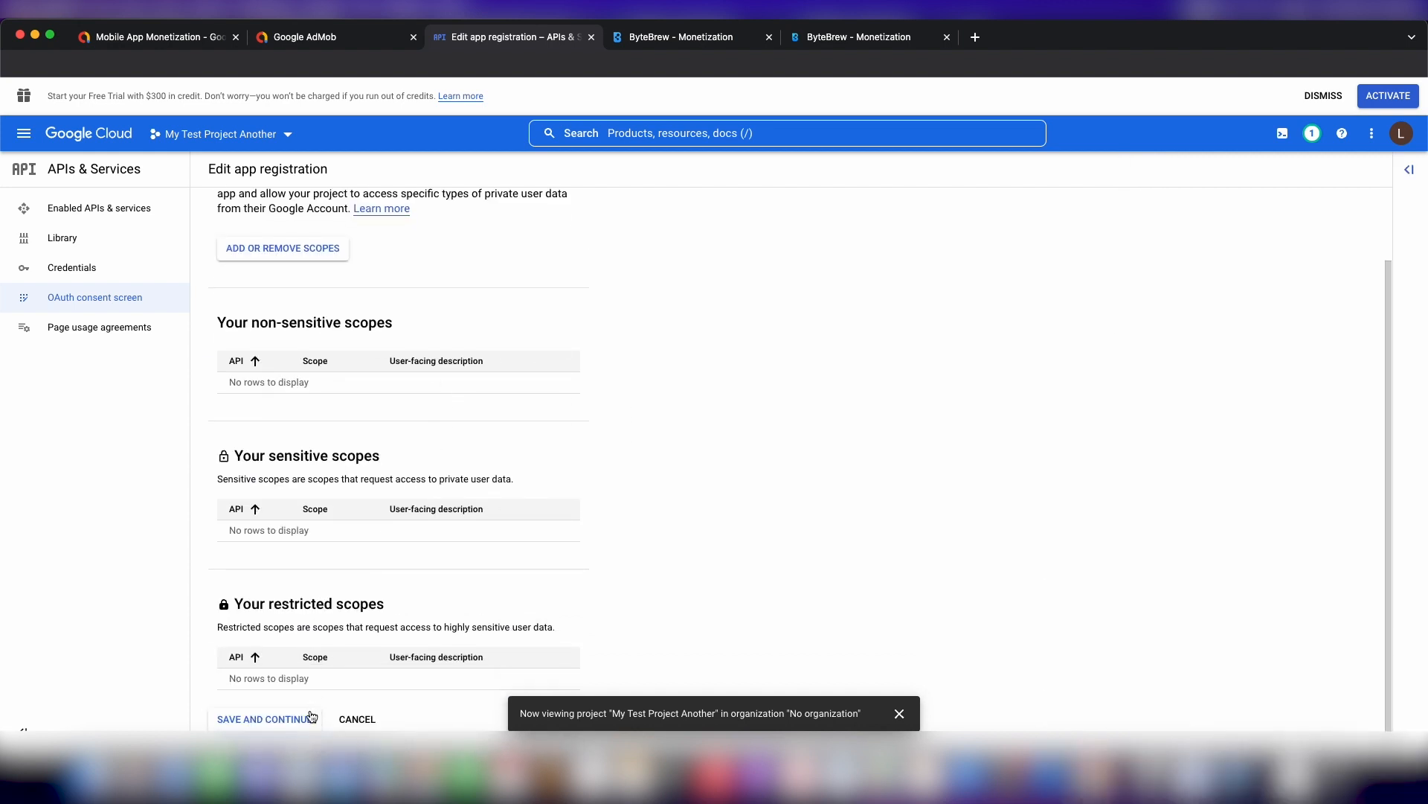
# Save past empty Scopes and Test users and return to the dashboard.
pyautogui.click(264, 719)
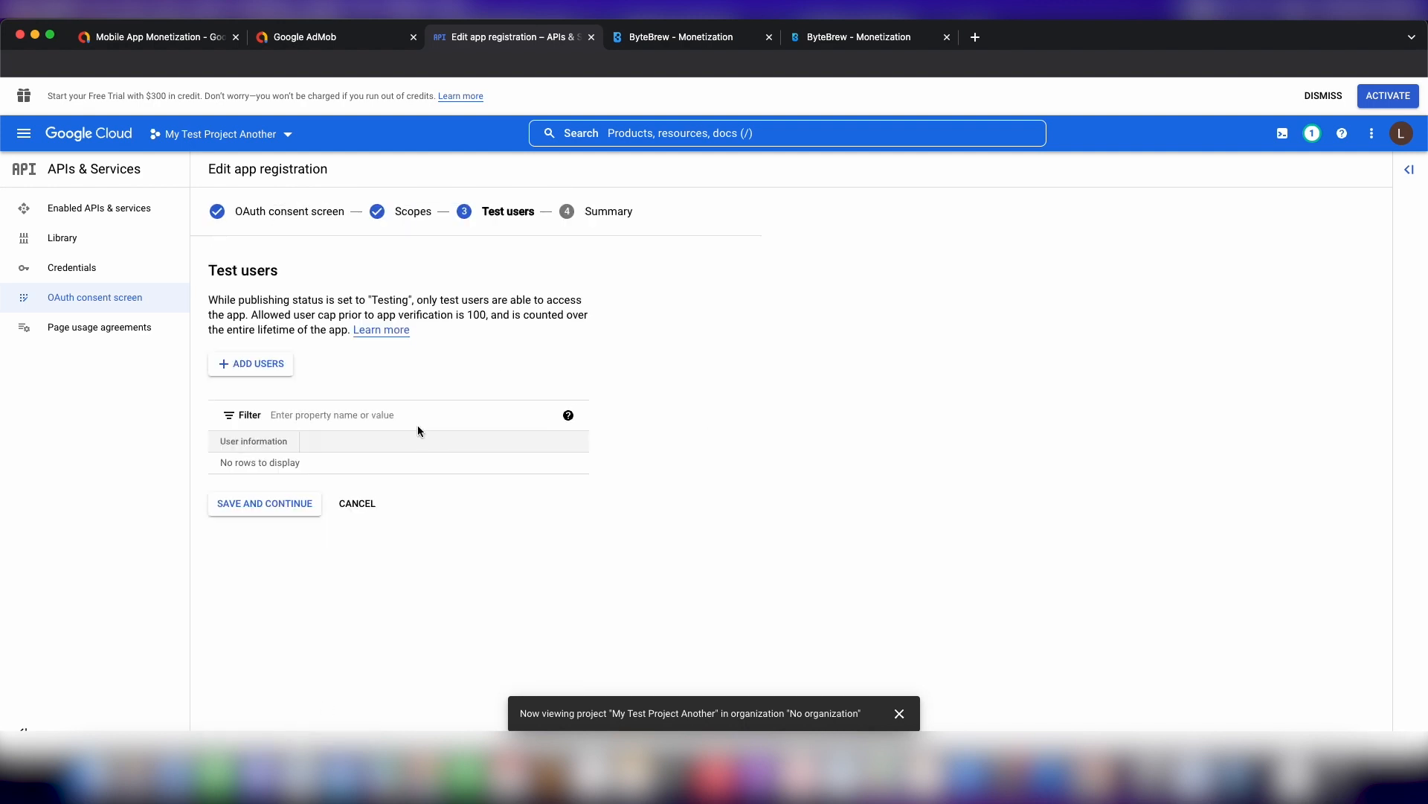
pyautogui.click(264, 503)
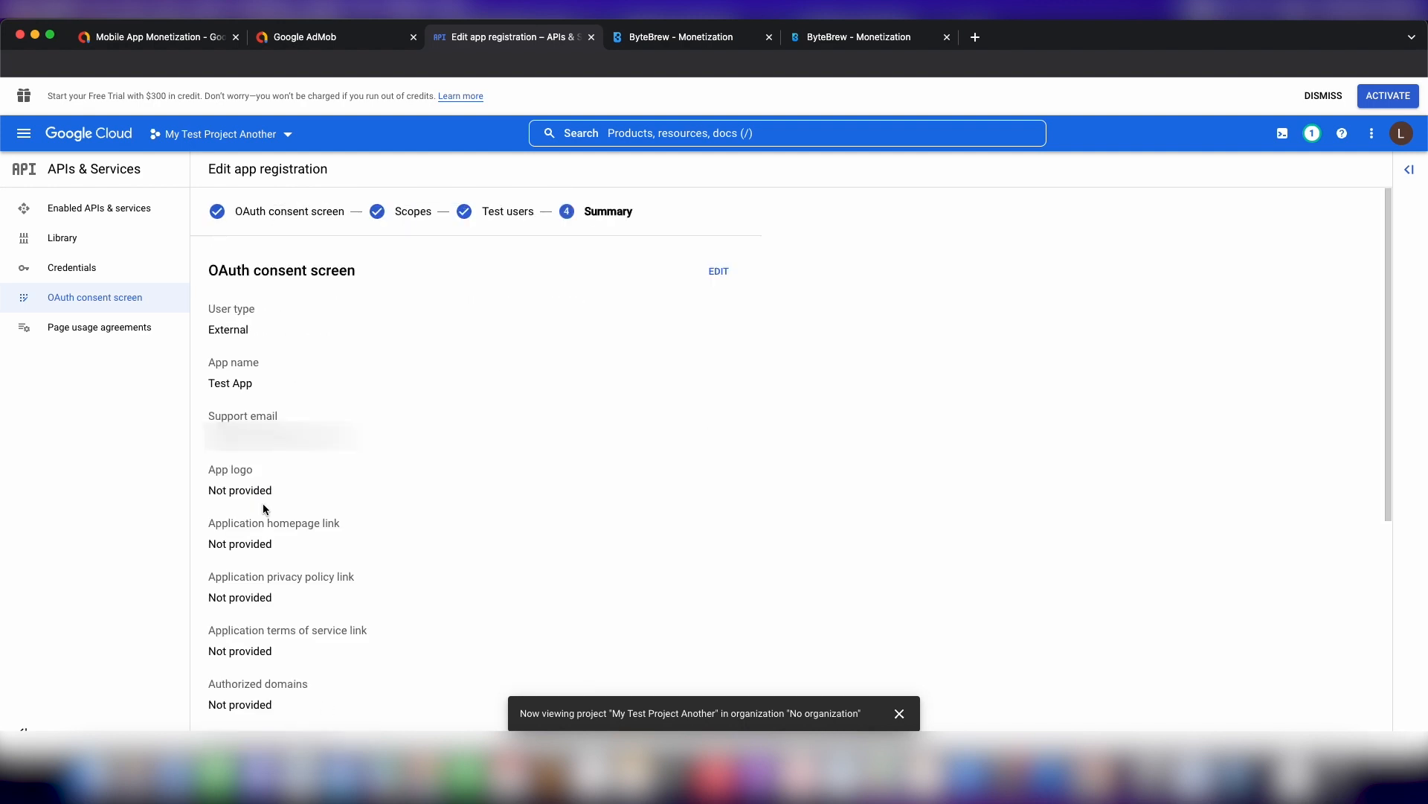
pyautogui.scroll(-3)
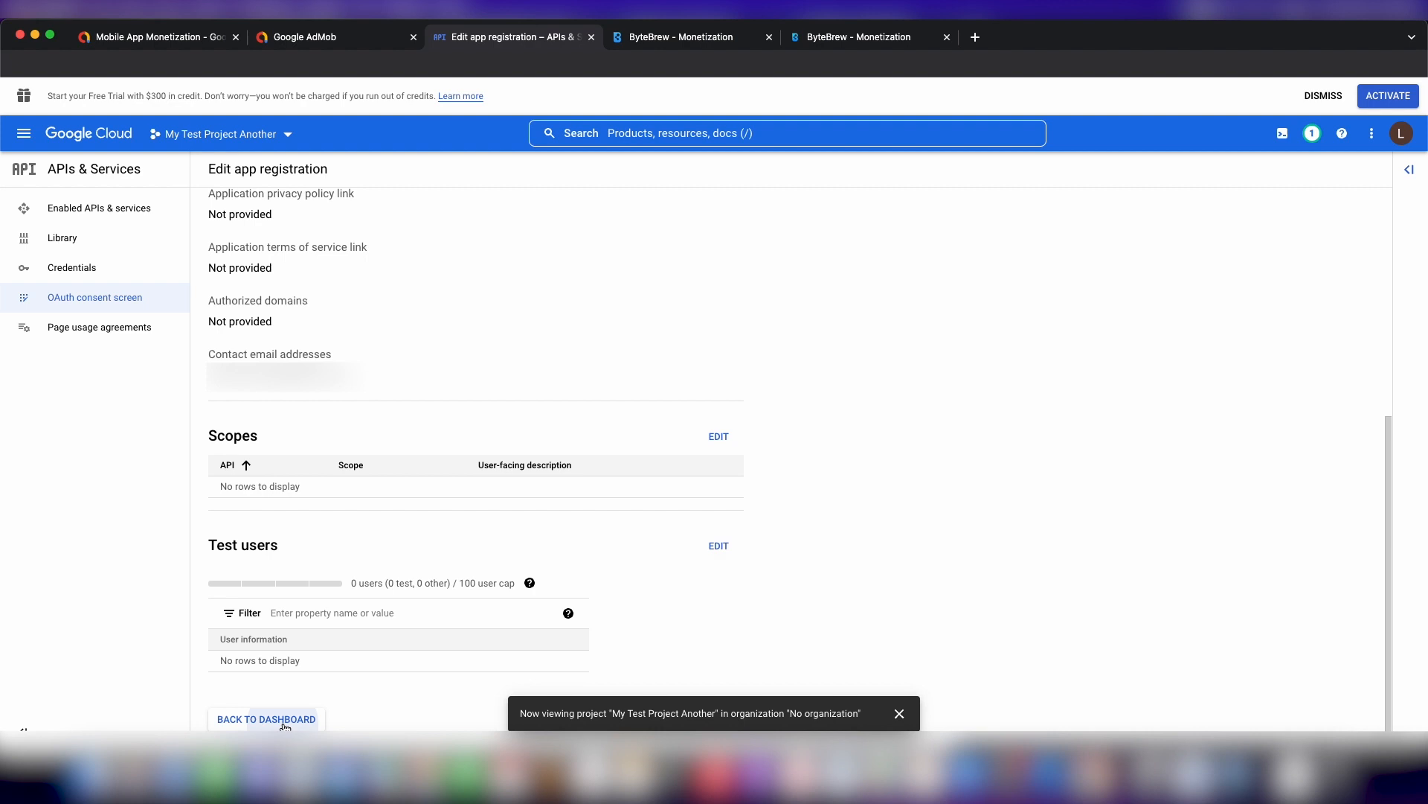
pyautogui.click(267, 719)
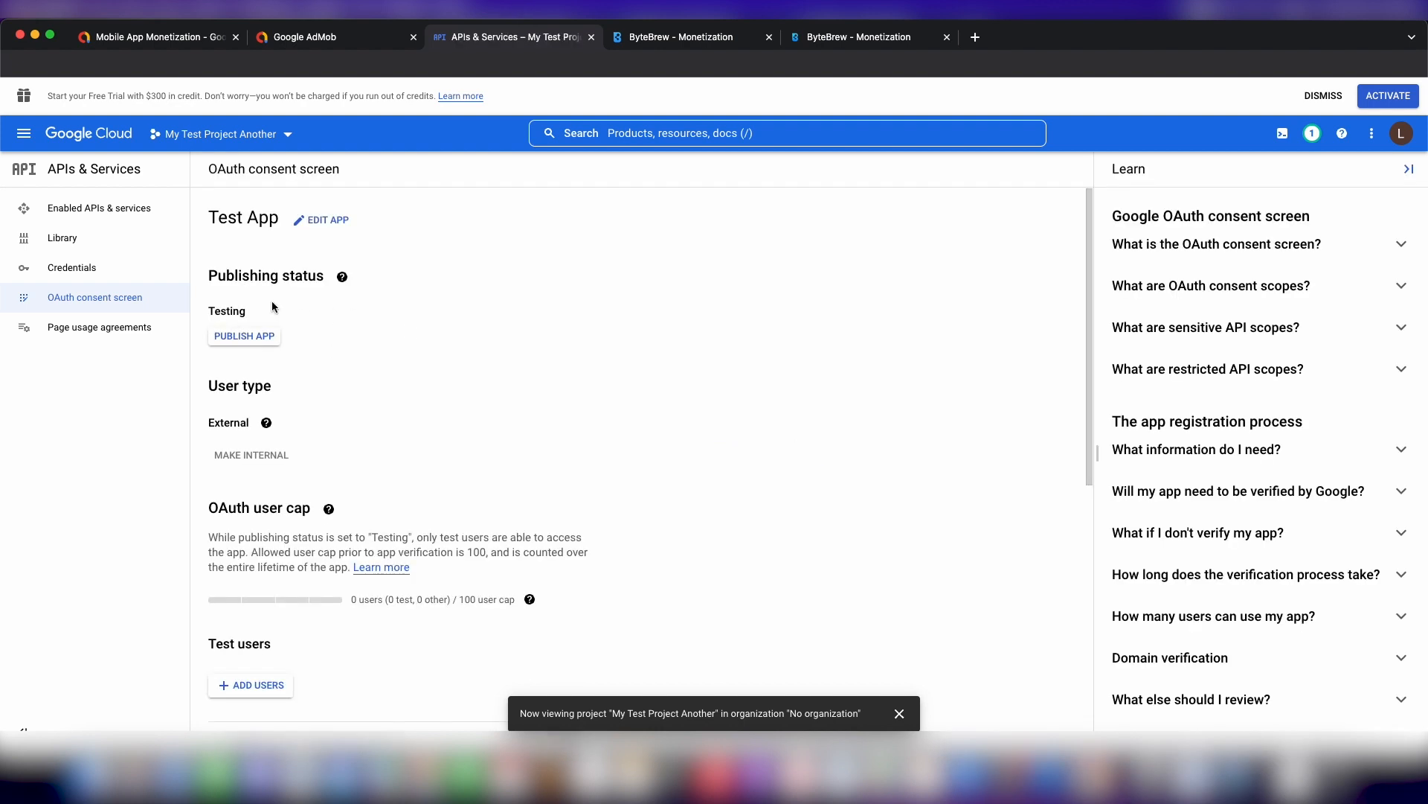
# Publish Test App so its status becomes In production.
pyautogui.click(243, 335)
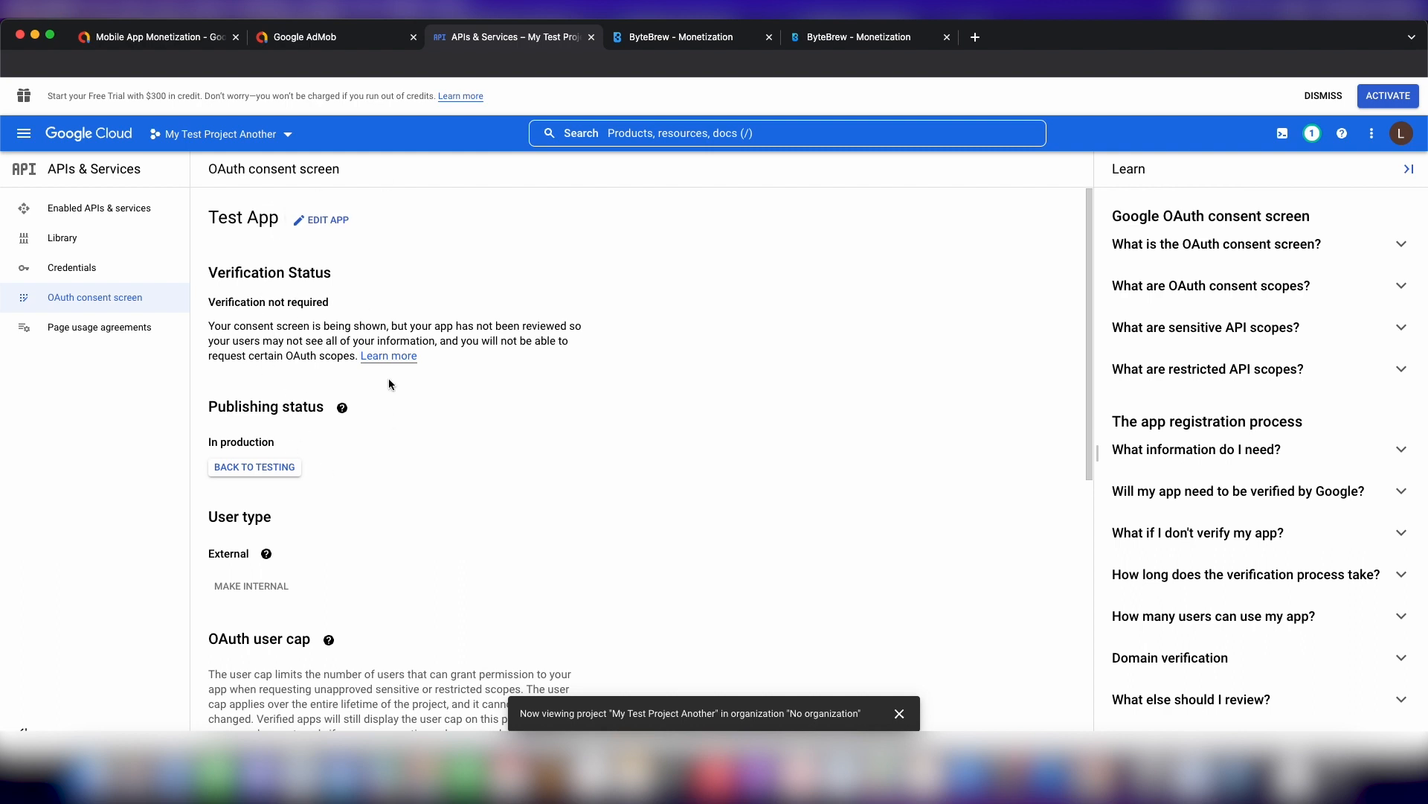
pyautogui.moveTo(265, 437)
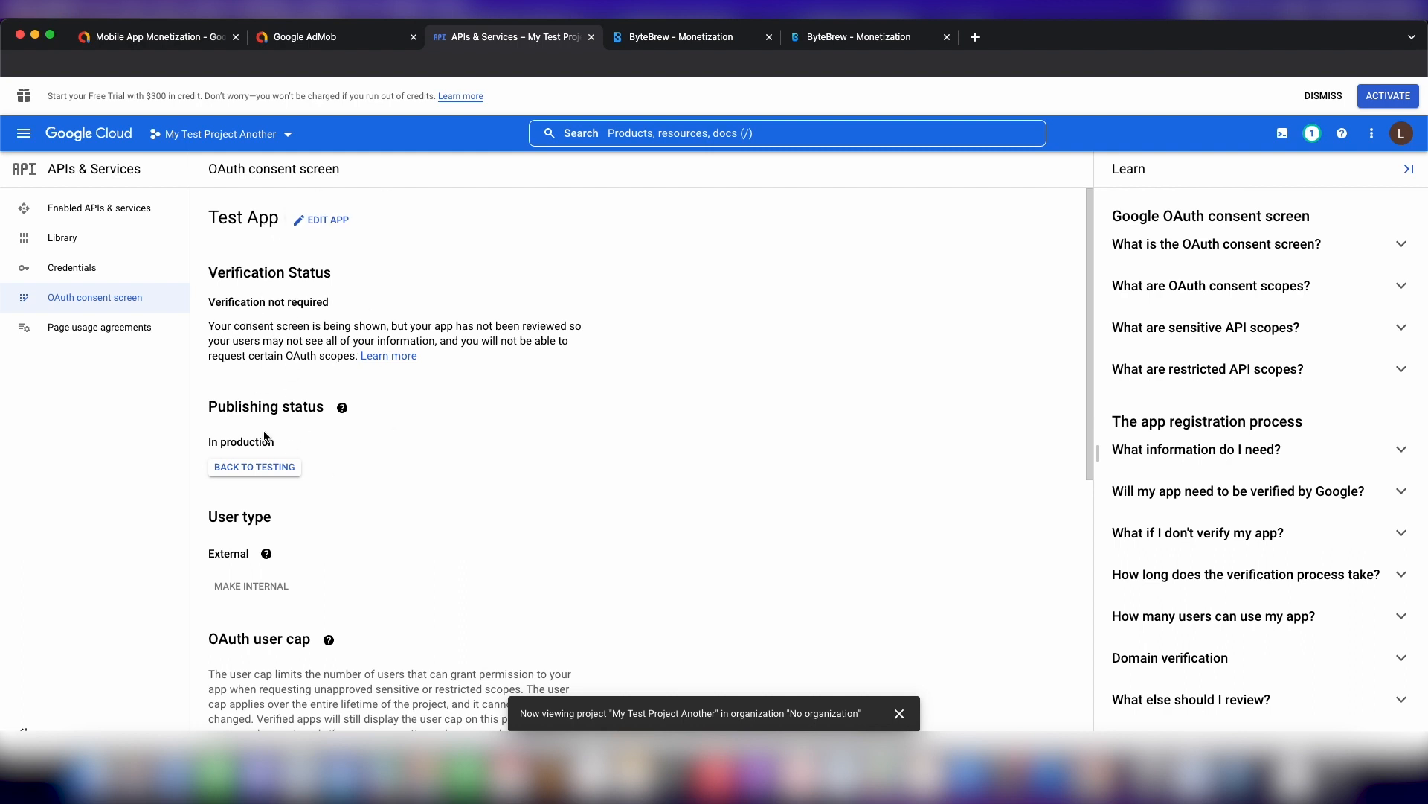
pyautogui.moveTo(71, 268)
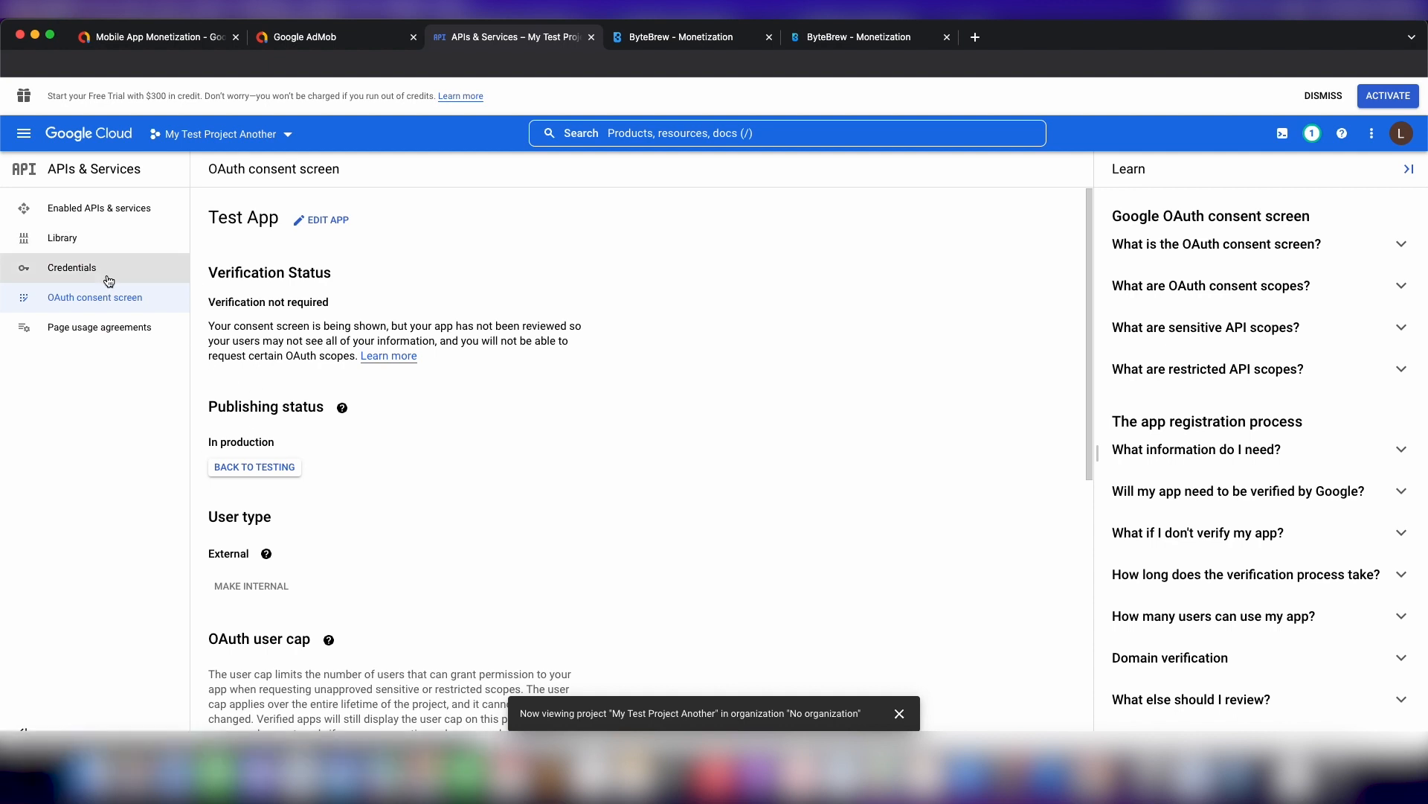
# Start an OAuth client ID of Web application type and select its name field.
pyautogui.click(71, 267)
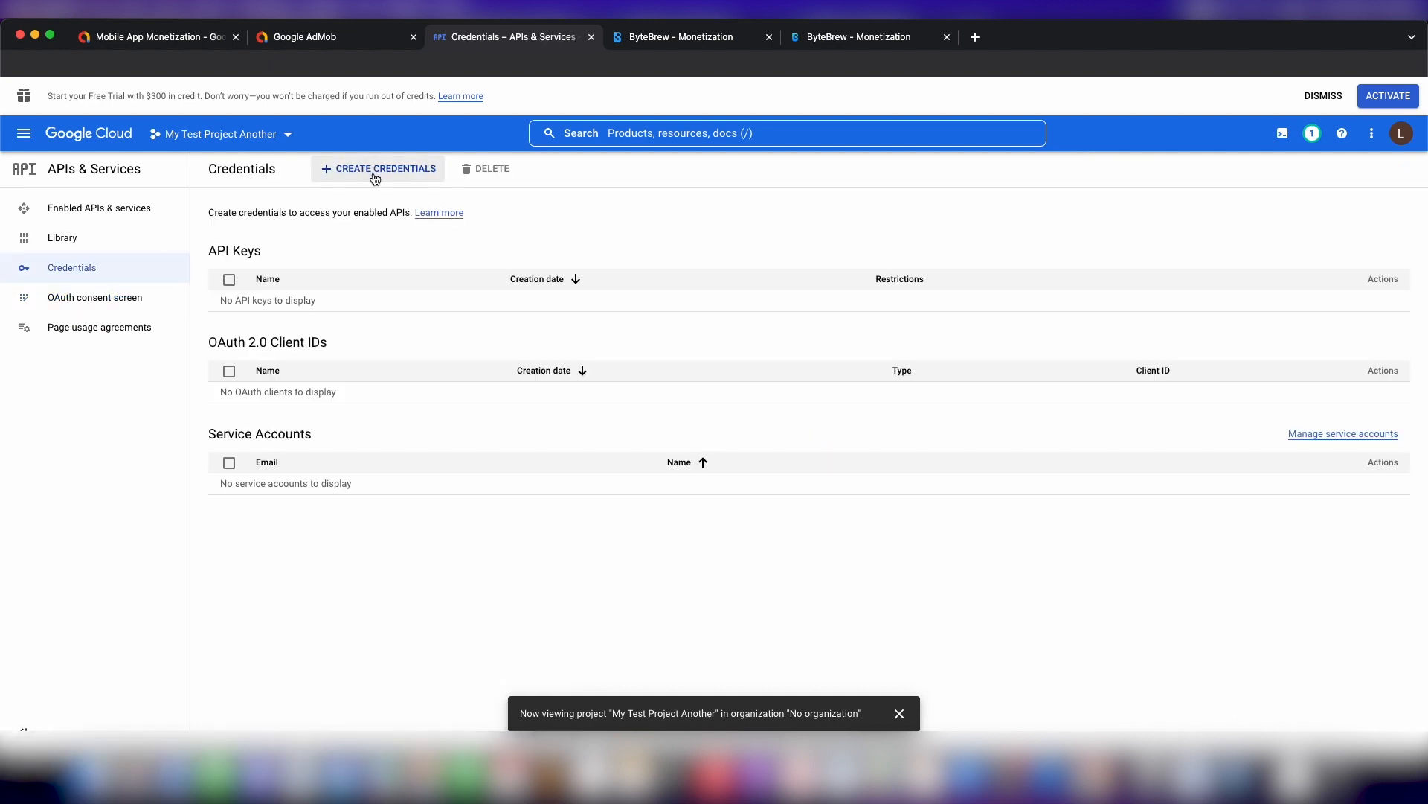
pyautogui.click(378, 169)
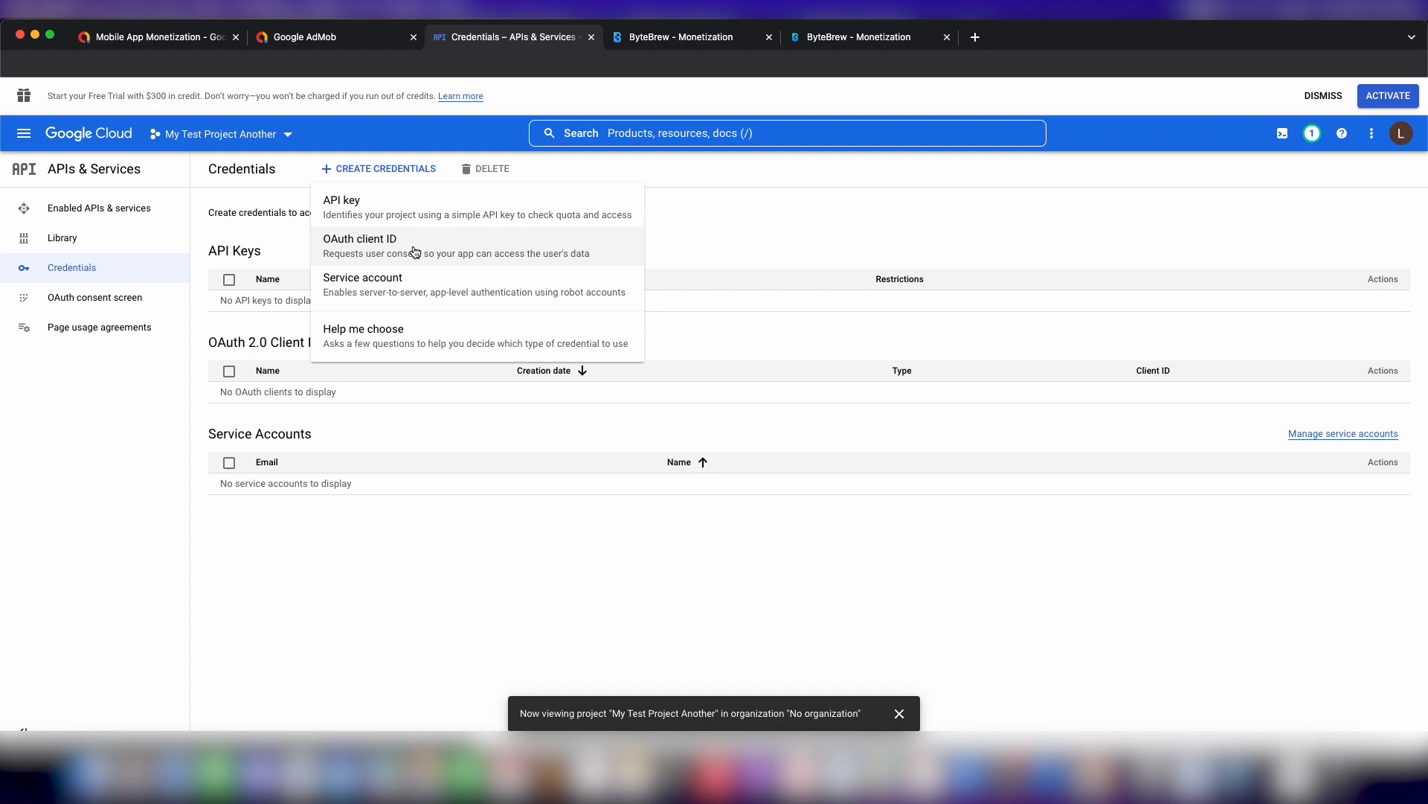
pyautogui.click(360, 245)
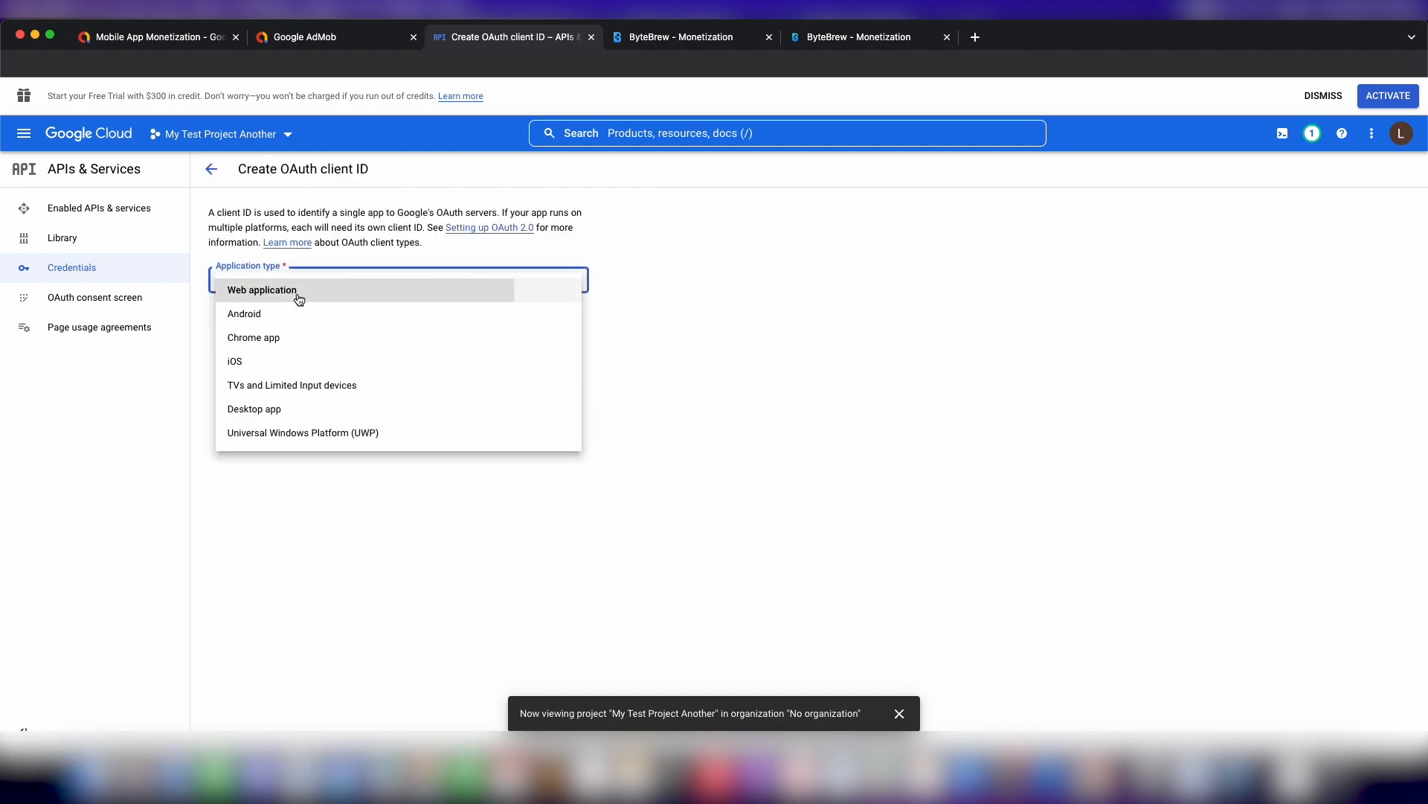
pyautogui.click(263, 290)
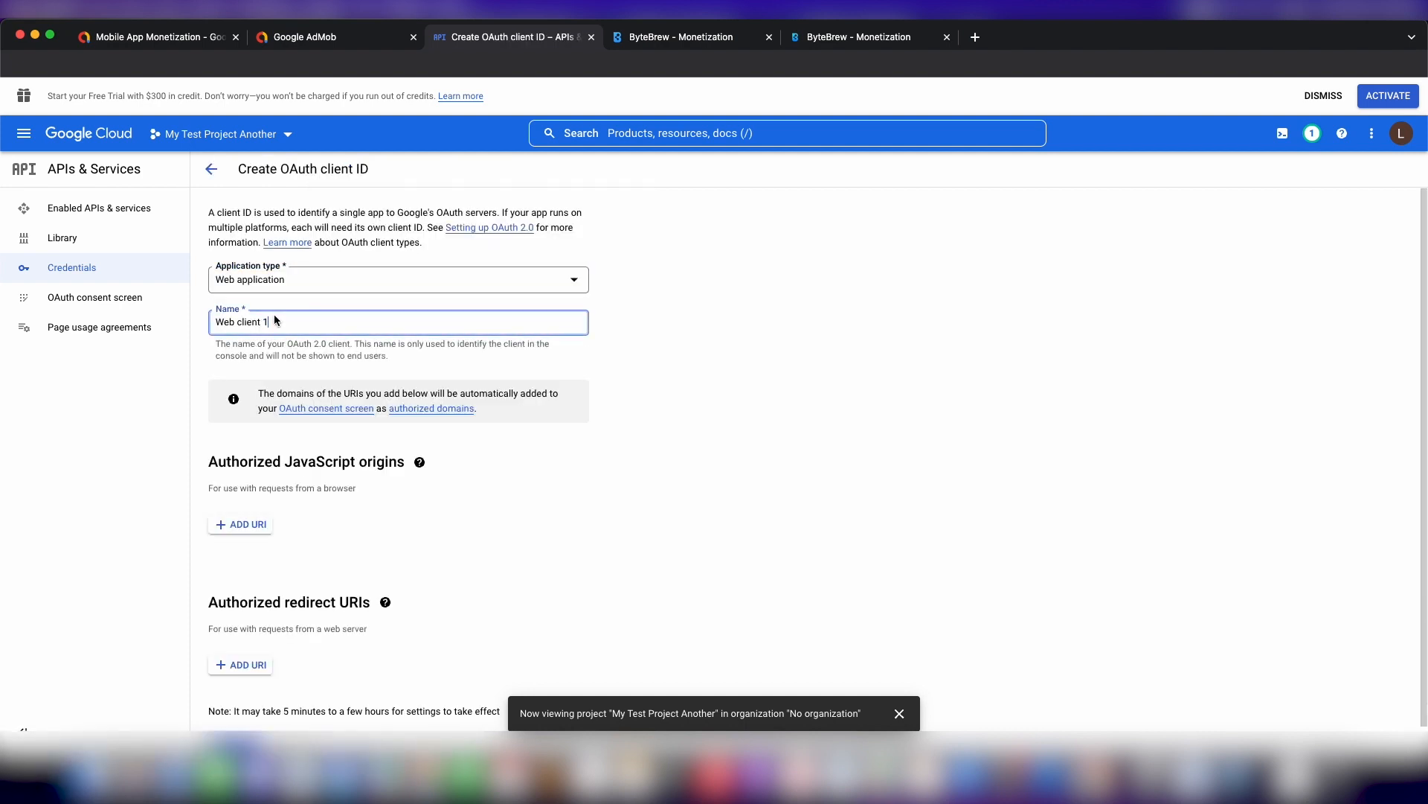
pyautogui.doubleClick(241, 321)
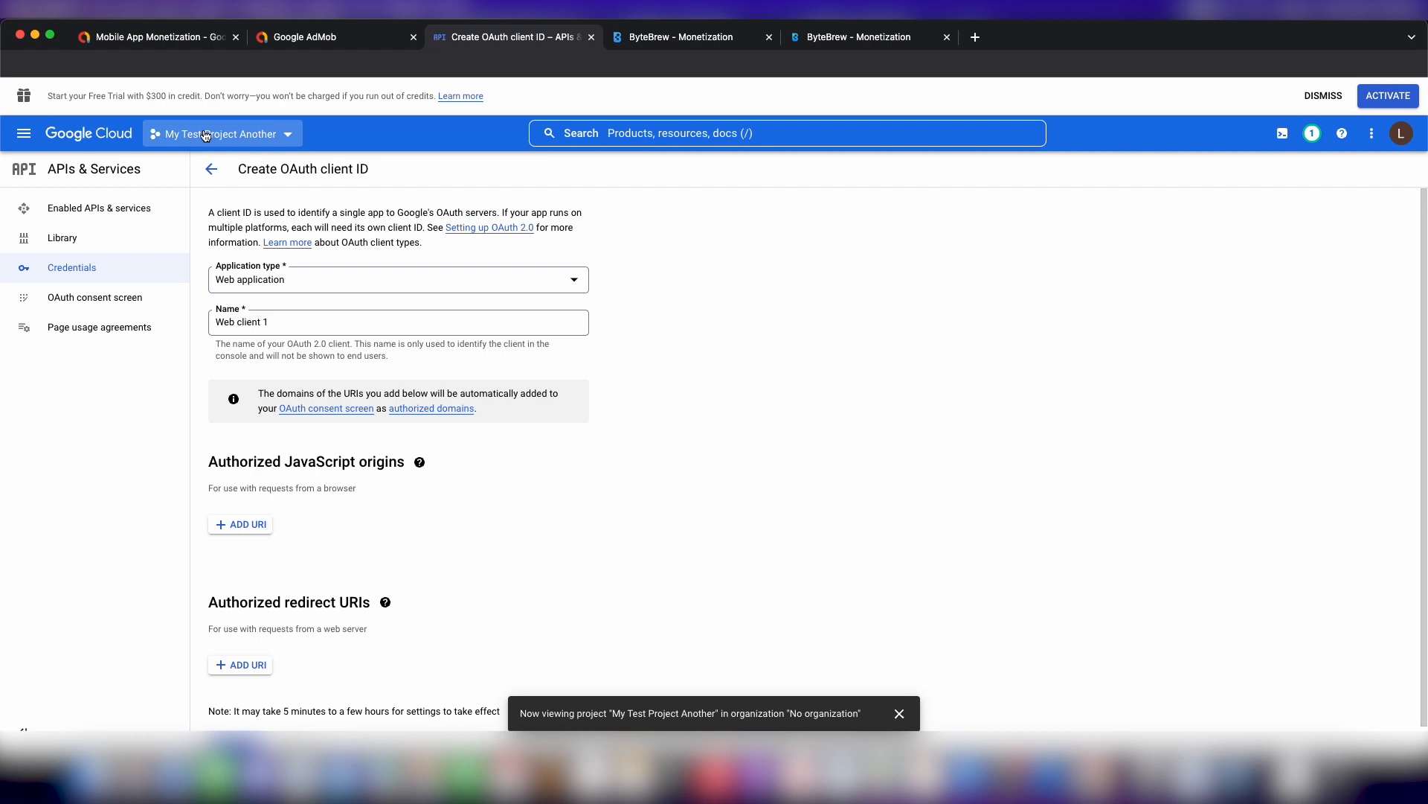
pyautogui.moveTo(99, 208)
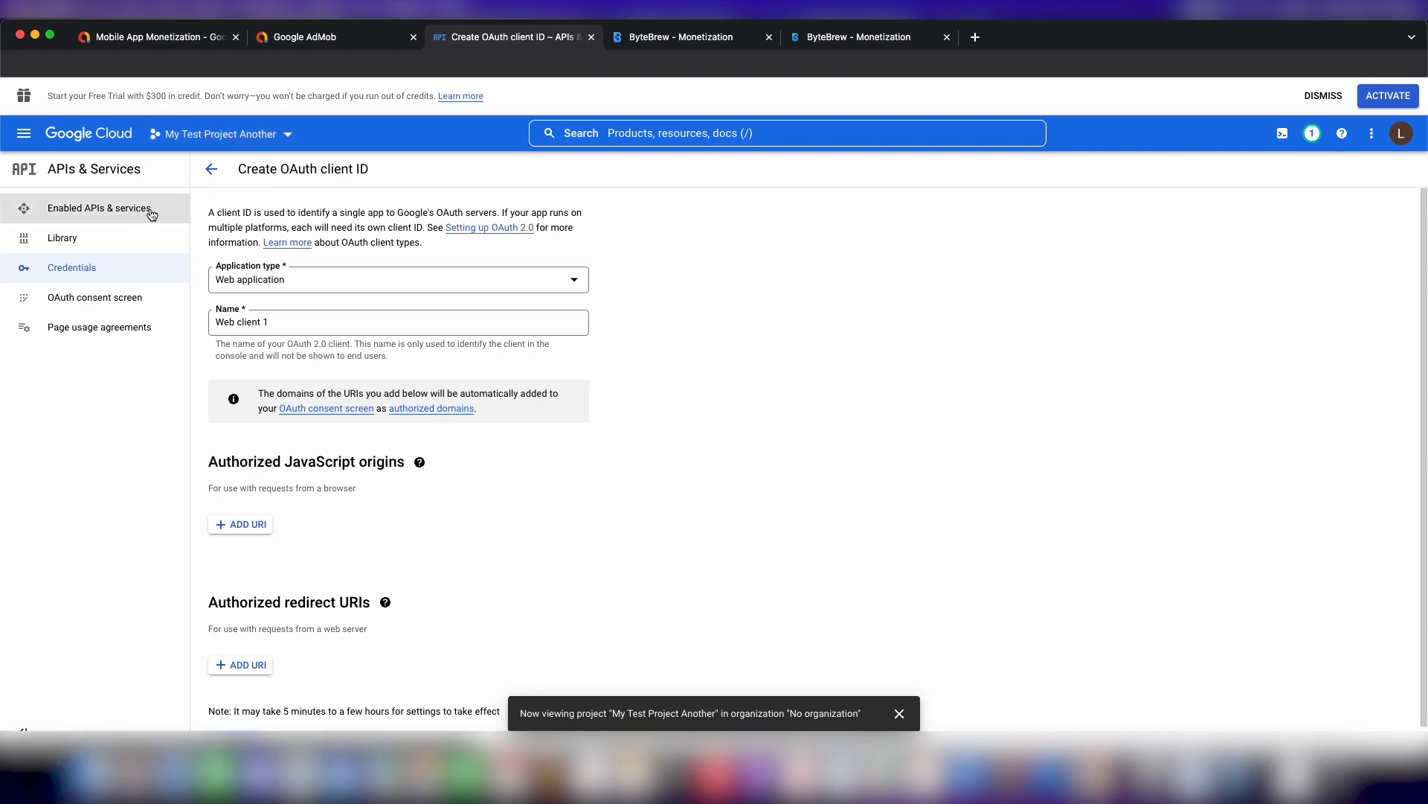
pyautogui.moveTo(282, 220)
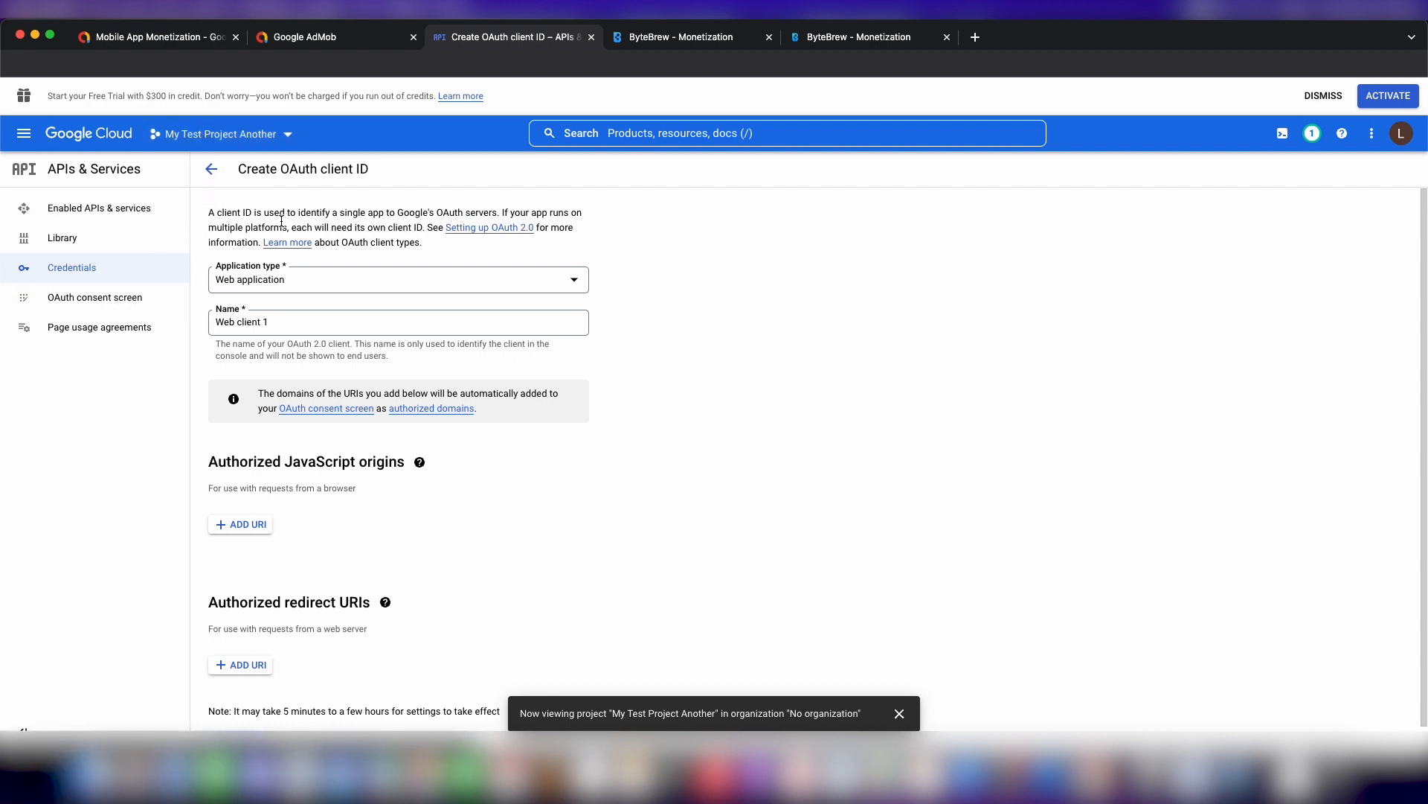
pyautogui.moveTo(487, 276)
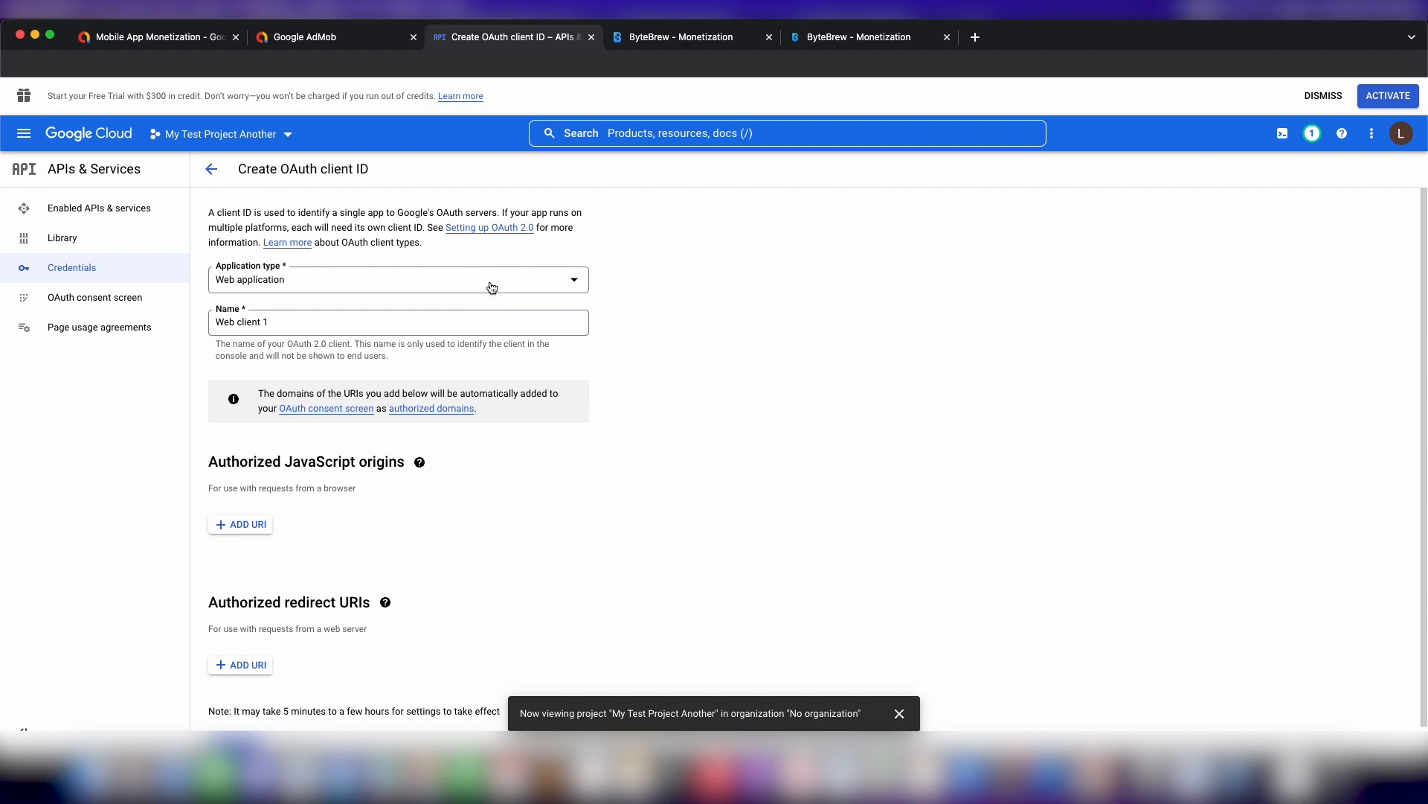
pyautogui.moveTo(551, 178)
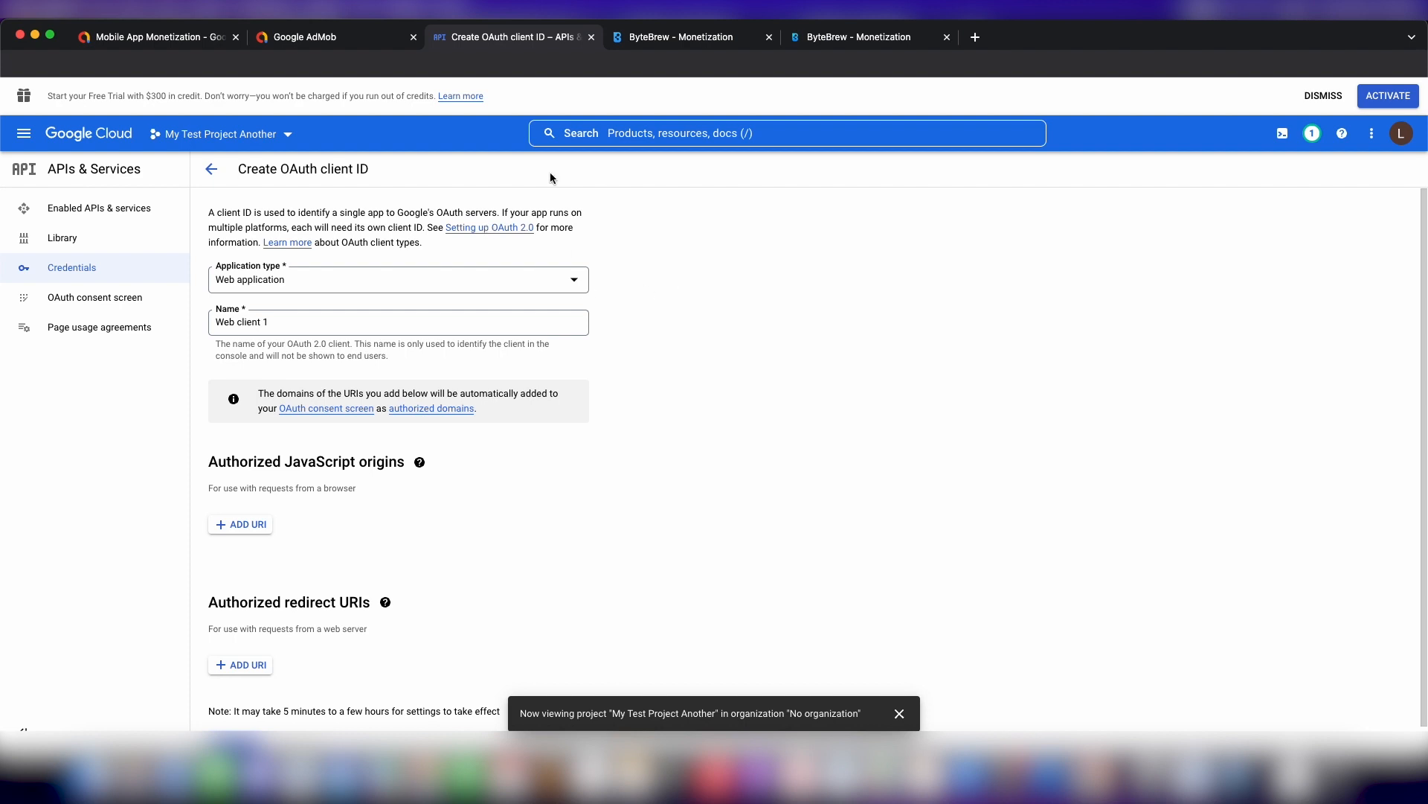
pyautogui.moveTo(93, 297)
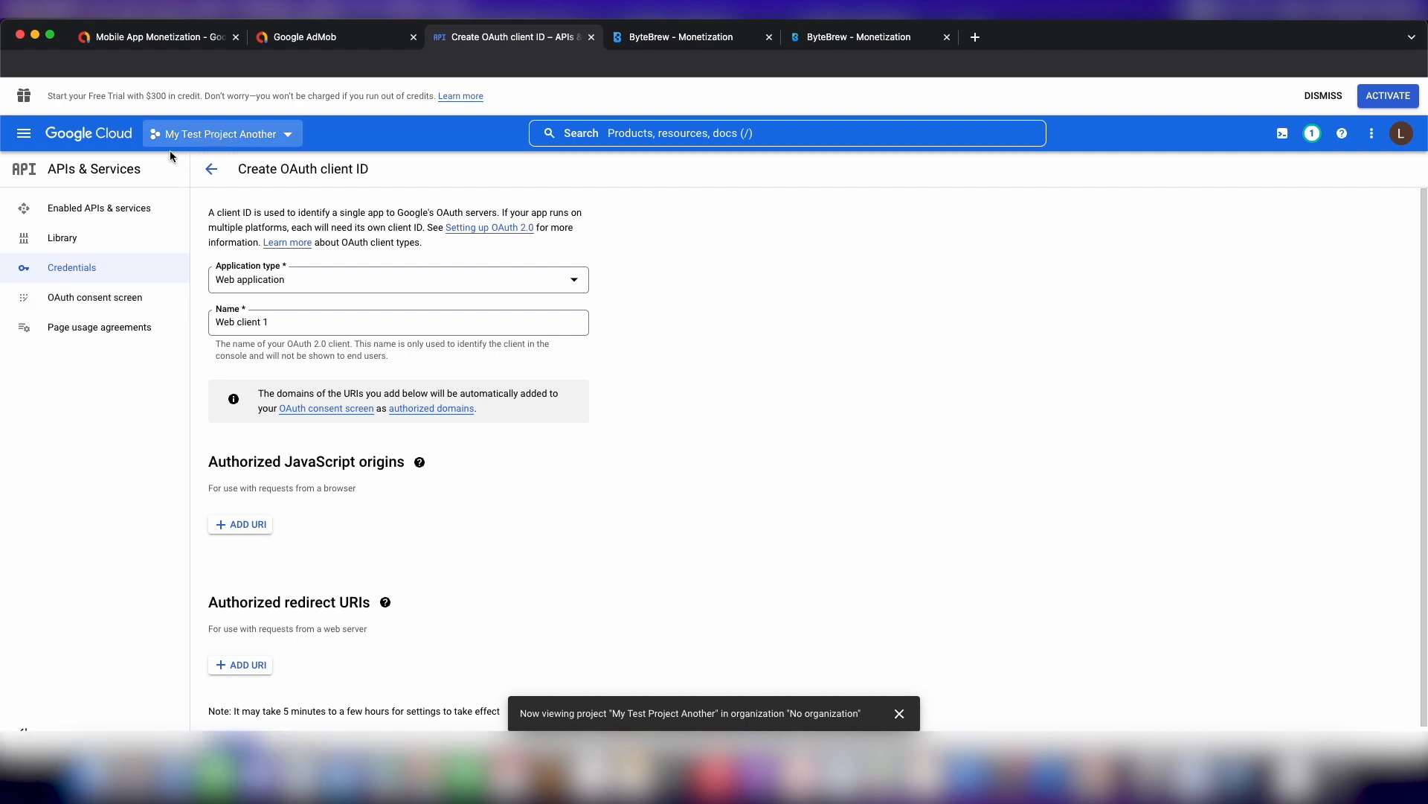
pyautogui.moveTo(139, 277)
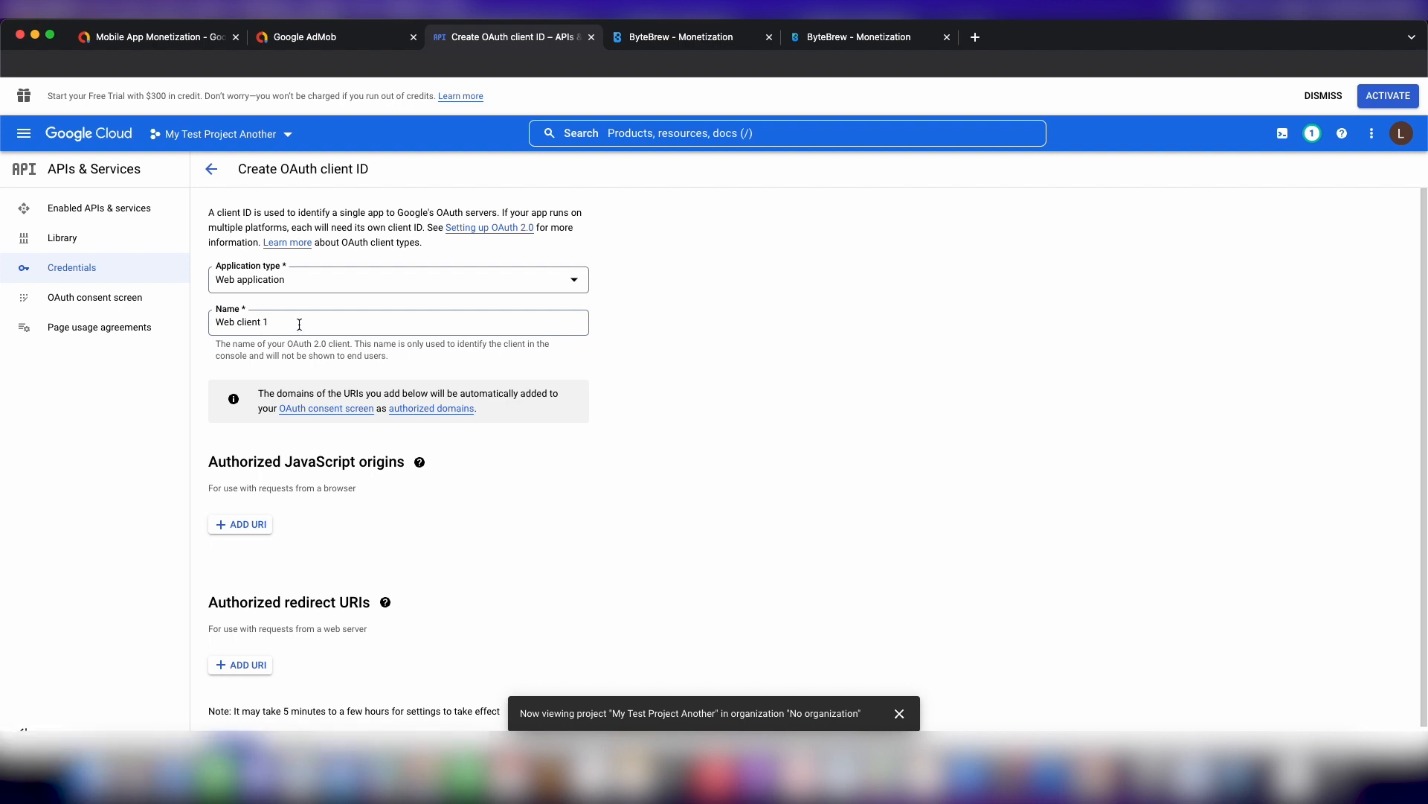
pyautogui.moveTo(254, 291)
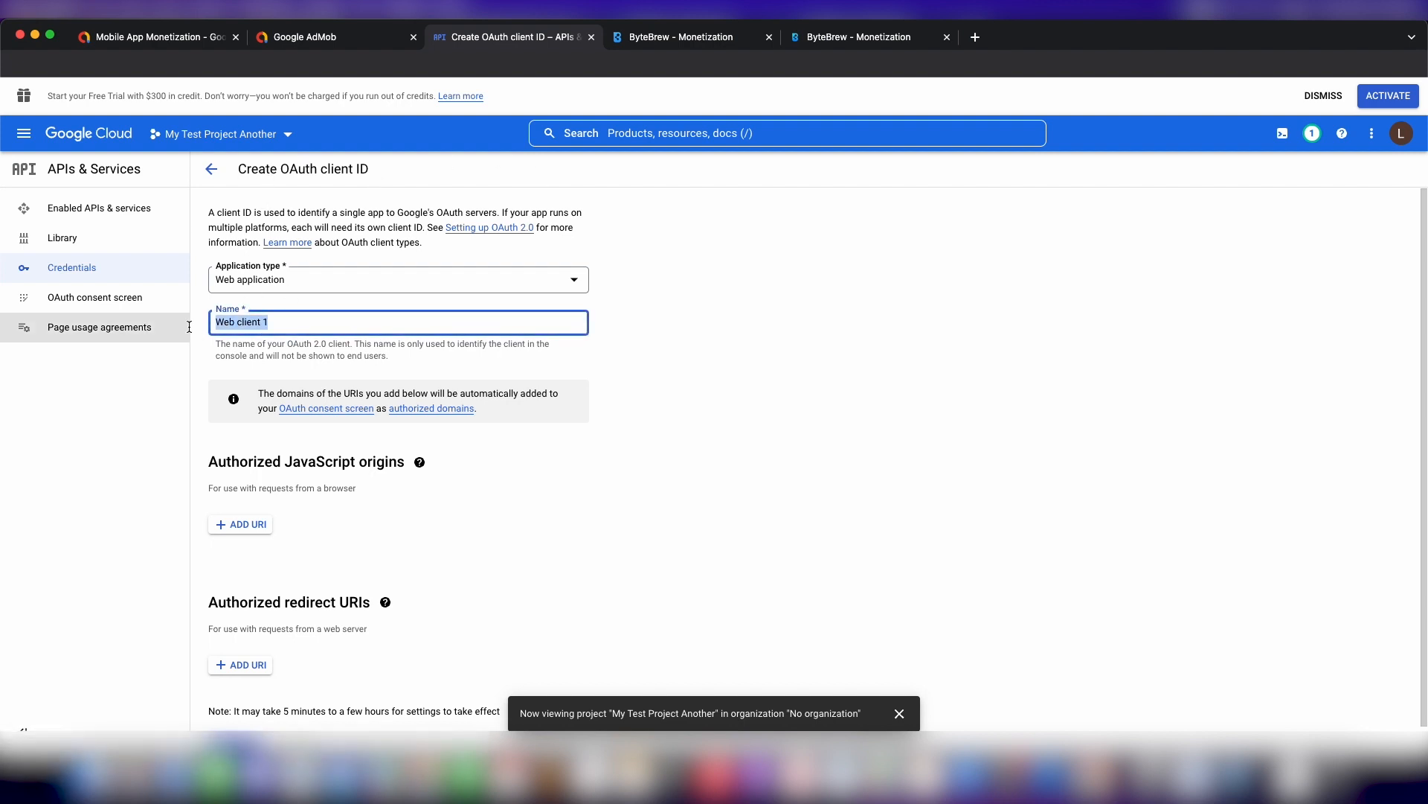
# Rename the OAuth client to 'ByteBrew AdMob Creds'.
pyautogui.write('ByteBrew')
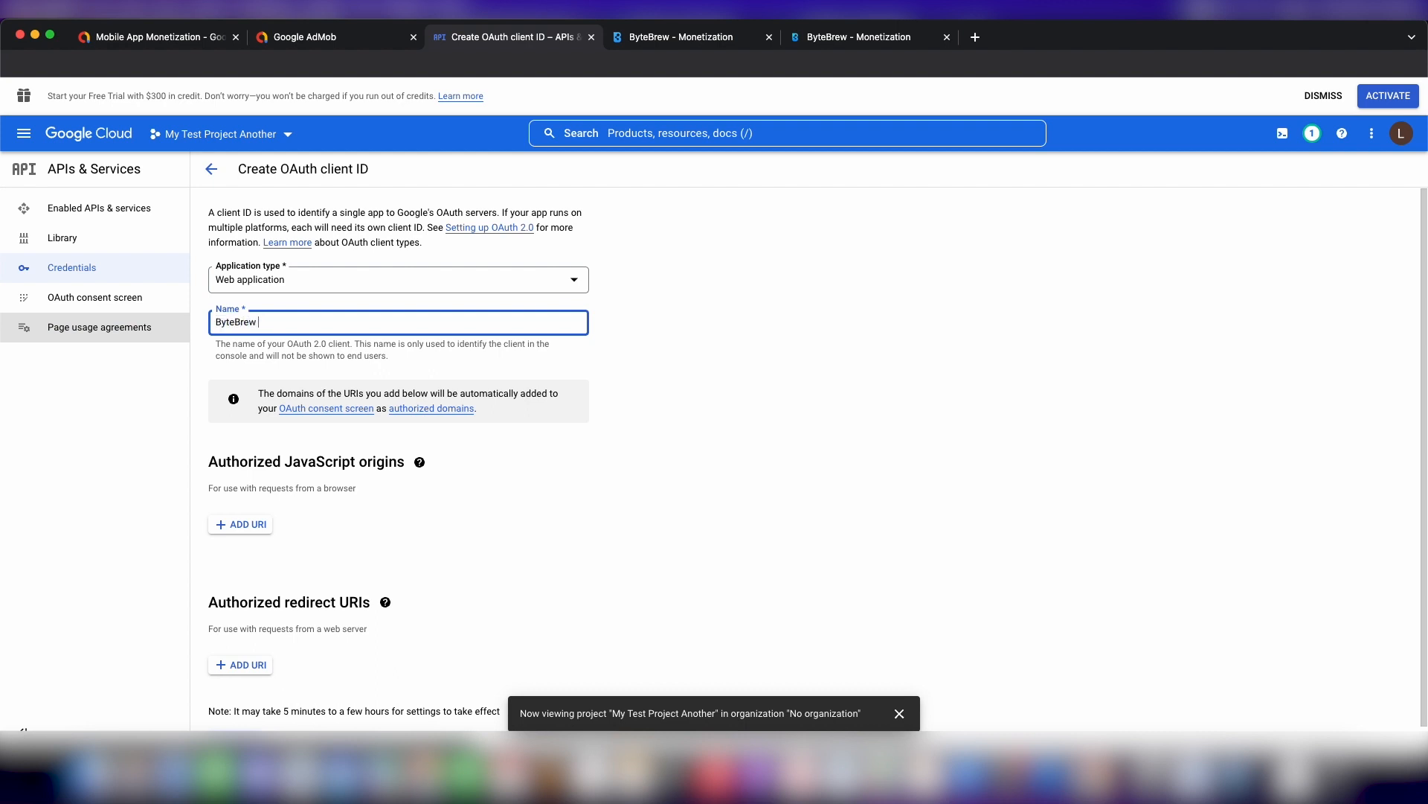
pyautogui.write('AdMov')
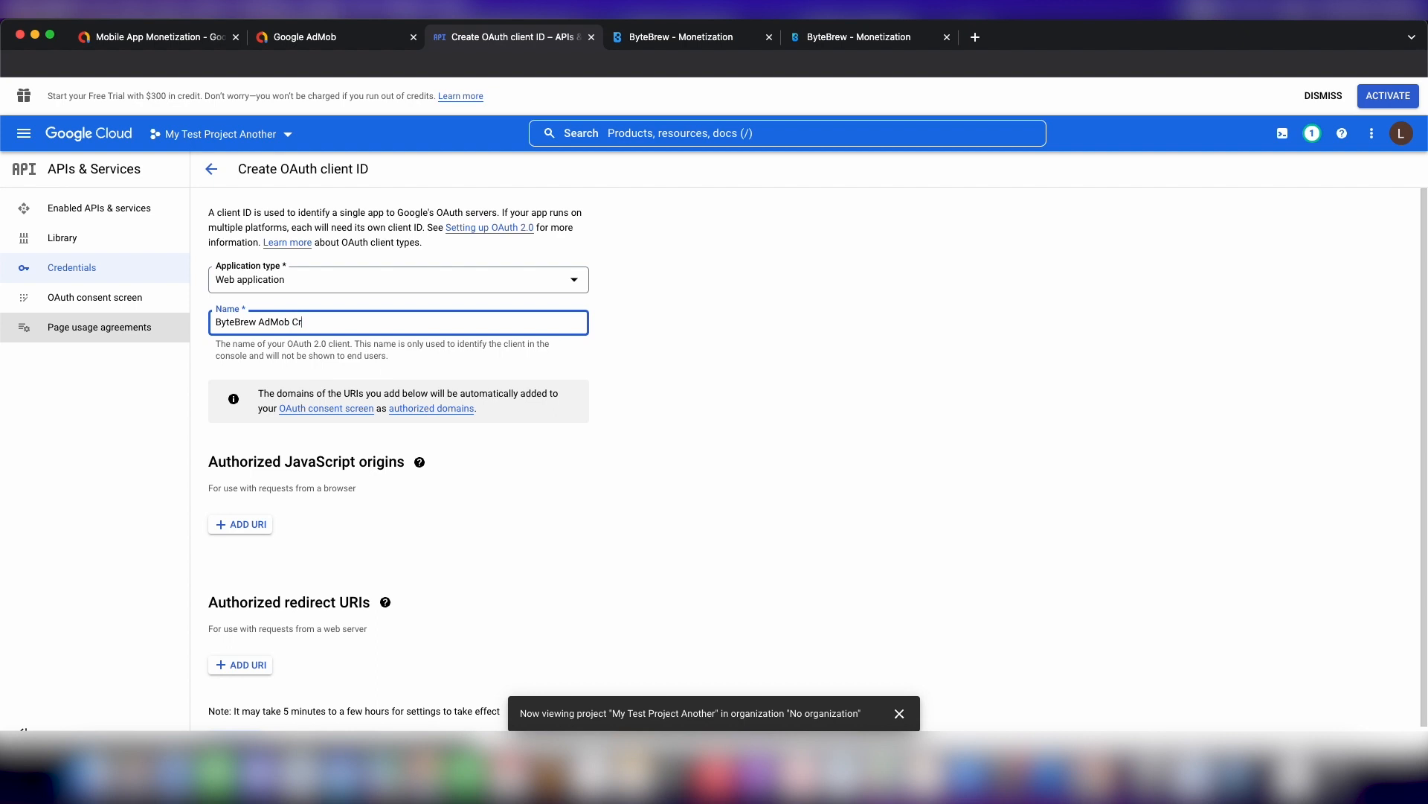
pyautogui.write('eds')
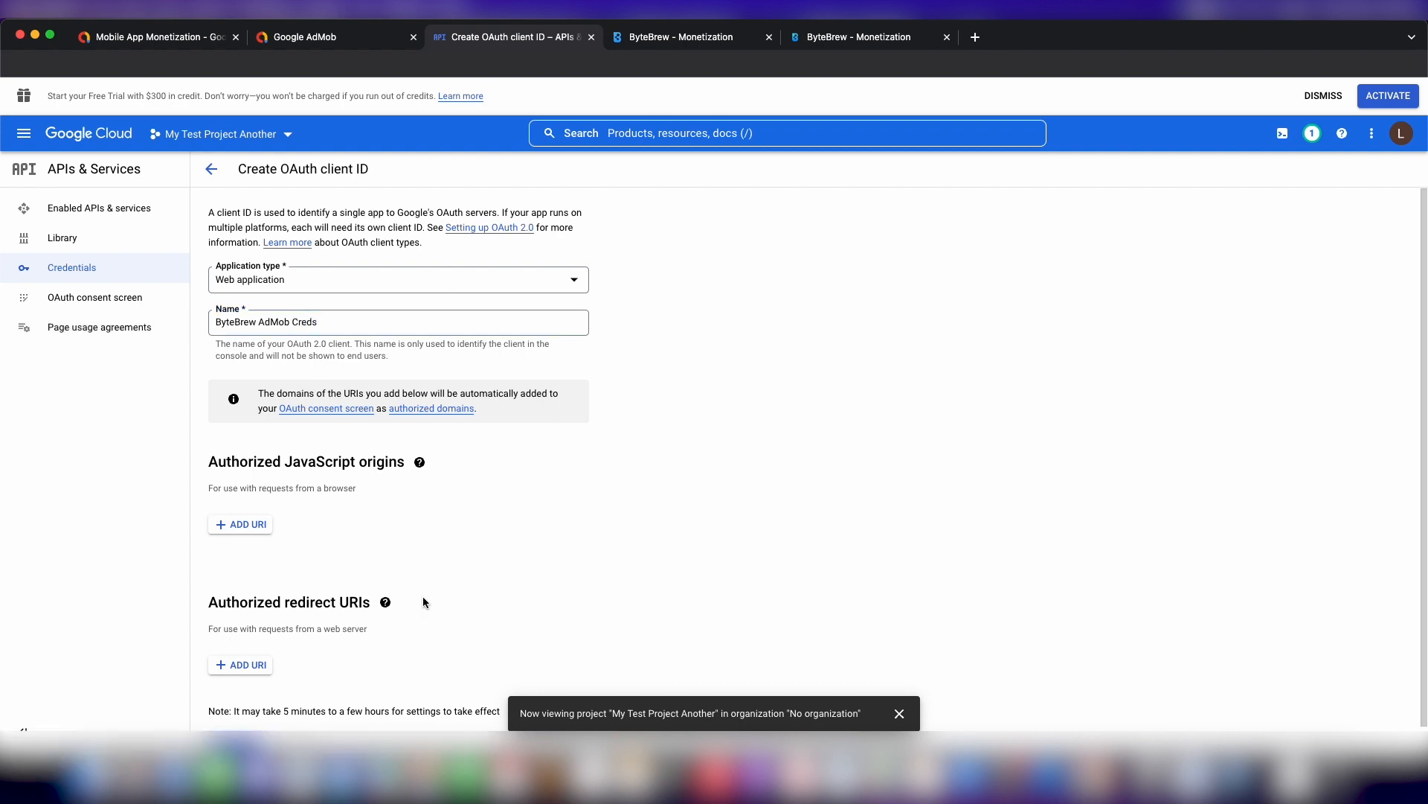
pyautogui.moveTo(243, 524)
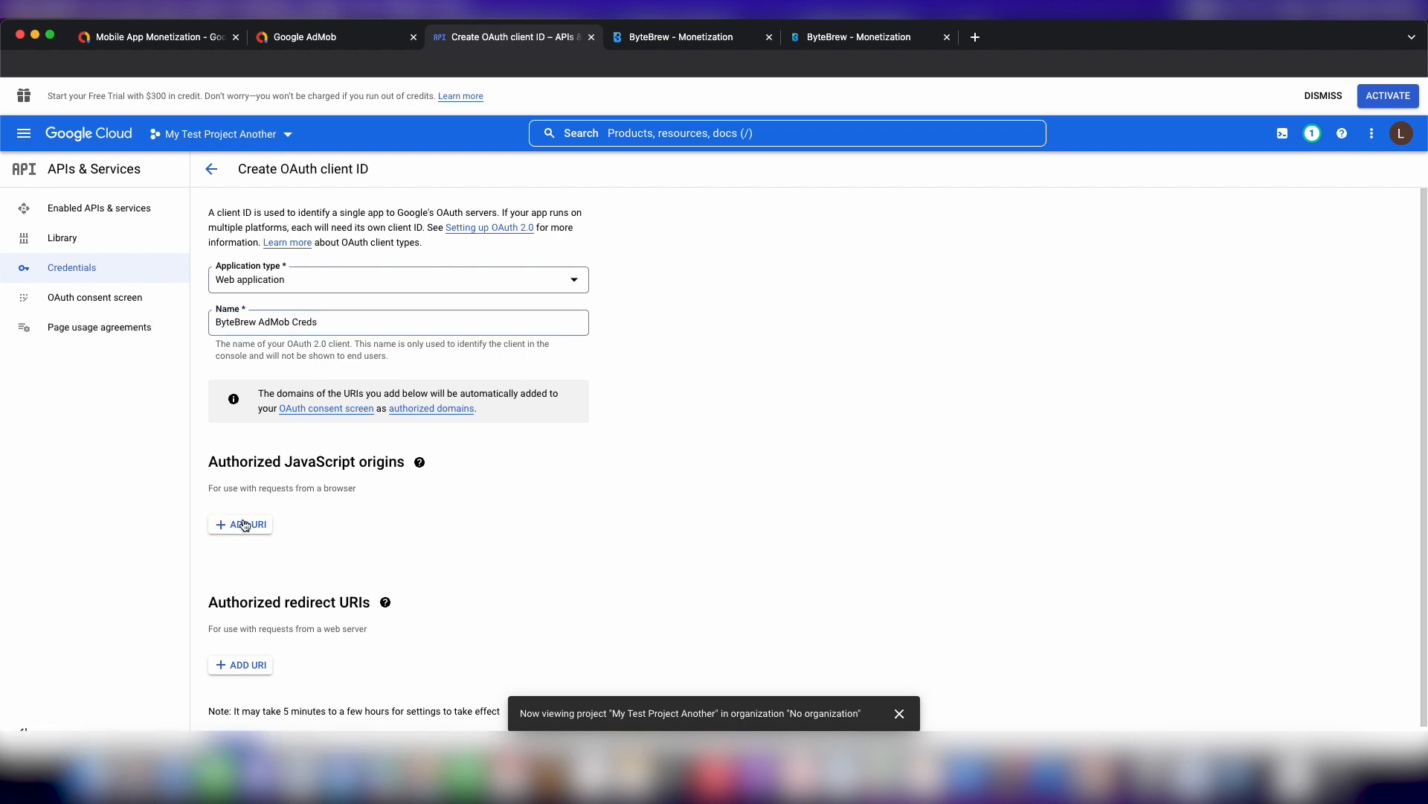
pyautogui.click(857, 36)
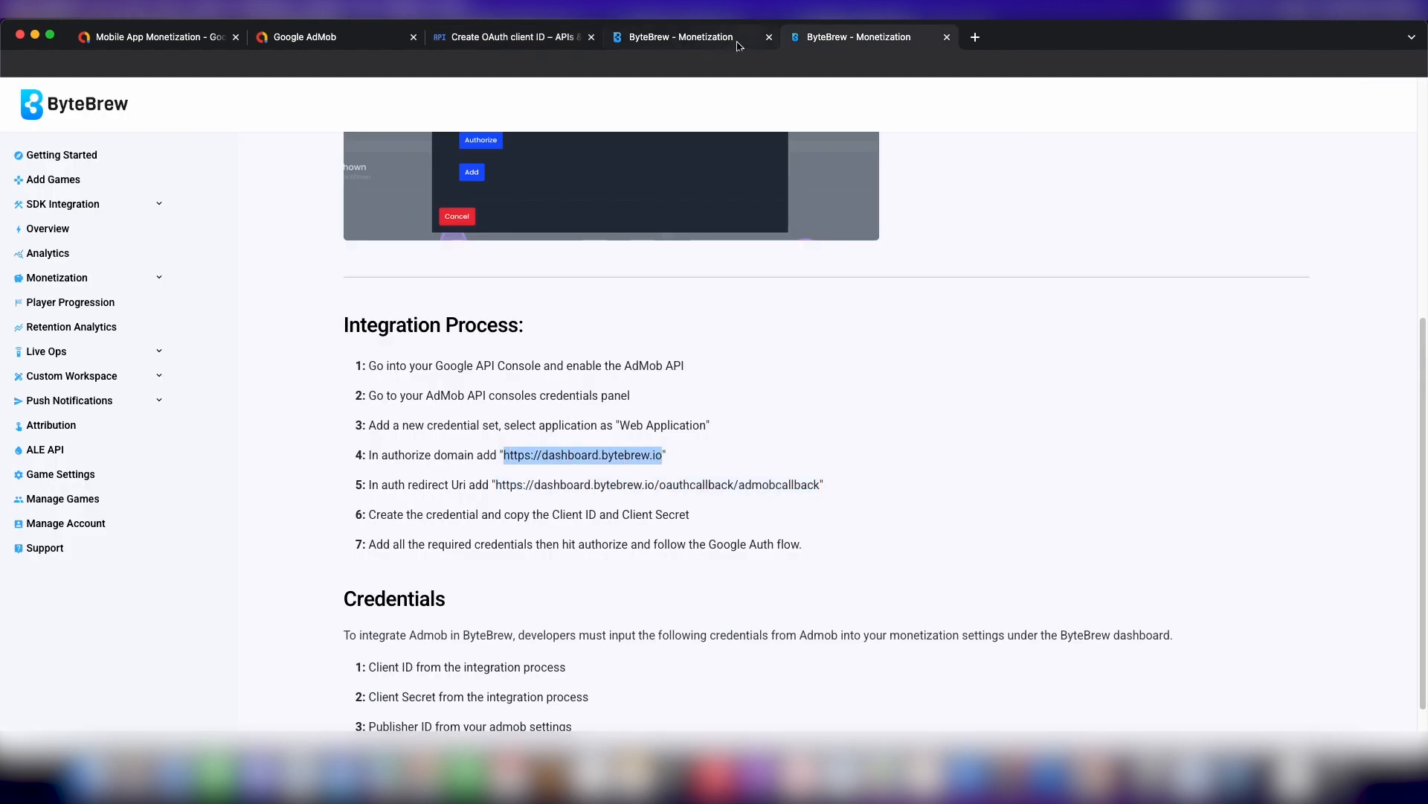
pyautogui.click(510, 36)
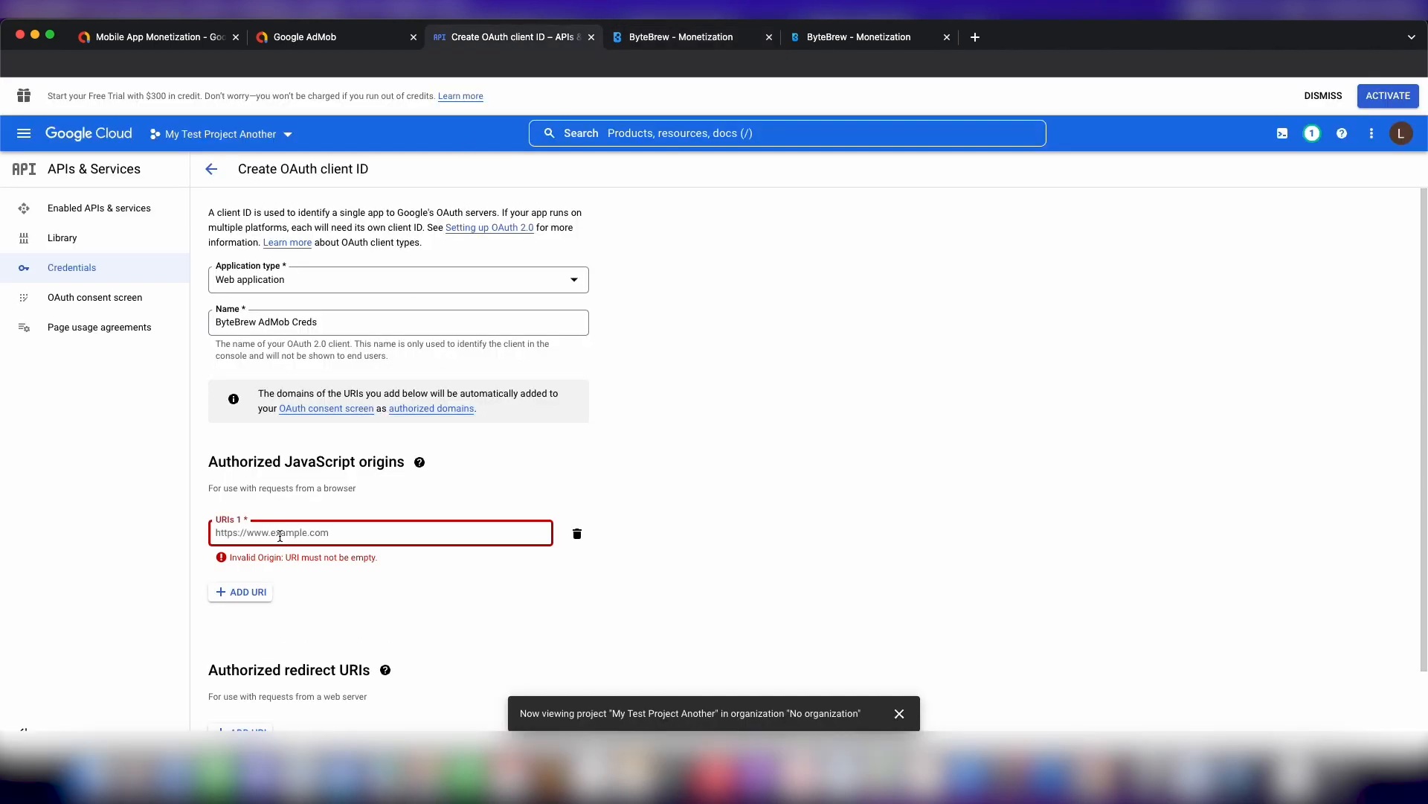
pyautogui.write('https://dashboard.bytebrew.io')
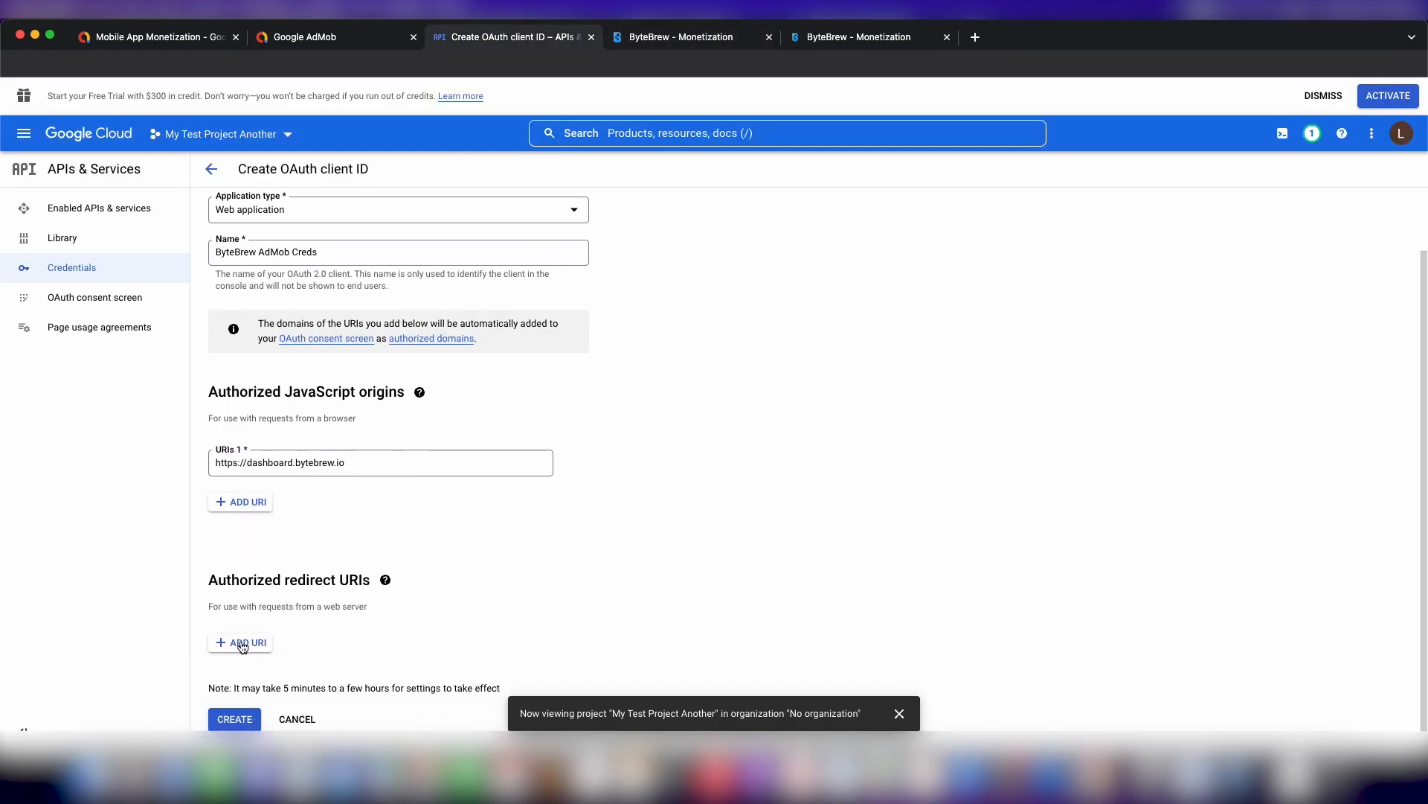
pyautogui.click(857, 37)
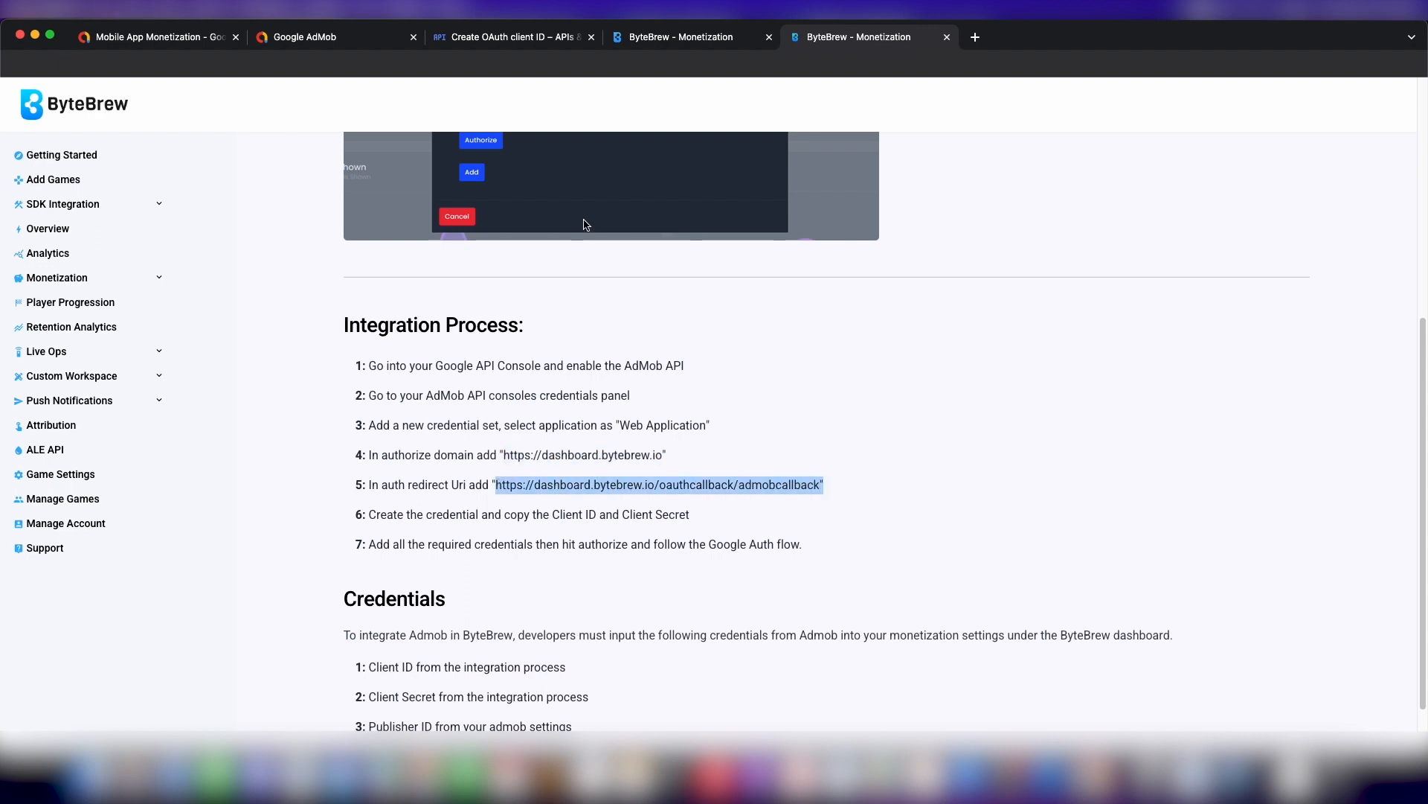
pyautogui.click(511, 37)
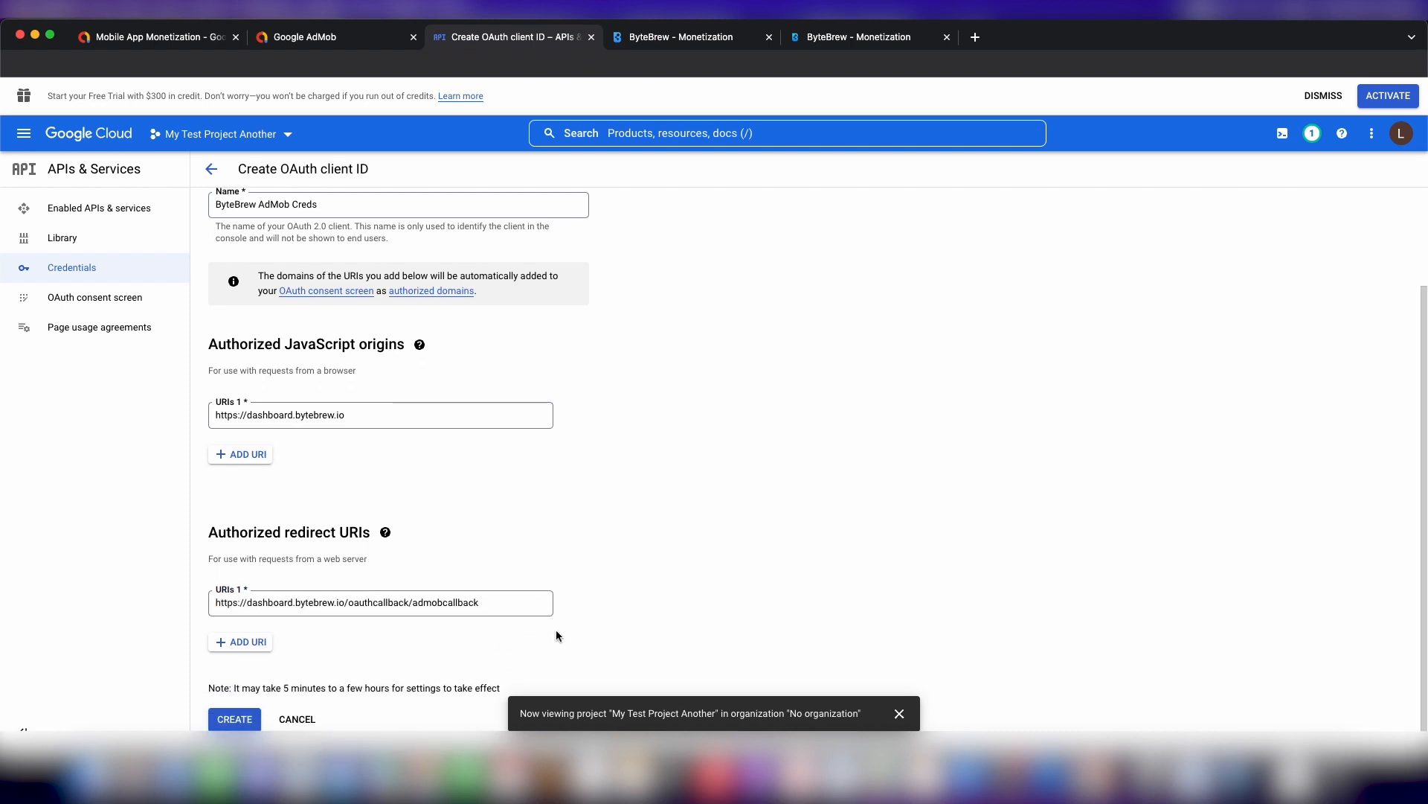
pyautogui.click(234, 719)
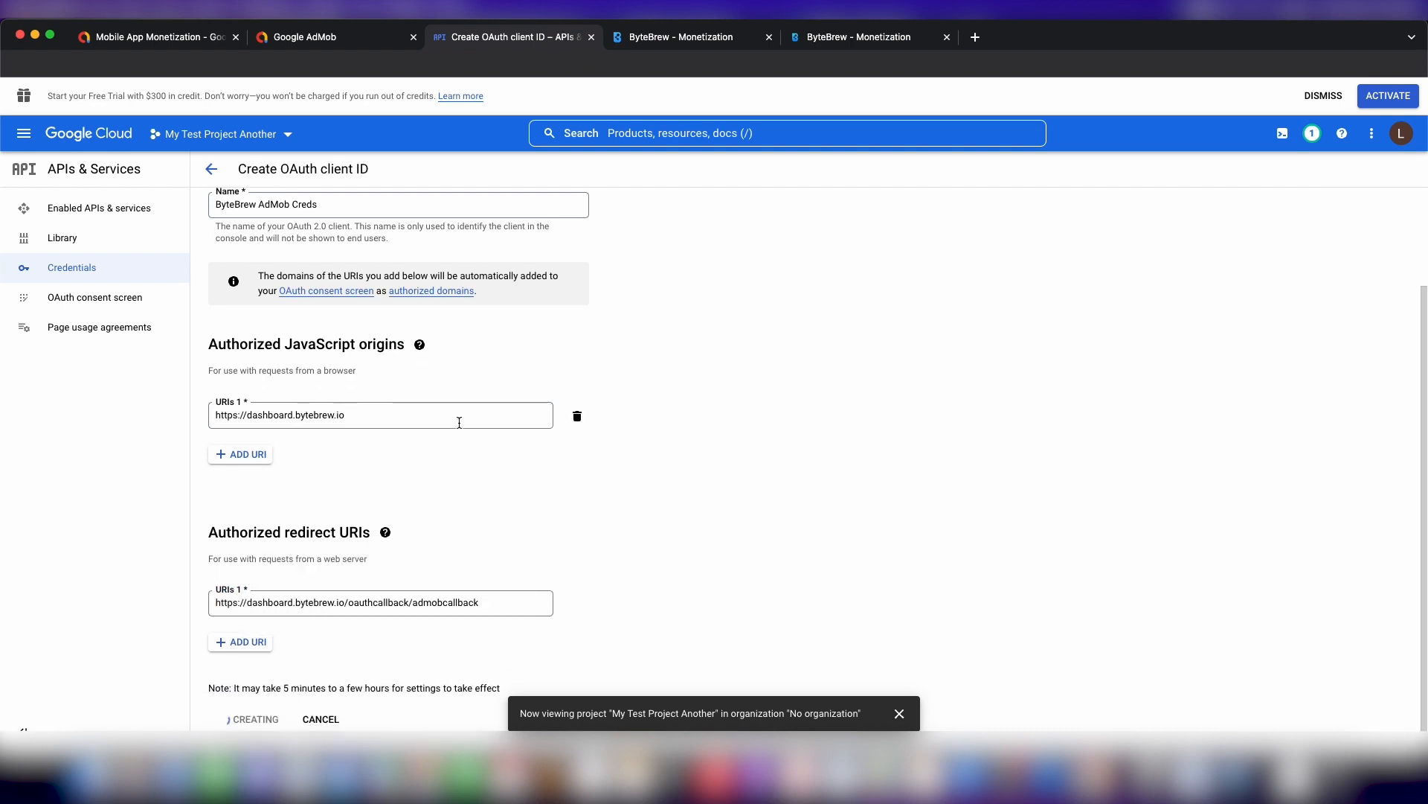
# Paste the new client ID and secret into ByteBrew's AdMob form and fill the app ID.
pyautogui.click(253, 718)
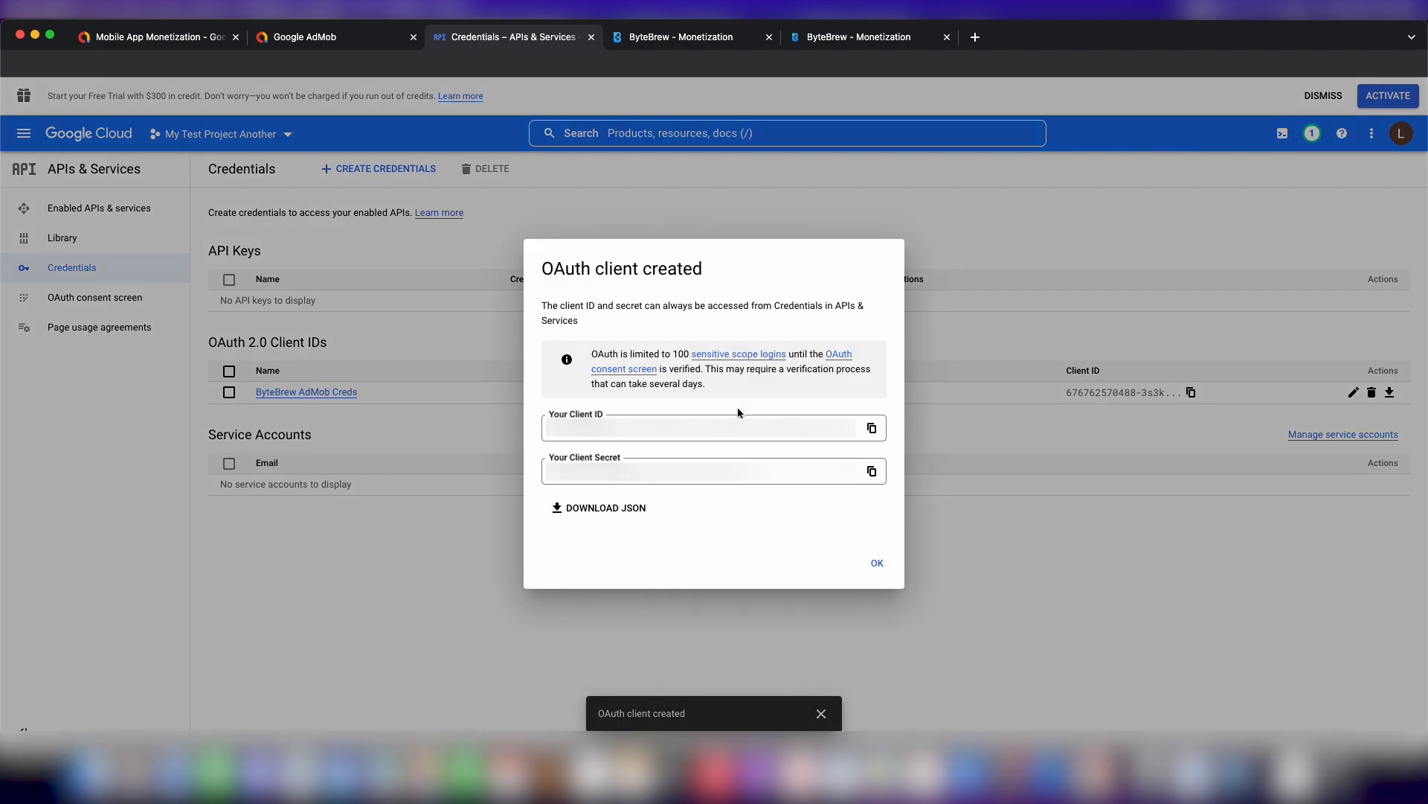
pyautogui.click(872, 429)
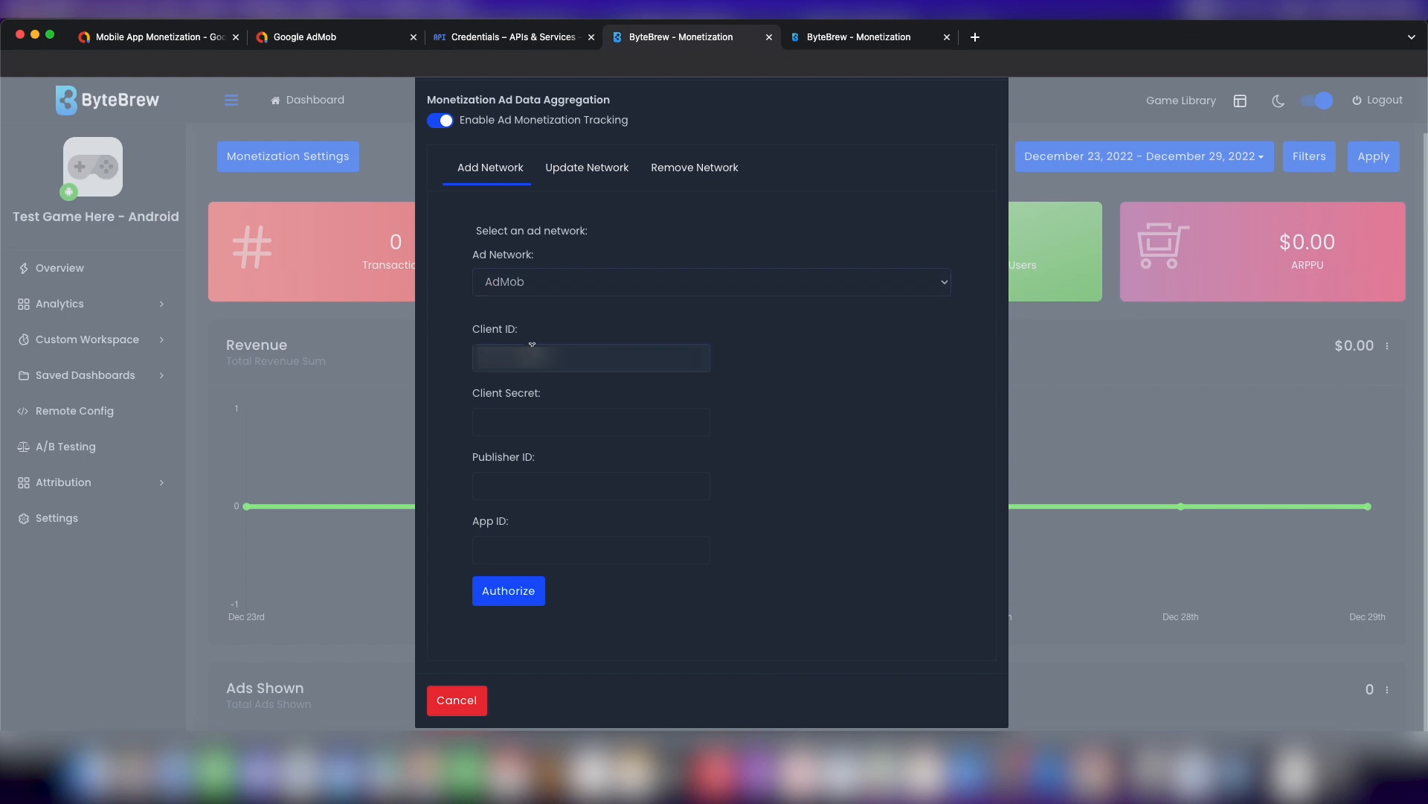
pyautogui.click(513, 37)
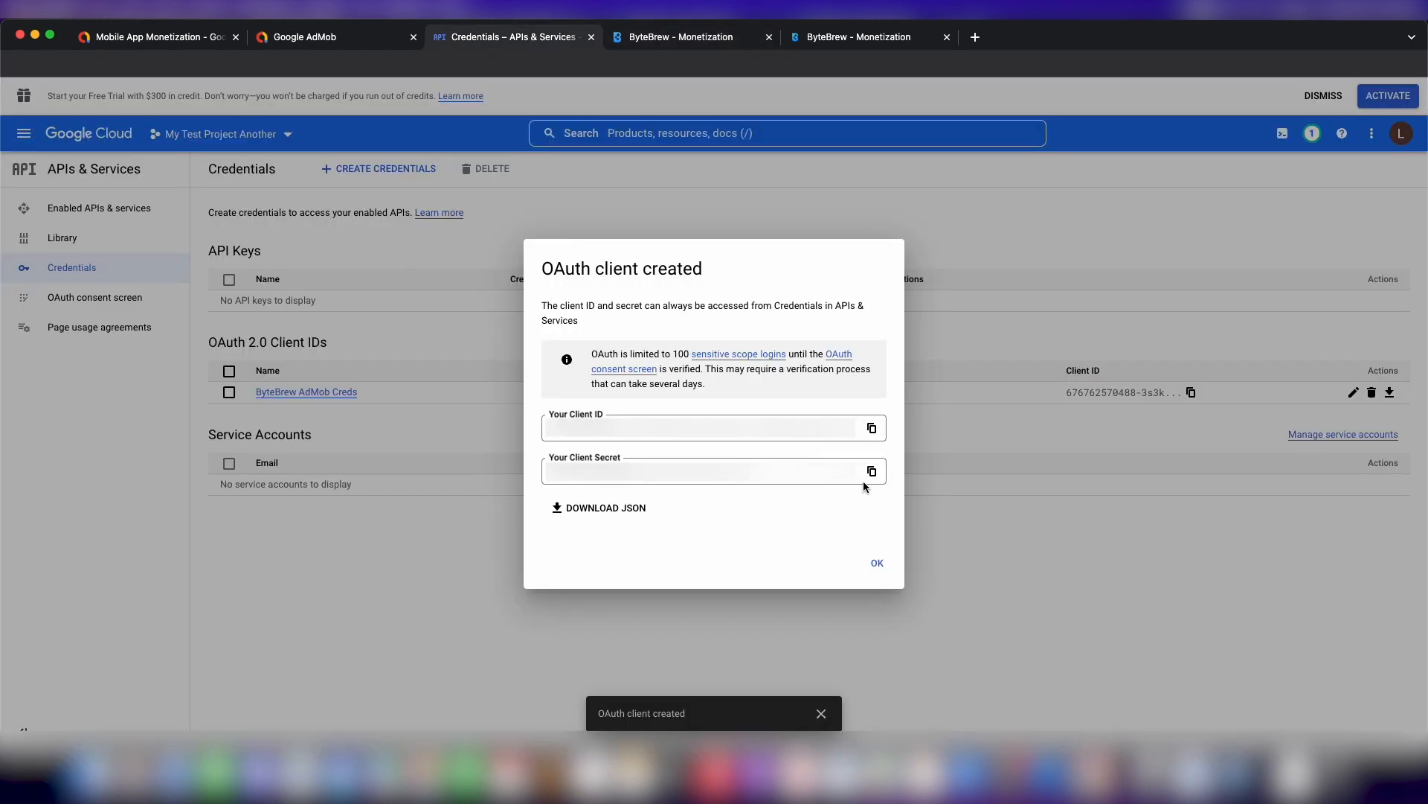
pyautogui.click(679, 37)
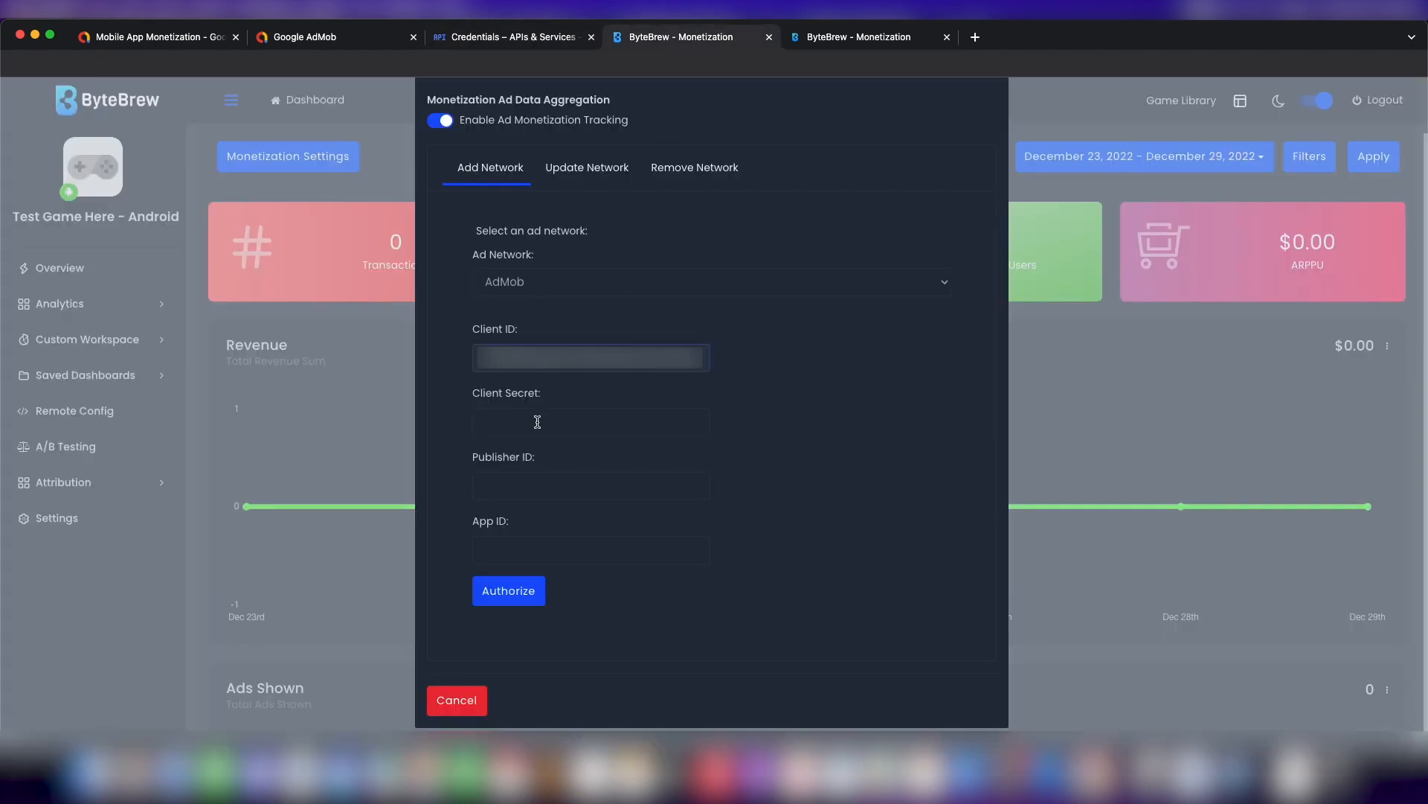
pyautogui.click(590, 484)
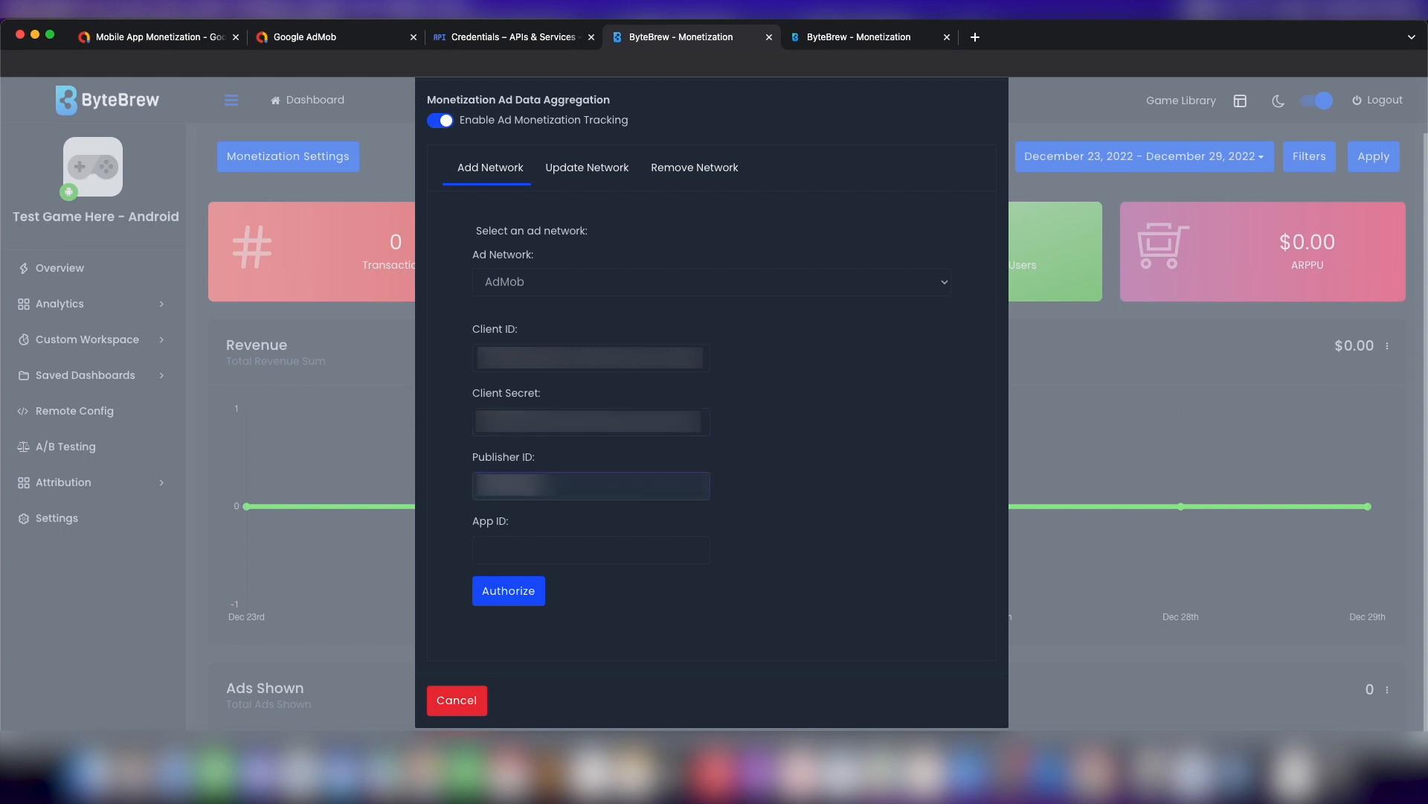
pyautogui.click(590, 549)
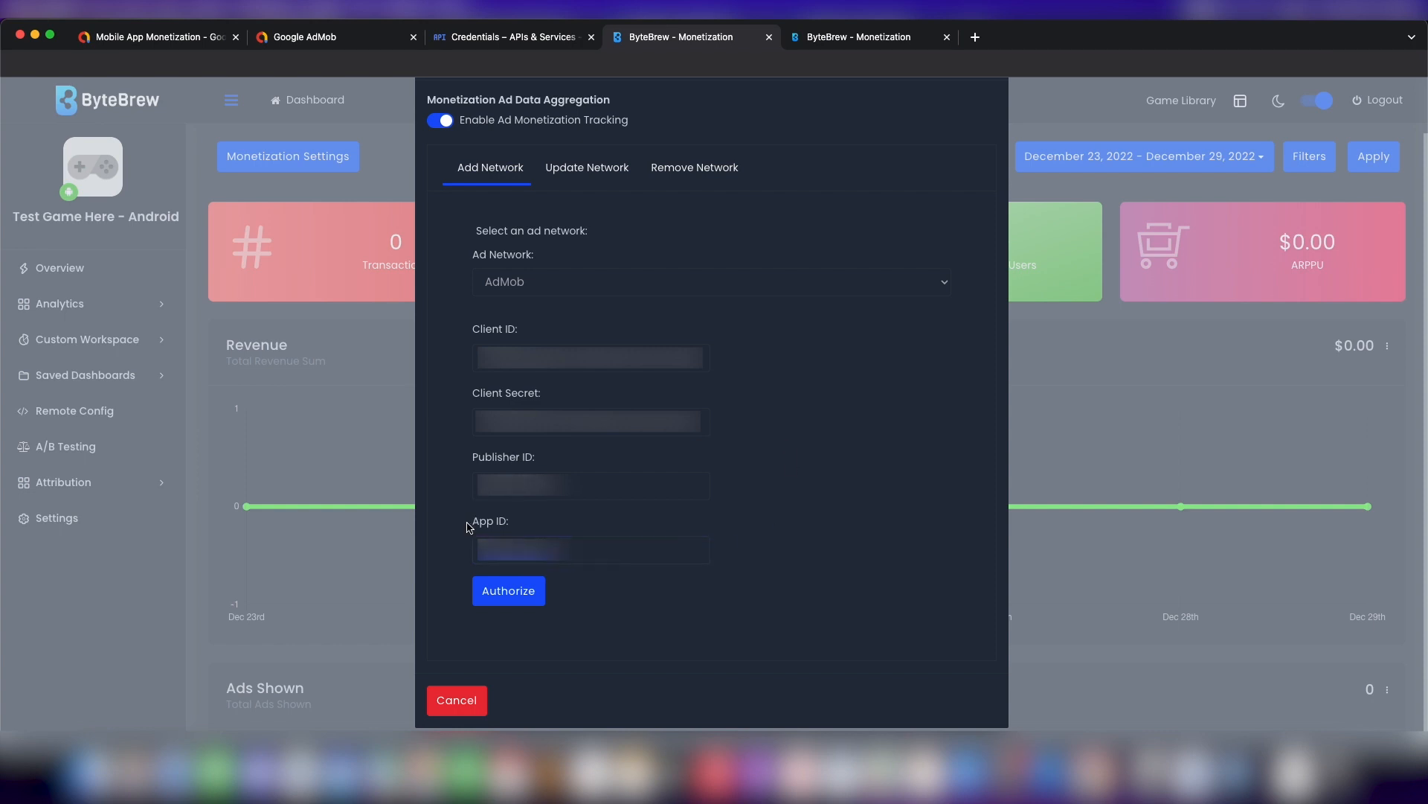
# Authorize AdMob with the Google account, grant access, and dismiss the Success popup.
pyautogui.click(507, 590)
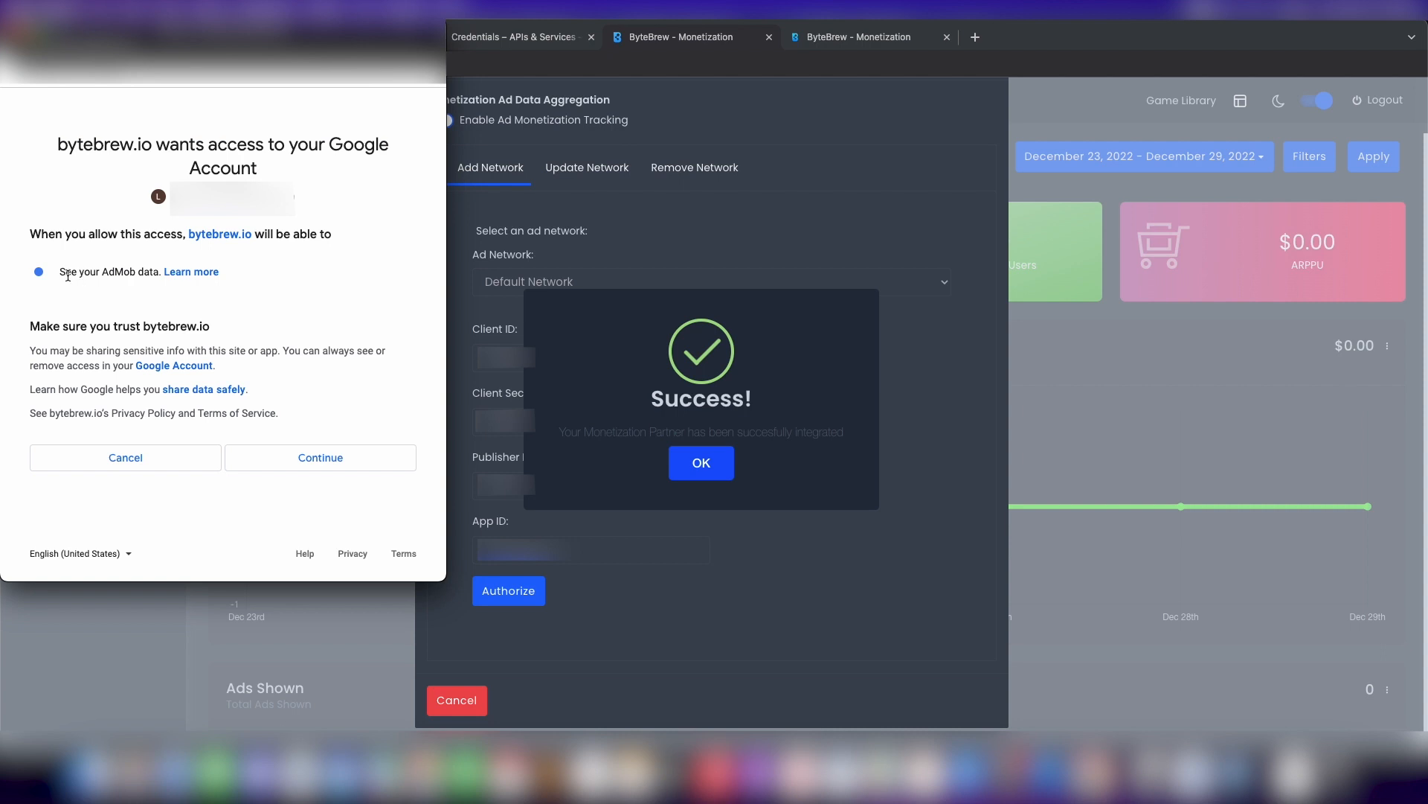
pyautogui.moveTo(130, 287)
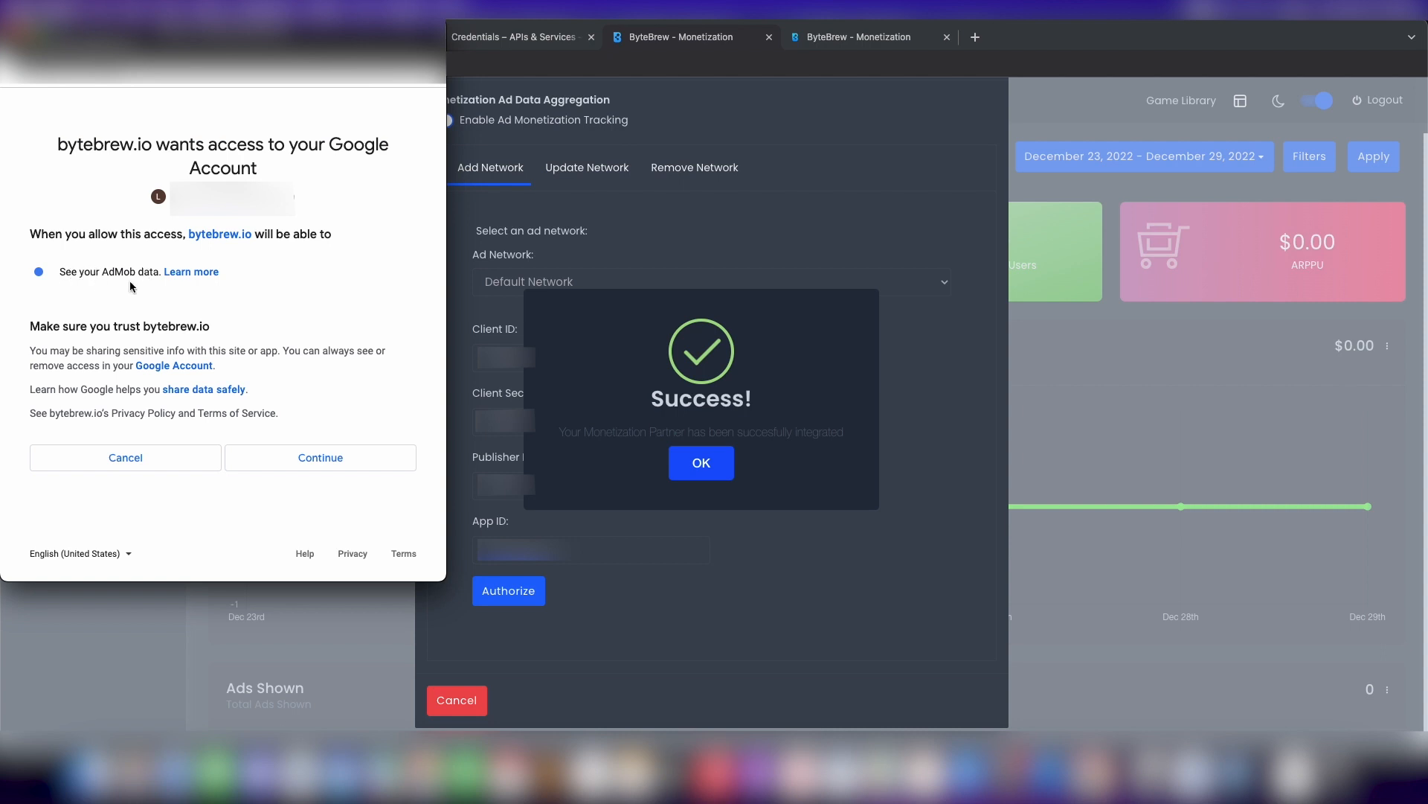
pyautogui.moveTo(319, 458)
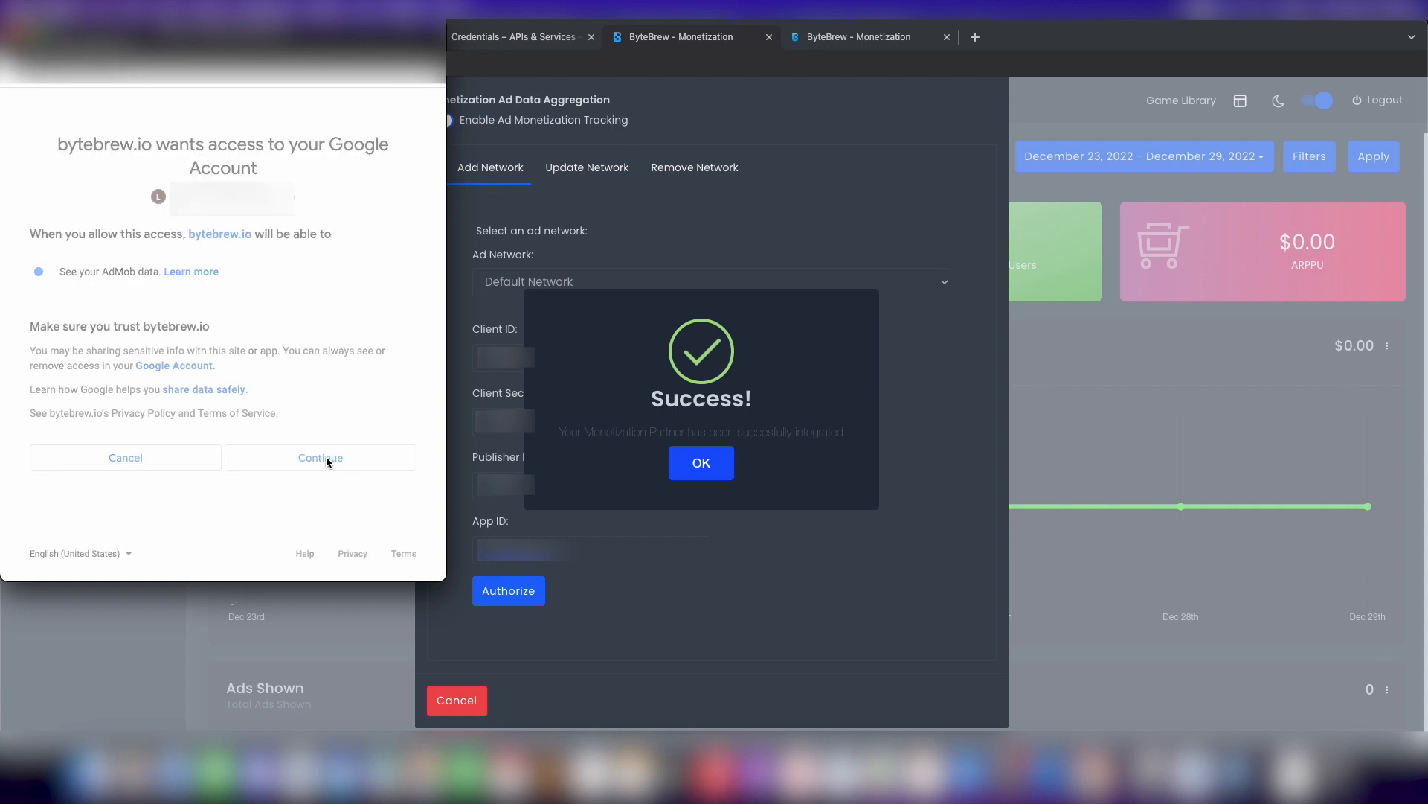
pyautogui.click(320, 456)
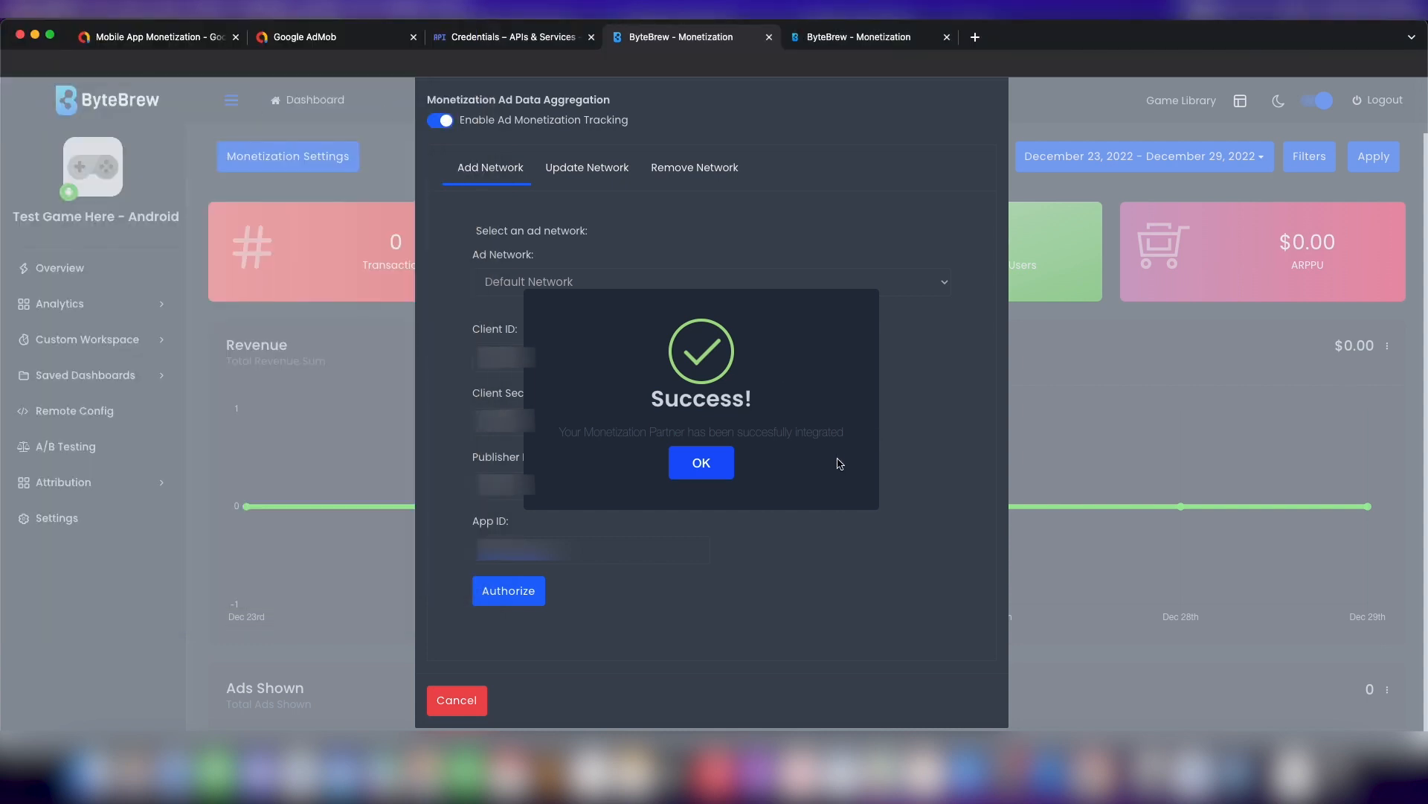
pyautogui.click(701, 463)
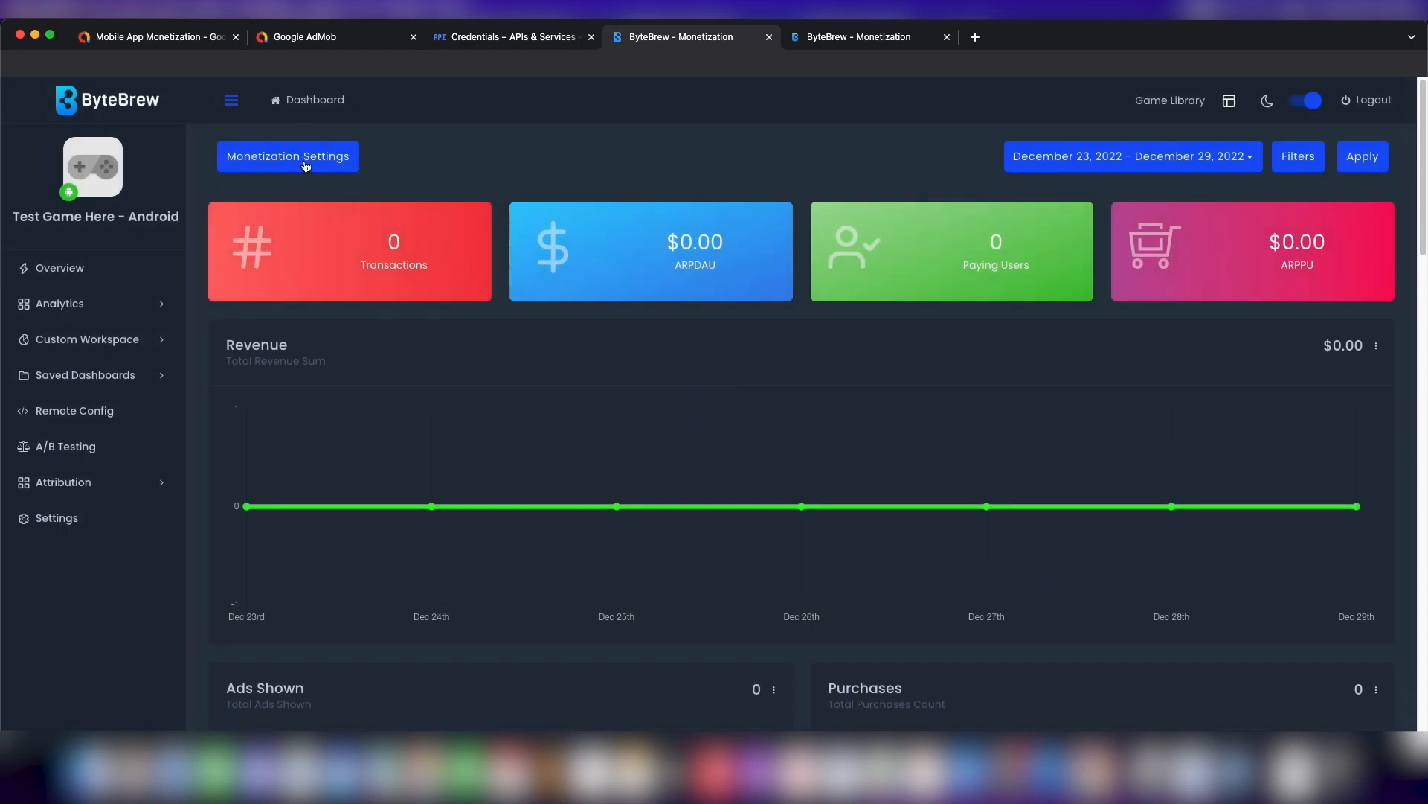
pyautogui.click(287, 156)
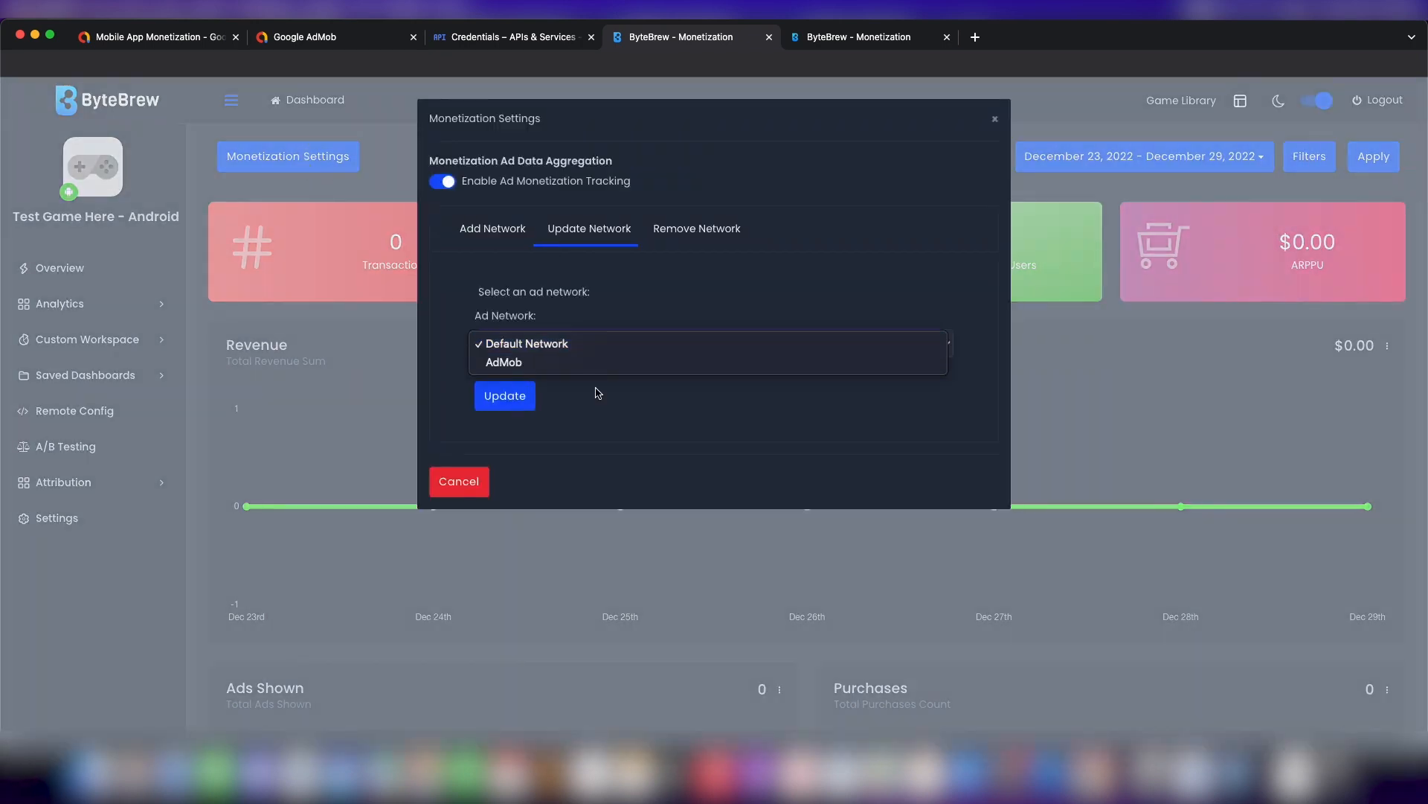
pyautogui.click(696, 228)
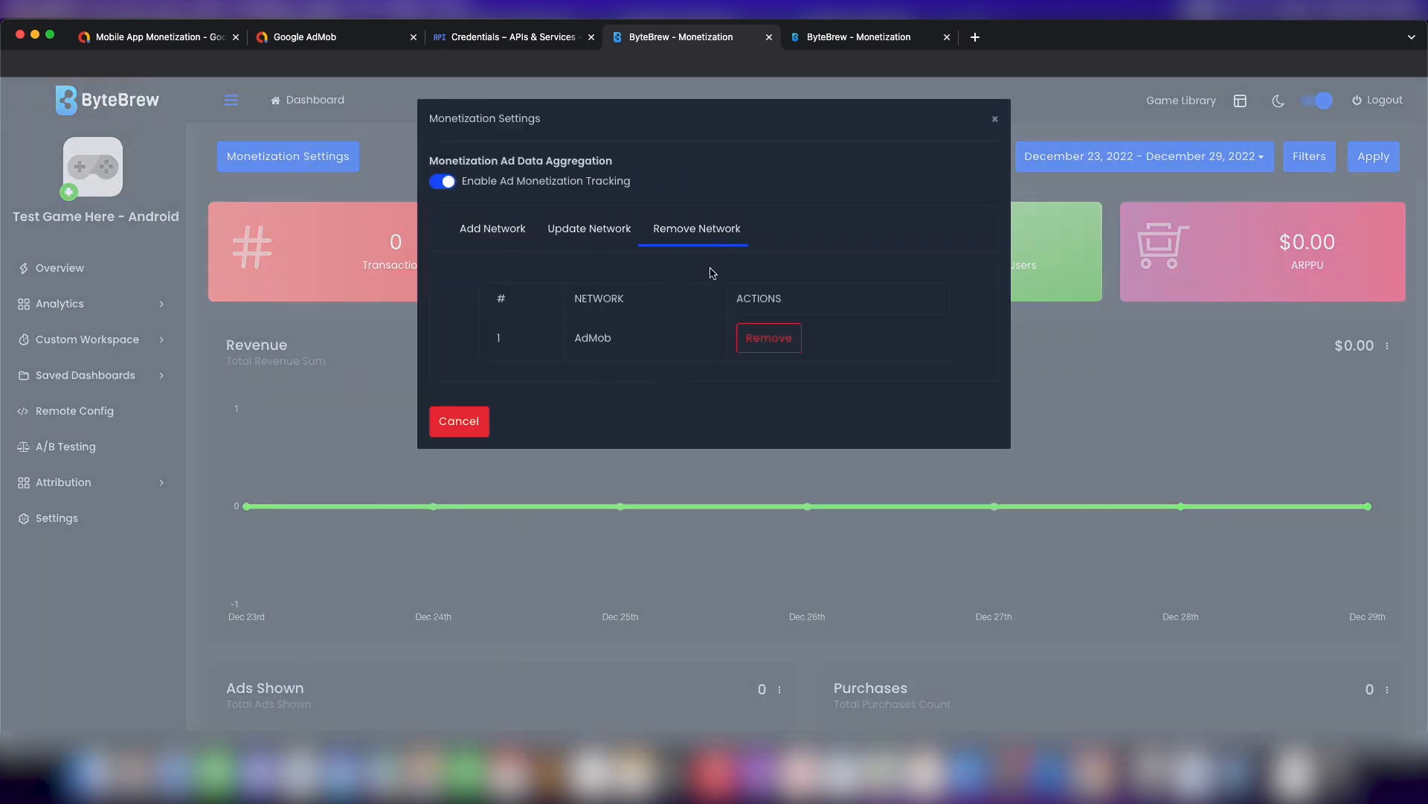
pyautogui.click(458, 421)
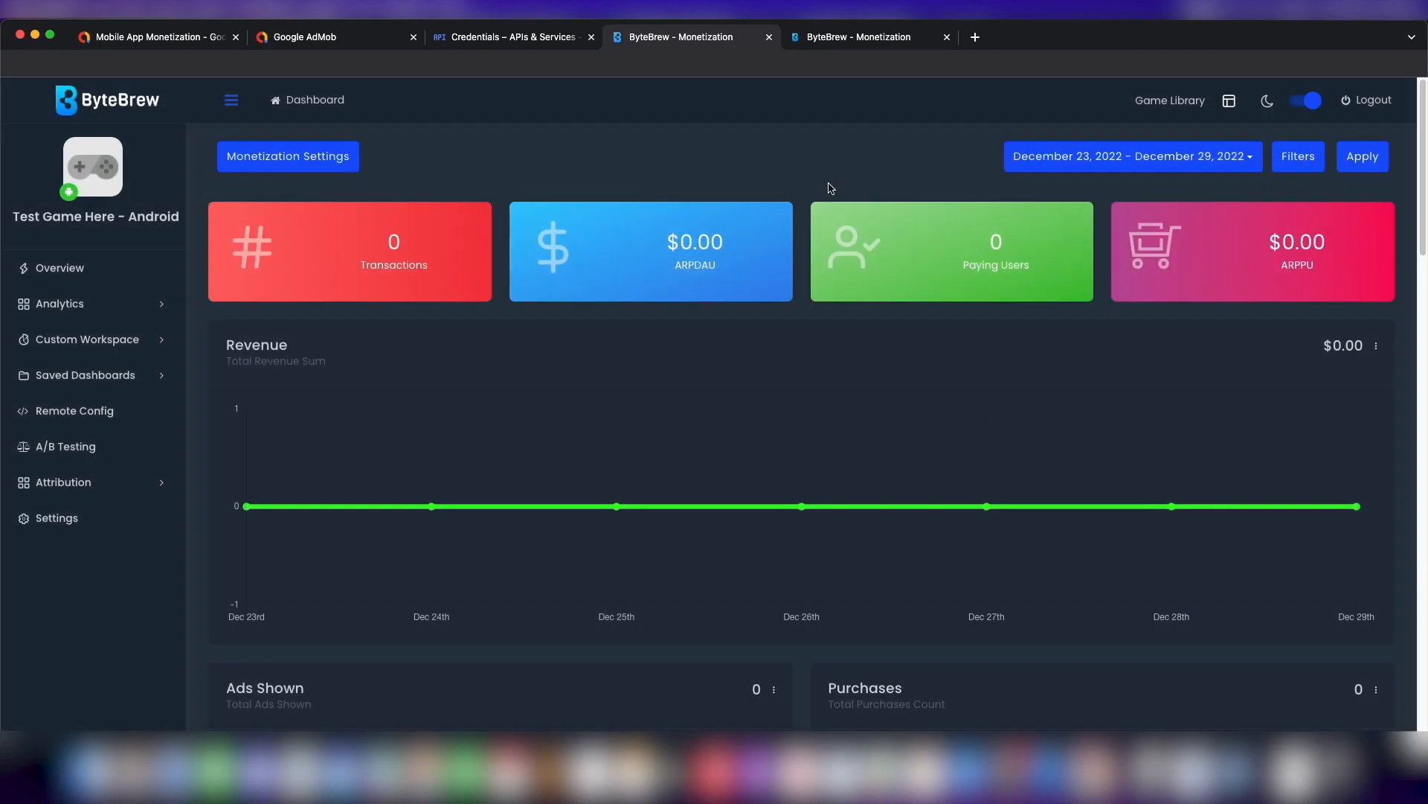